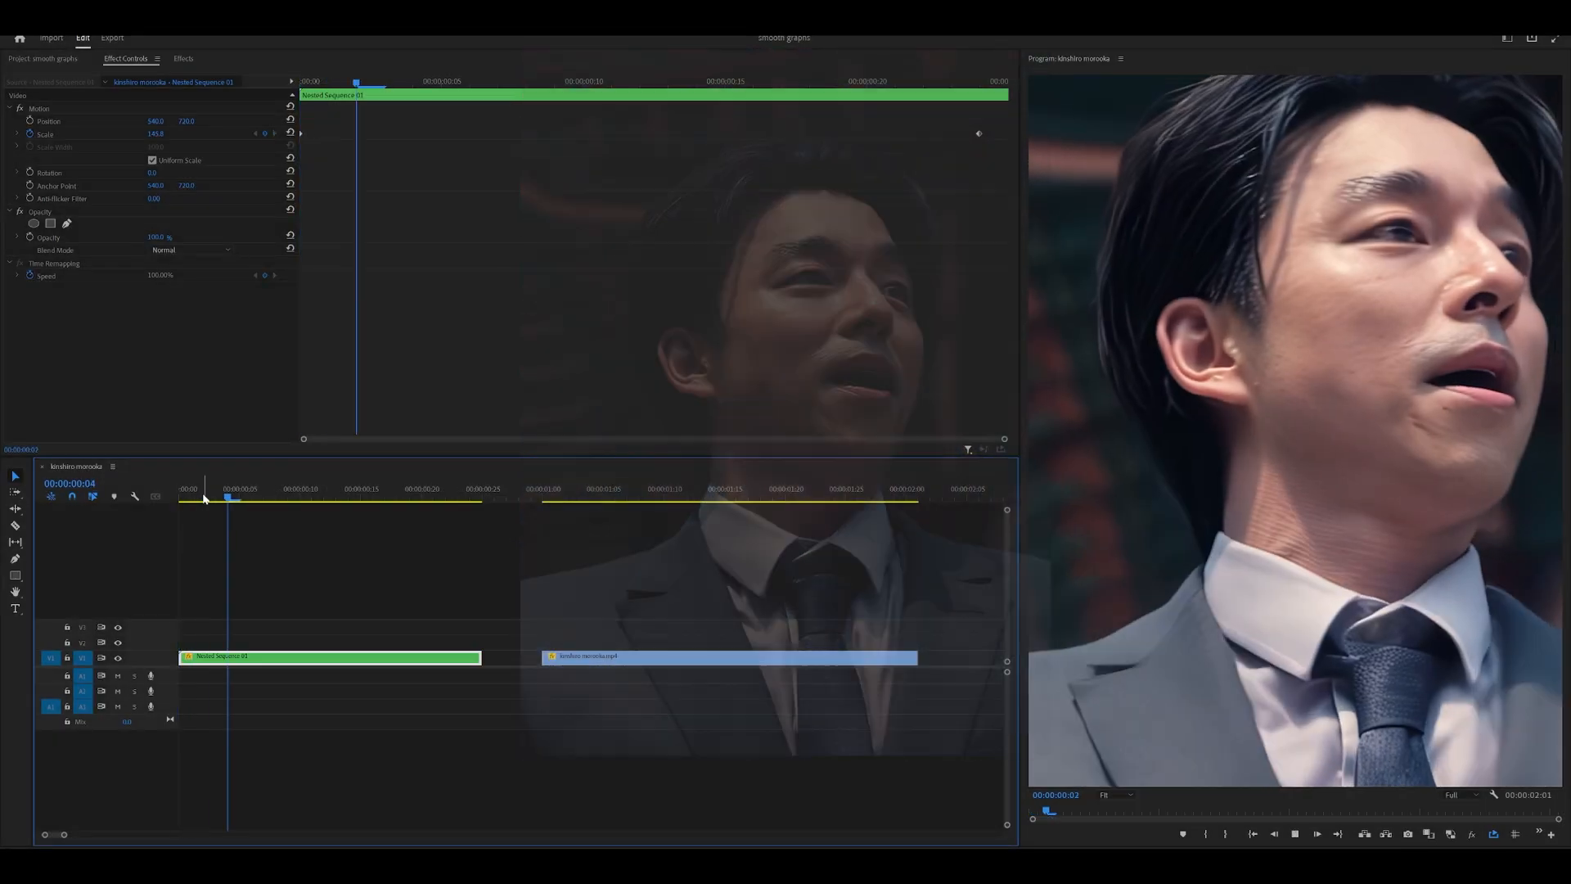
- Return the playhead to the first frame (00:00:00:00) of the nested sequence clip
click(472, 489)
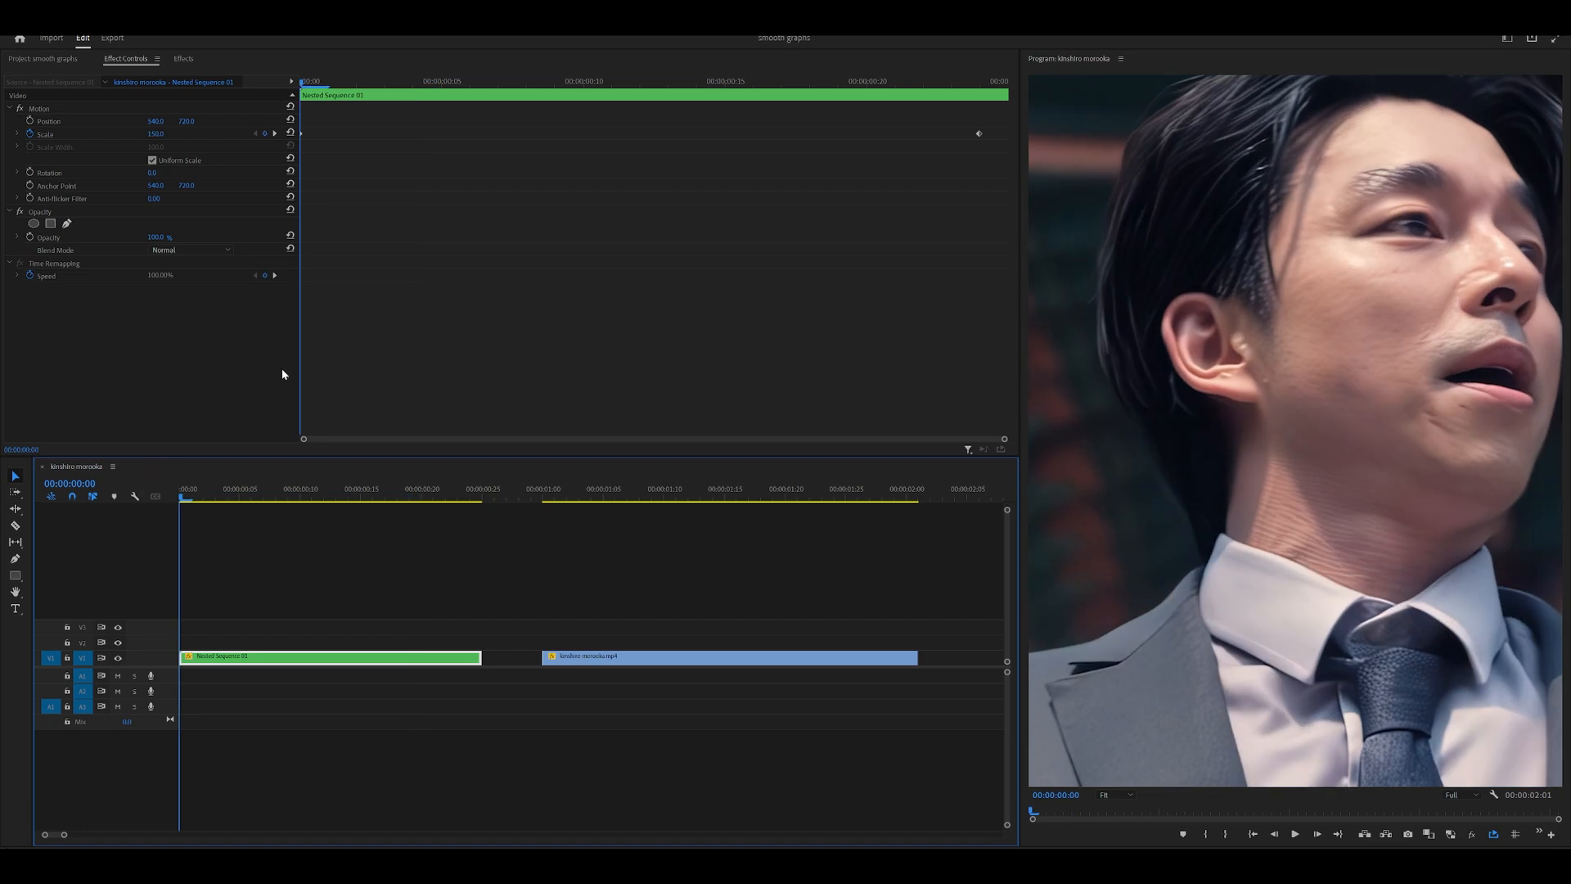
mouse_move(16, 136)
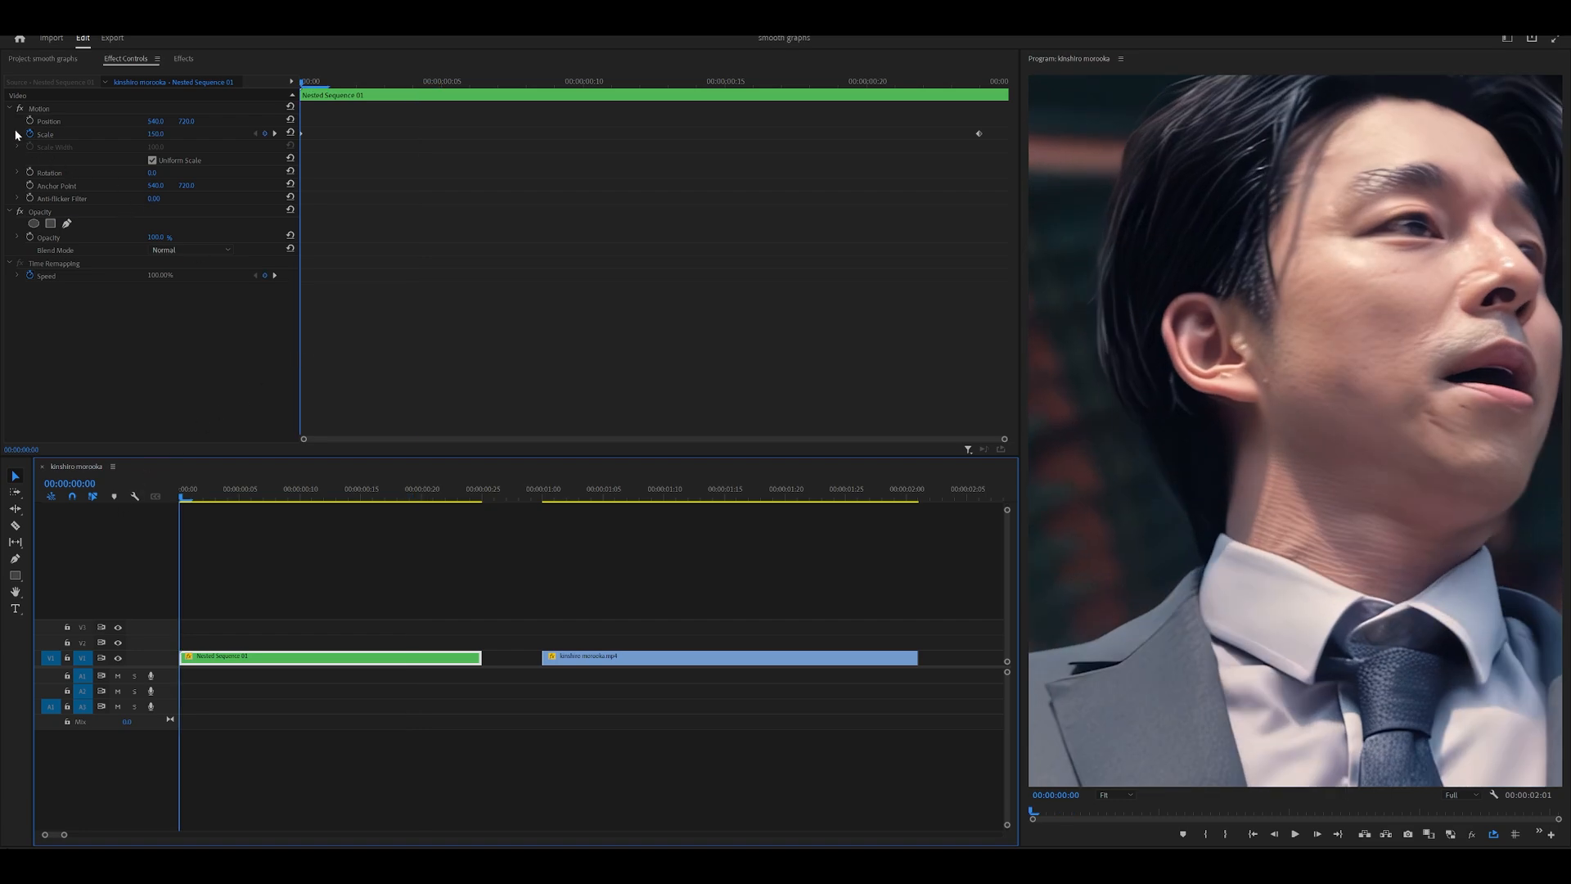
- Expand Scale to reveal its value and velocity graphs for the clip's keyframes
click(17, 134)
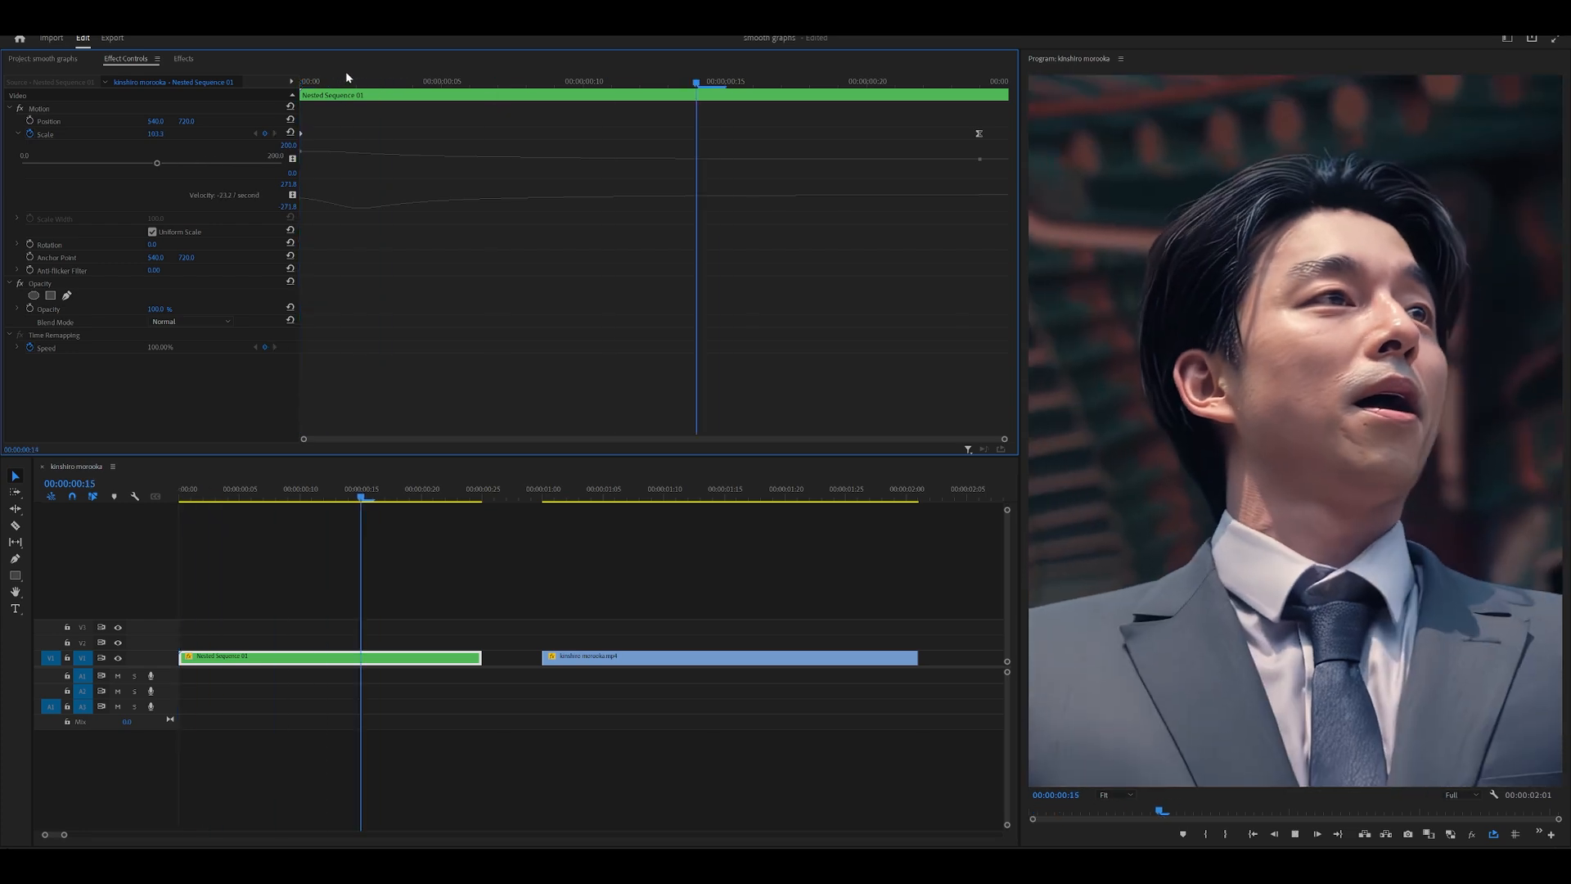
click(181, 491)
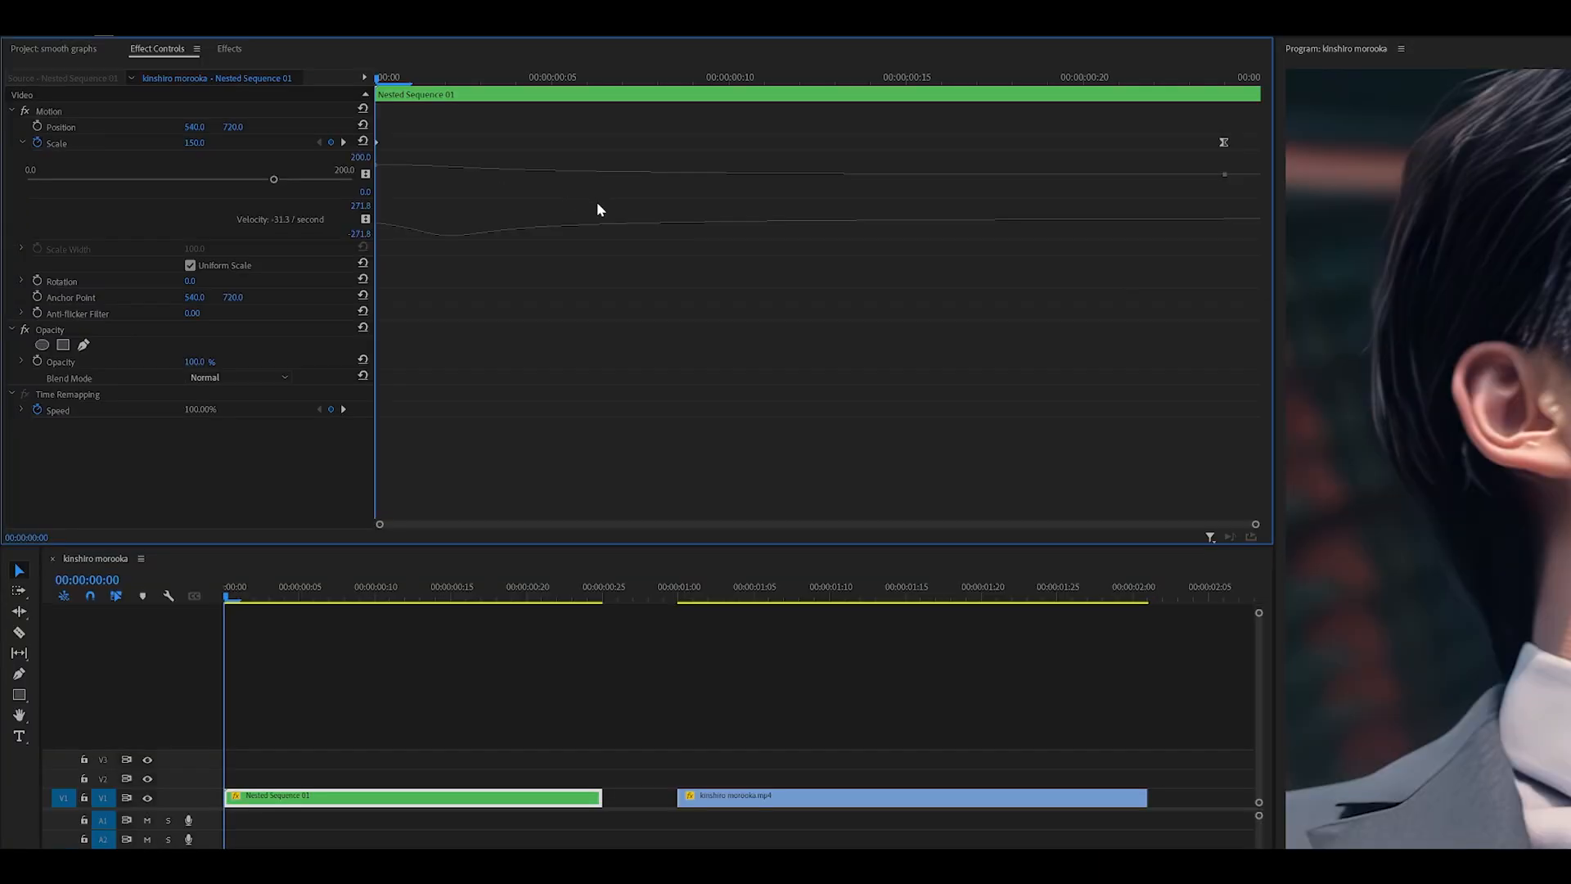
mouse_move(671, 208)
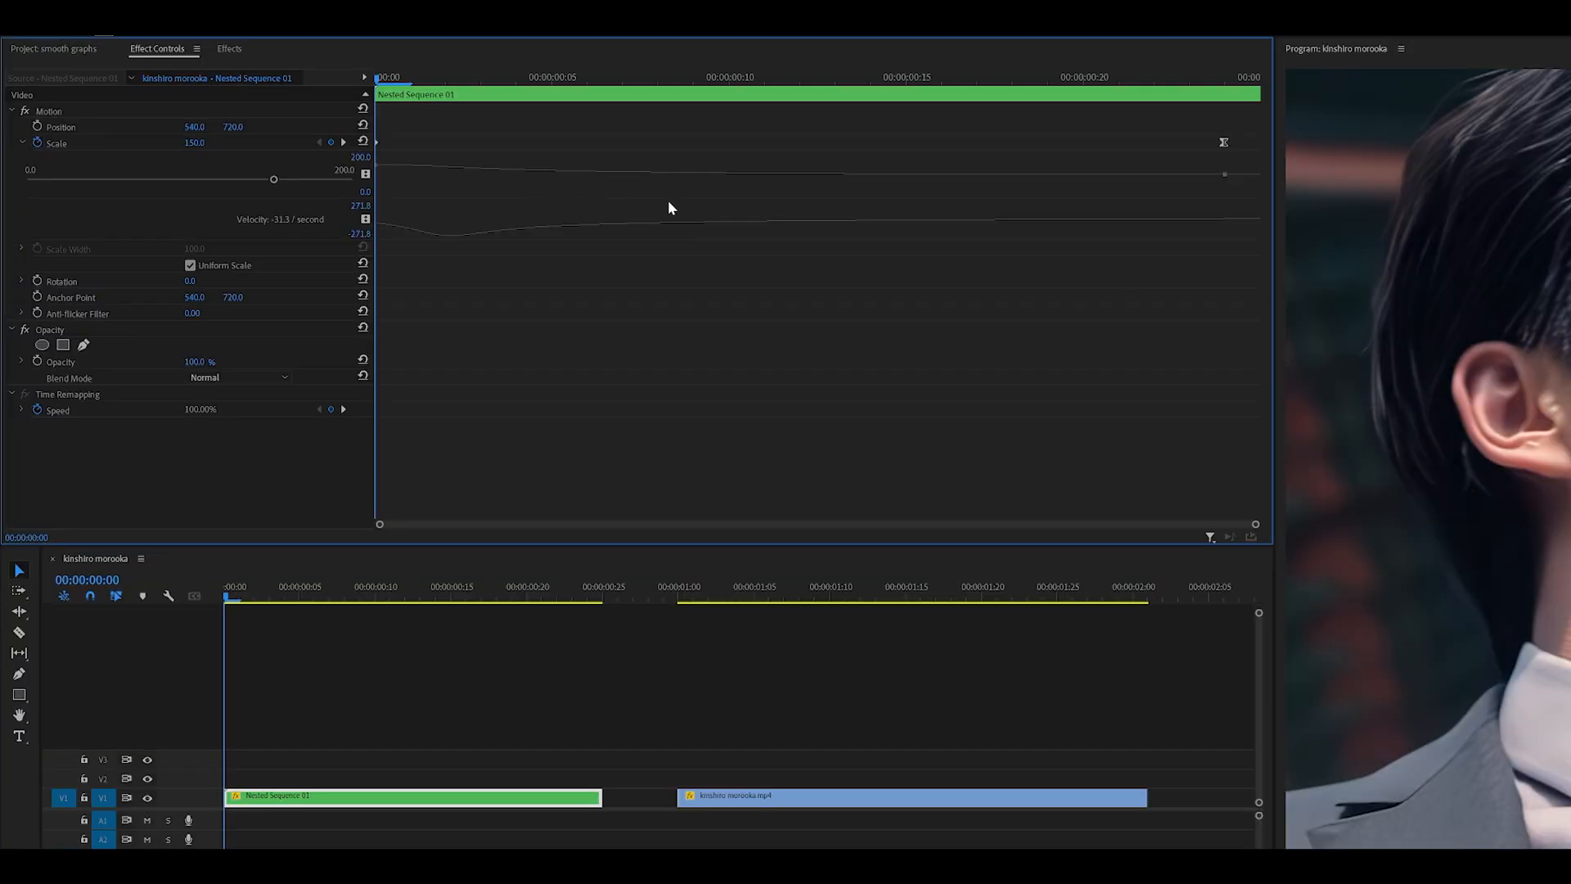
mouse_move(694, 168)
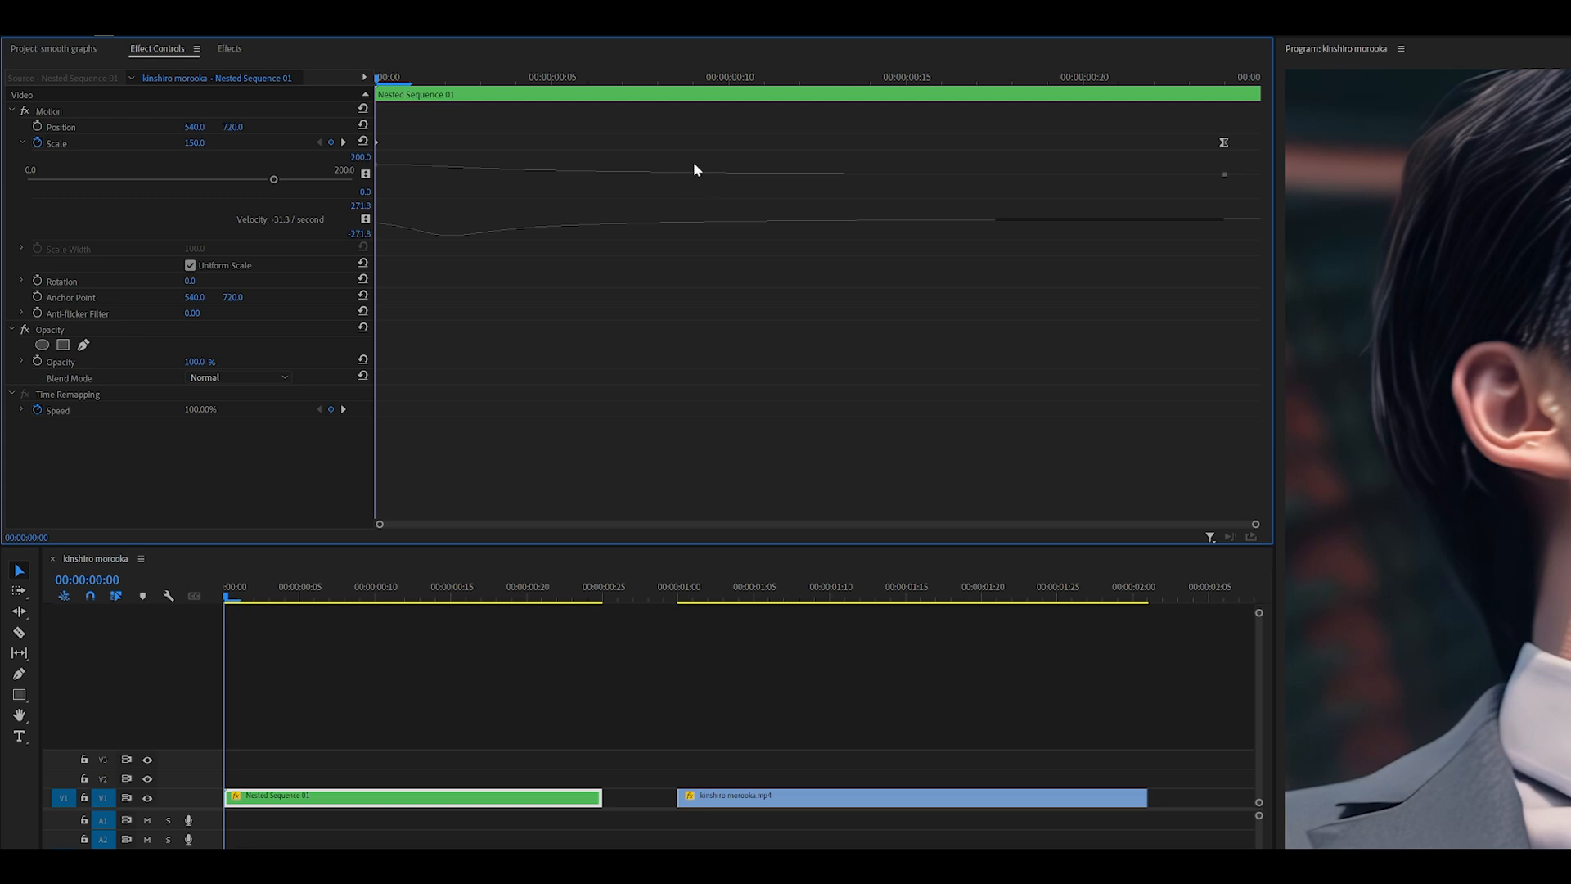
mouse_move(740, 216)
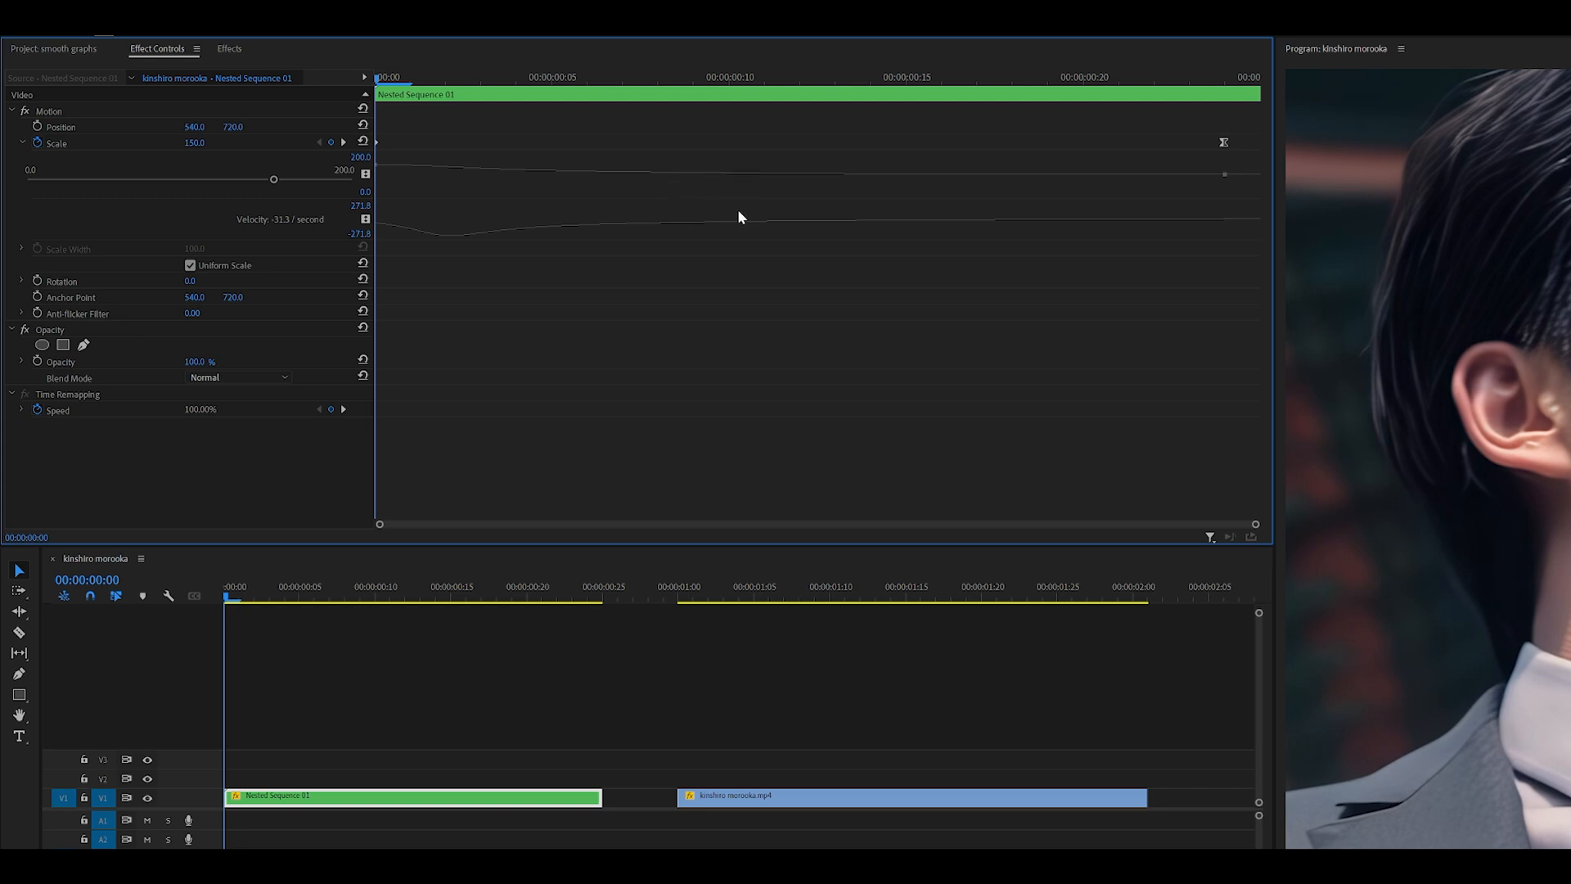
mouse_move(707, 198)
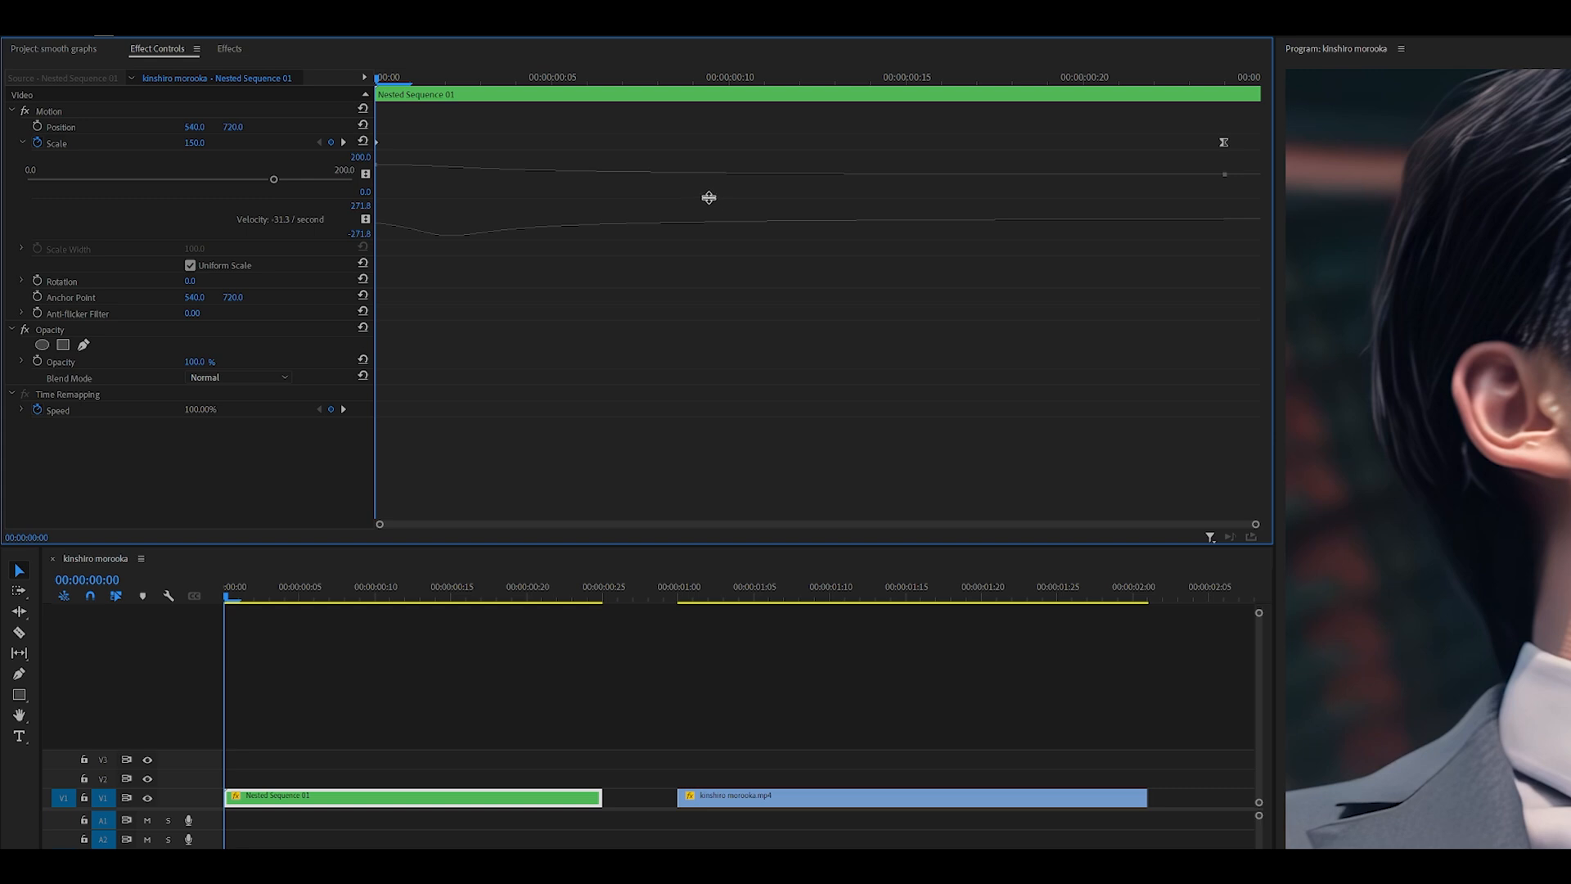
mouse_move(717, 200)
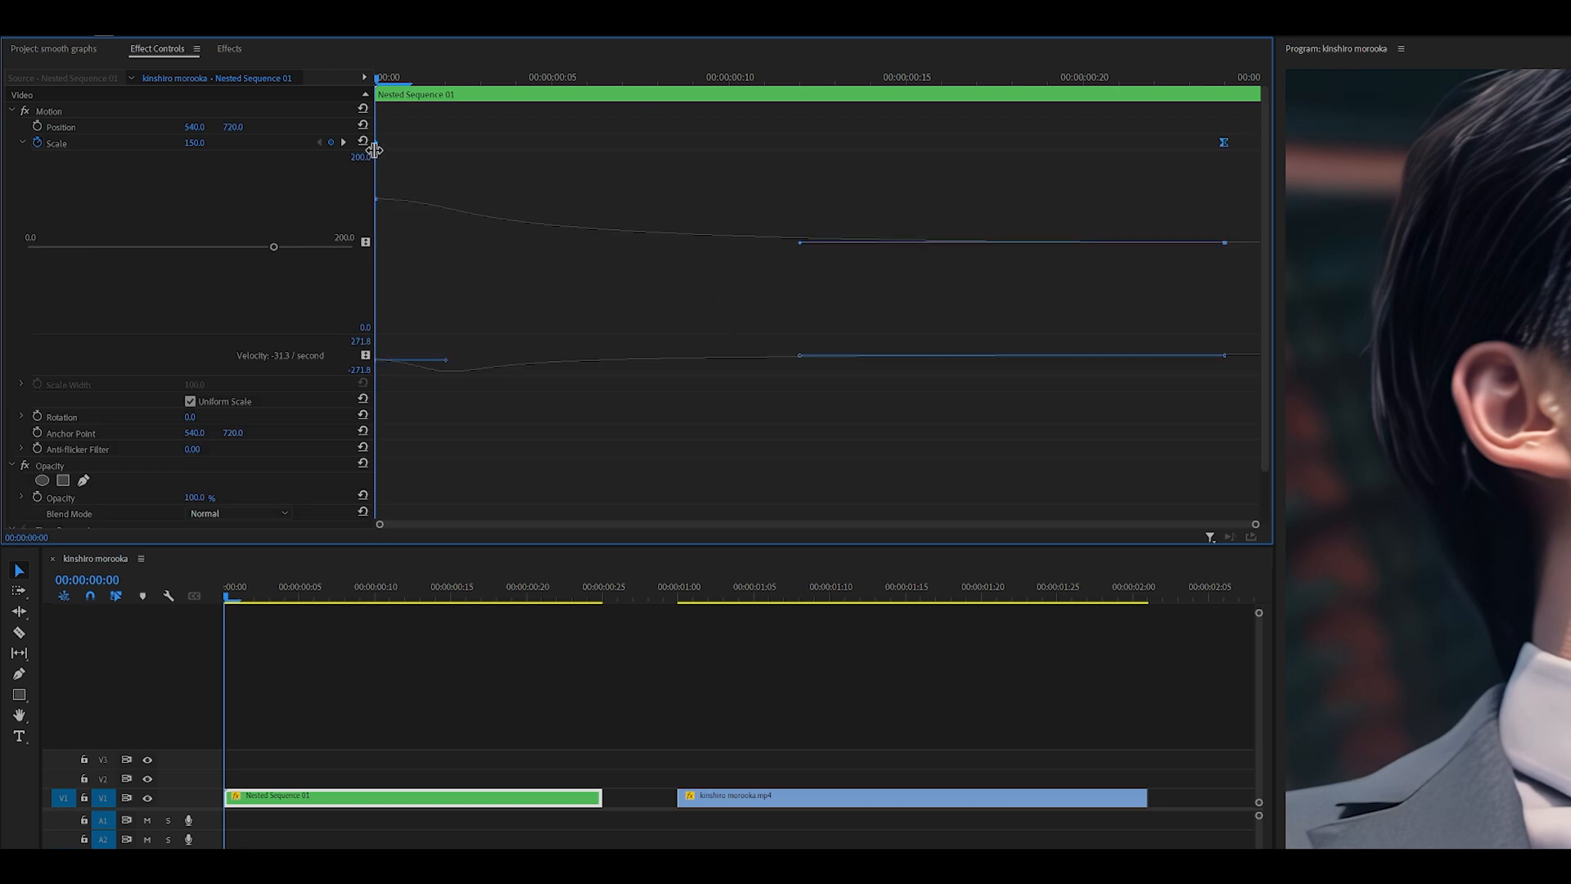
mouse_move(409, 207)
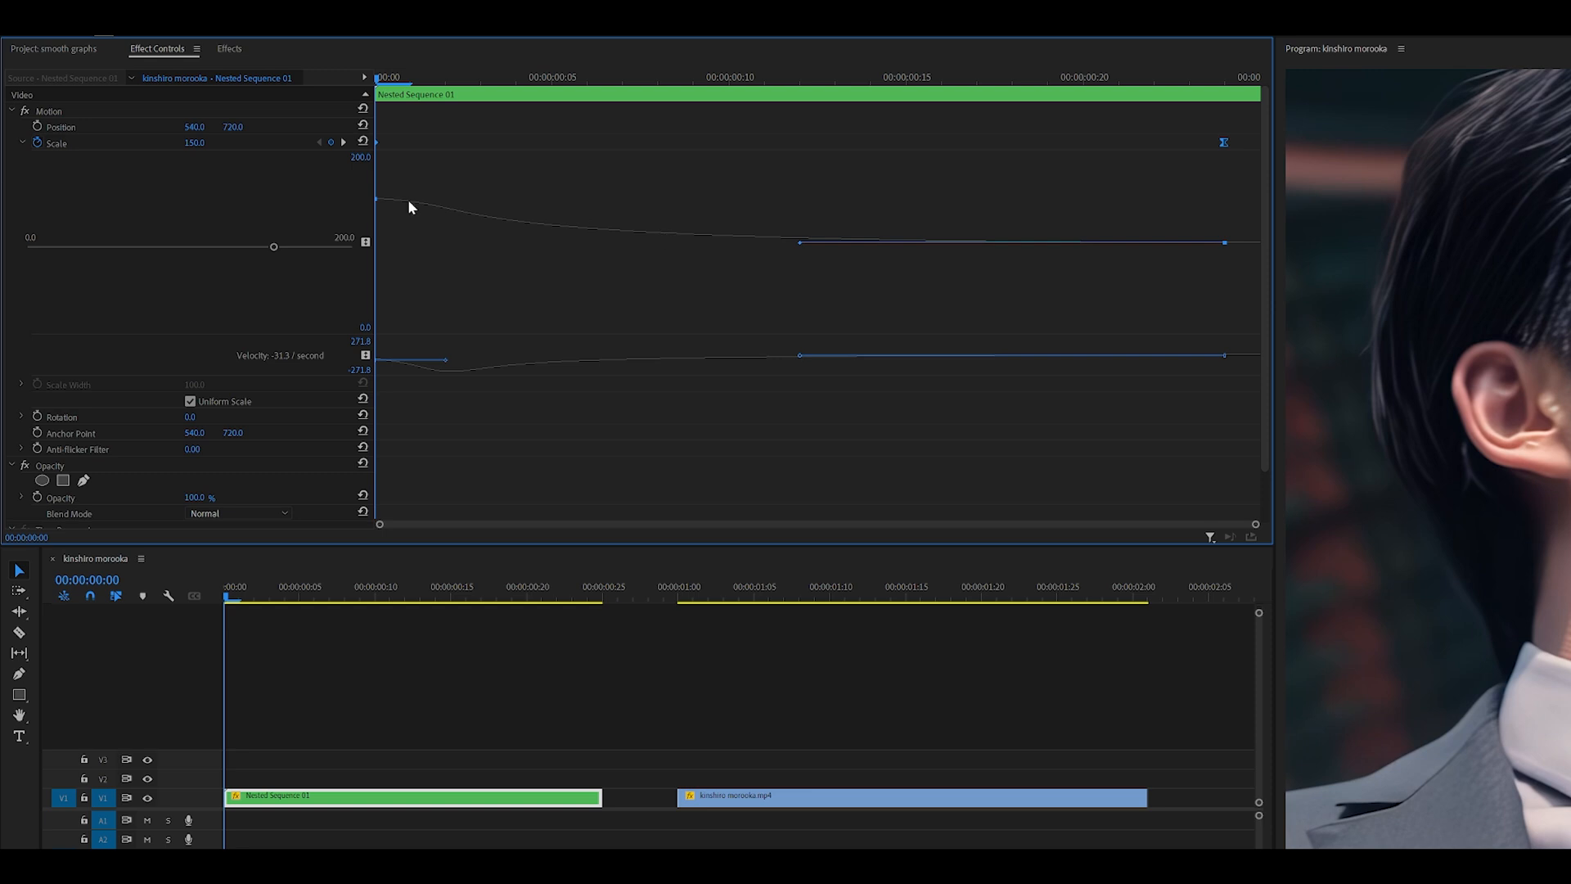
mouse_move(435, 373)
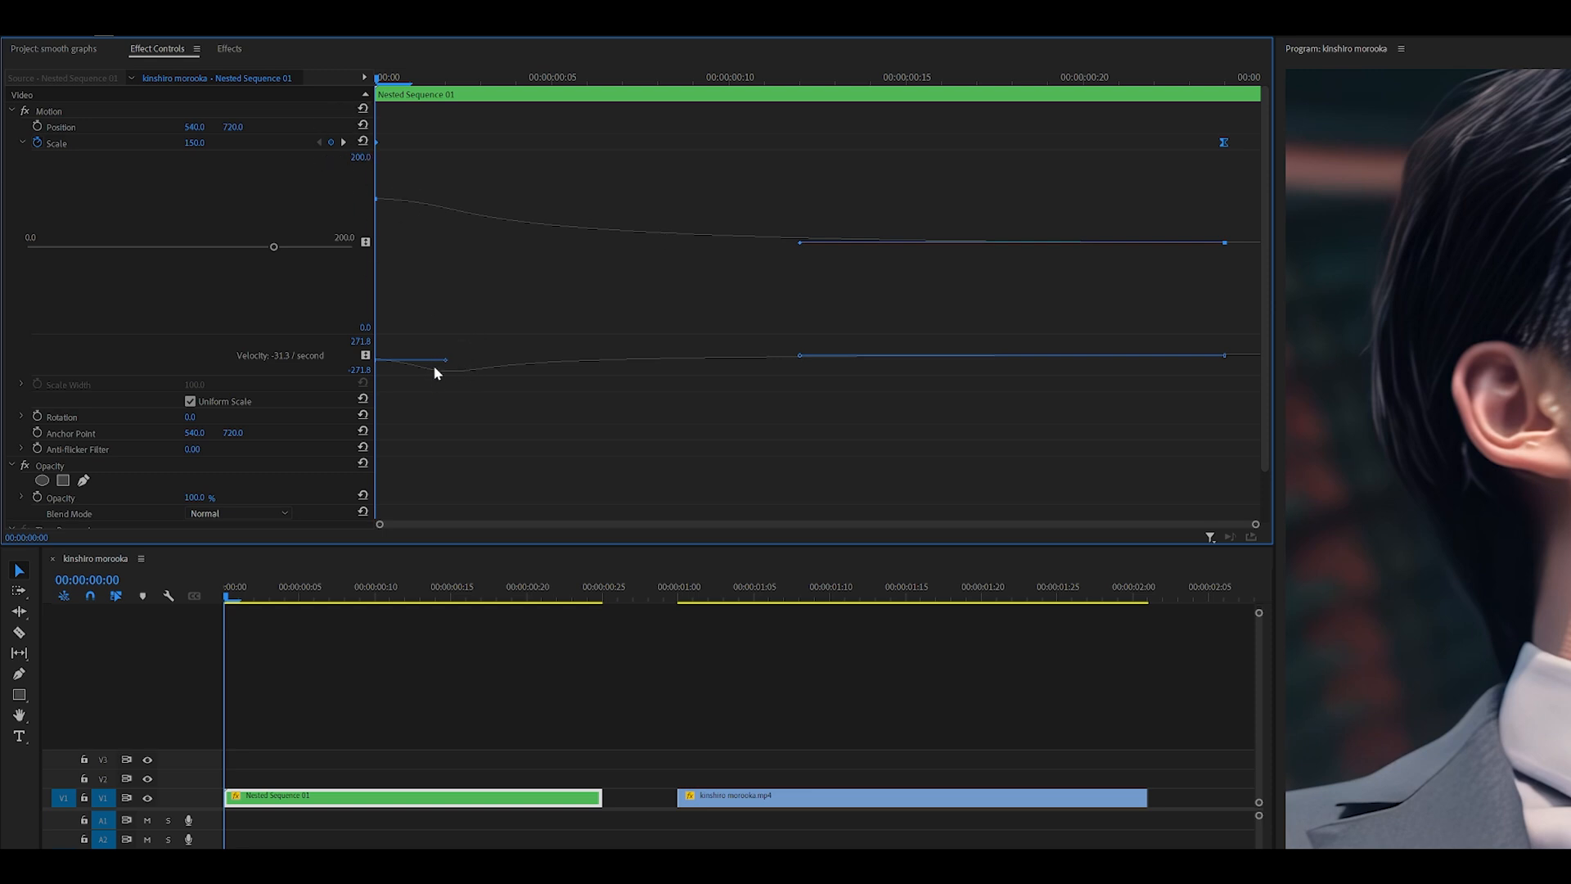
- Ease the first Scale keyframe so the zoom-out starts at about -136.6 per second
drag(446, 358, 450, 207)
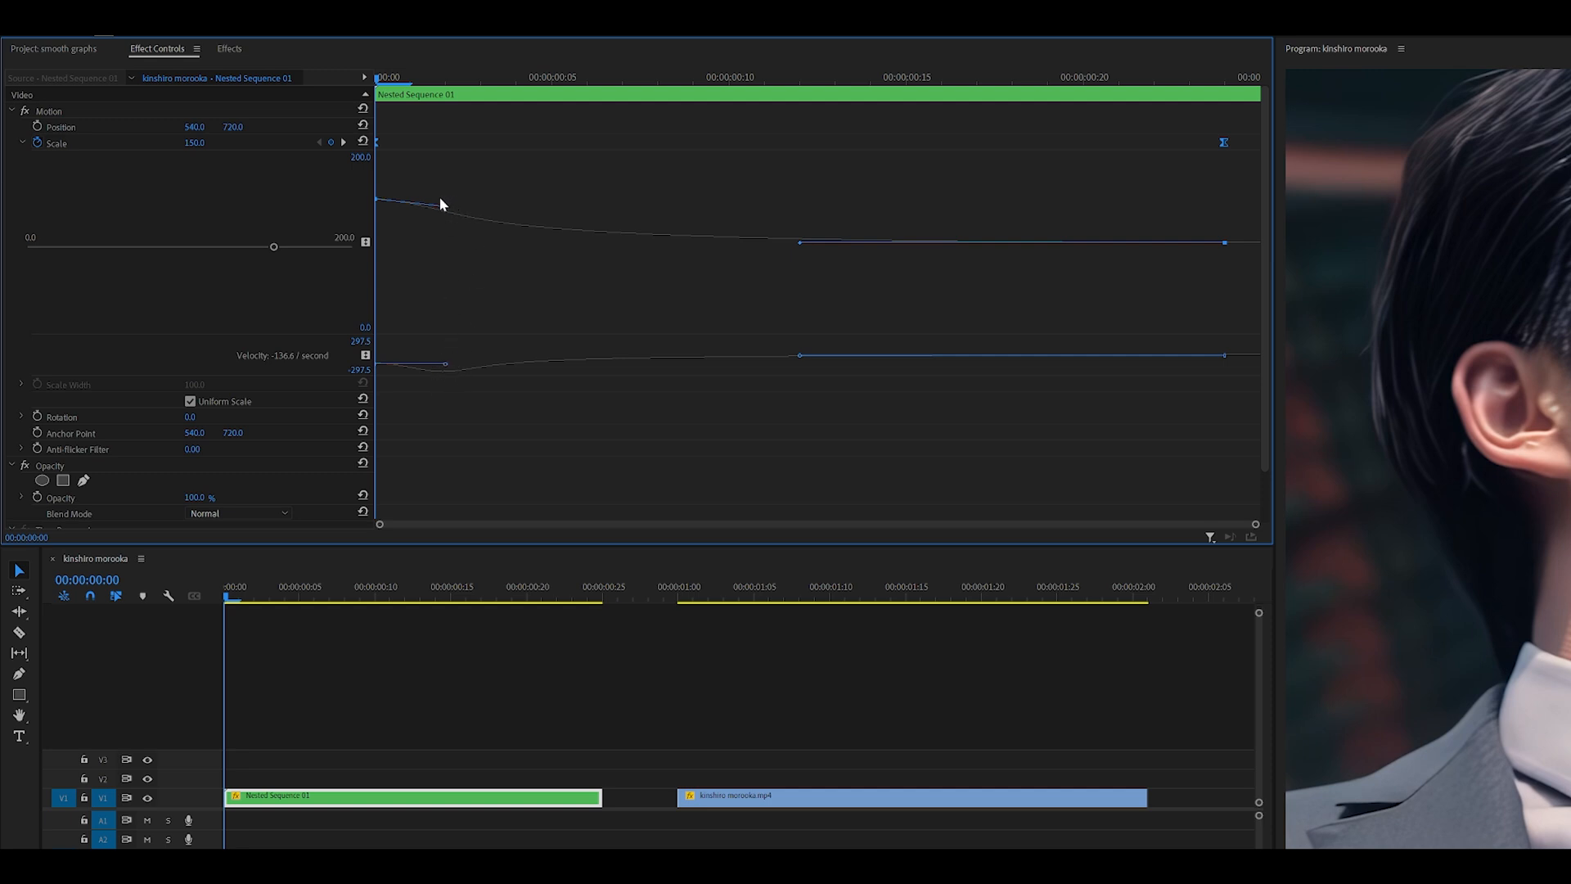
mouse_move(408, 167)
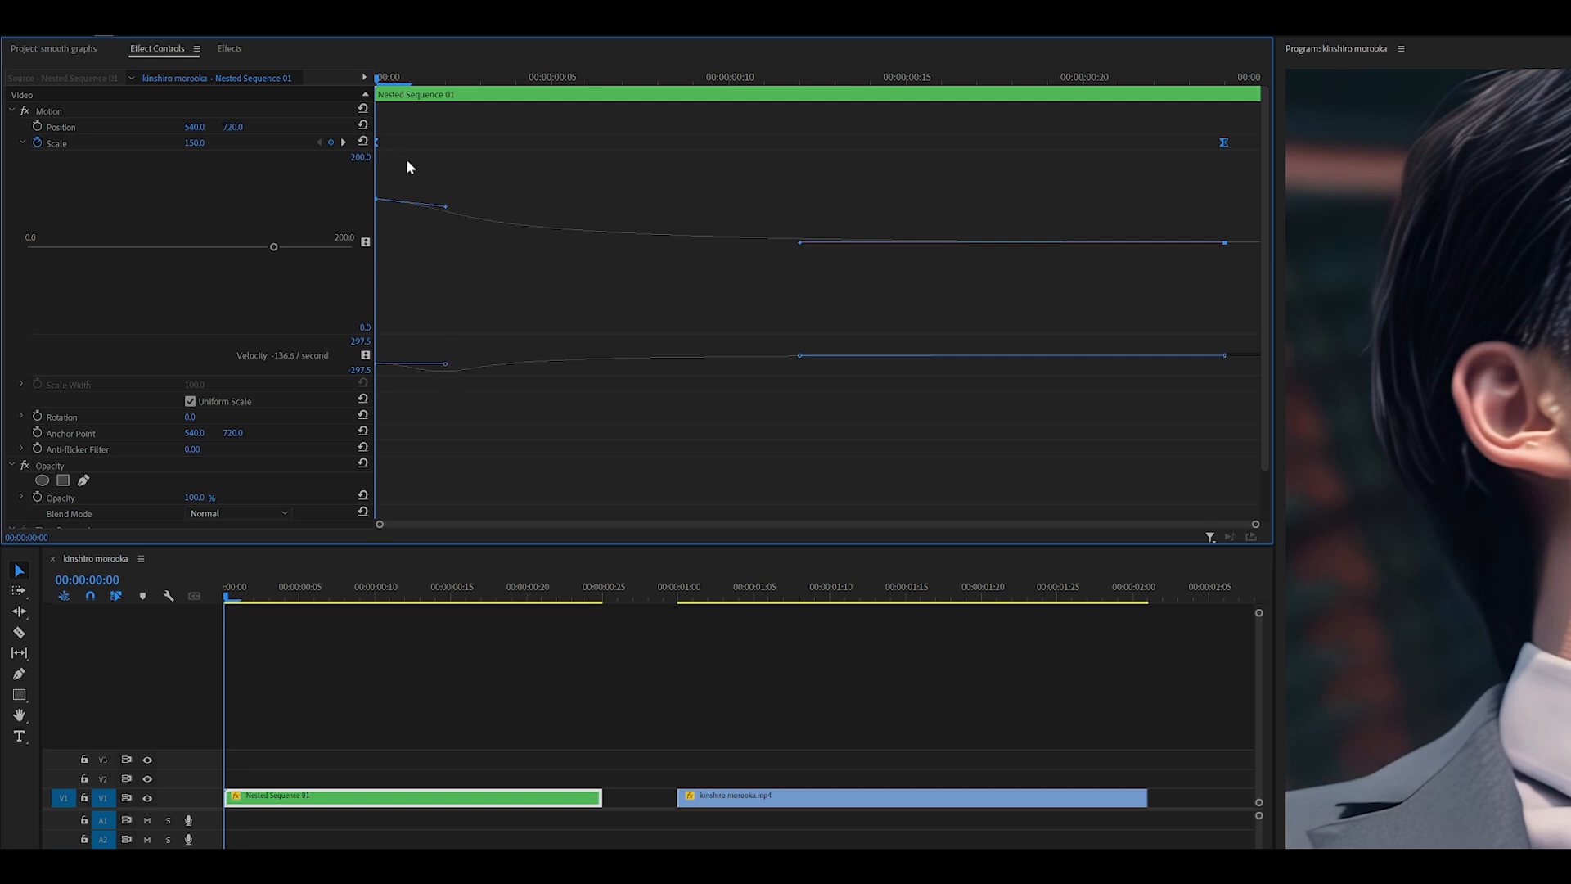
mouse_move(425, 177)
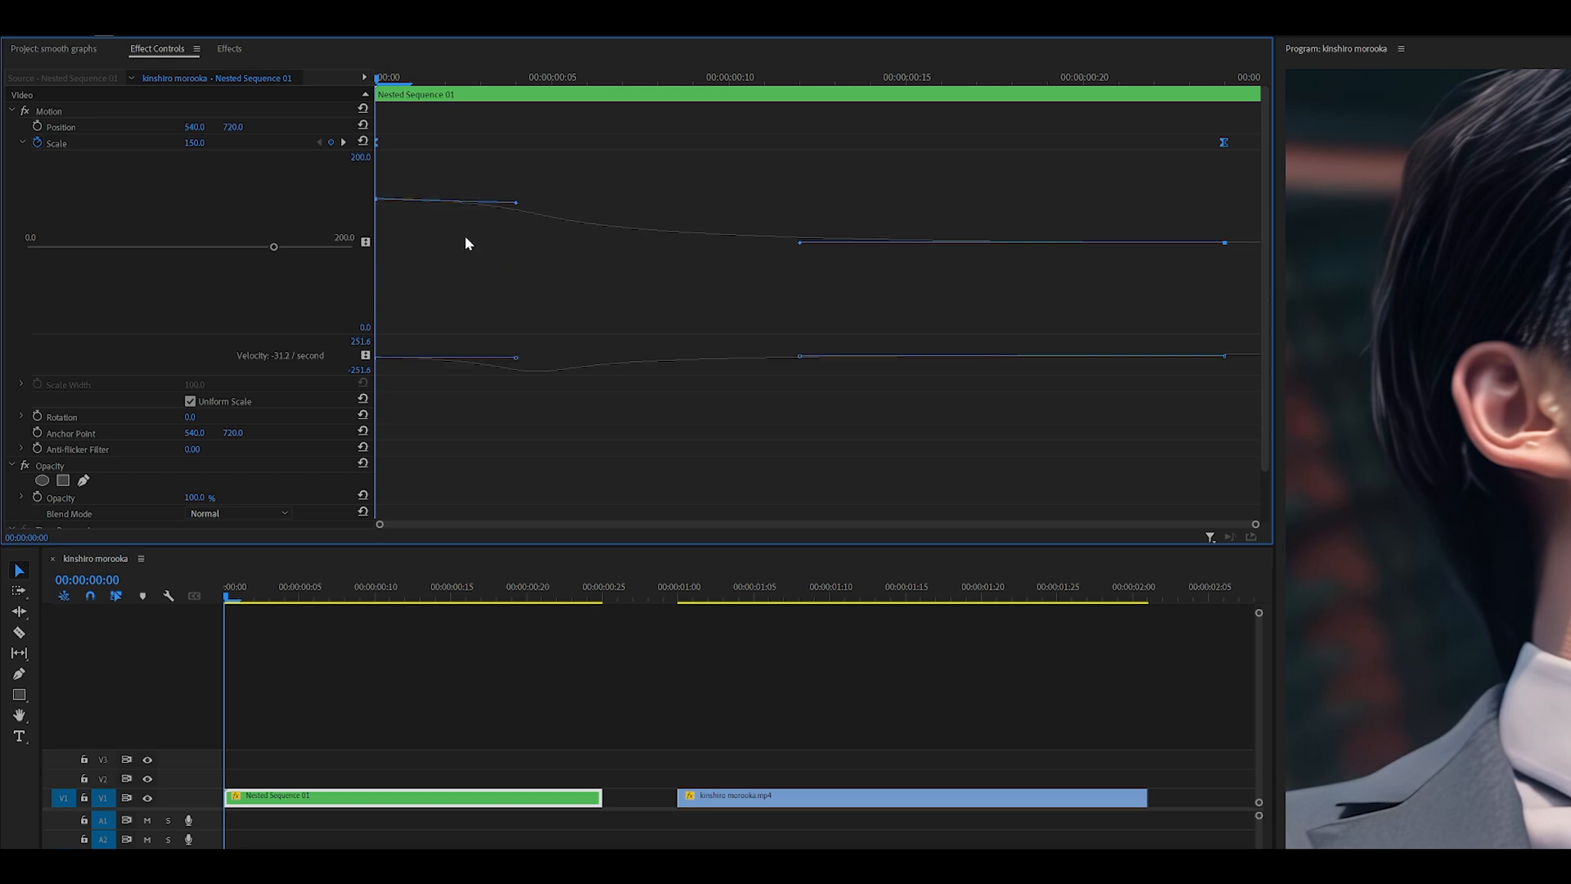
mouse_move(530, 211)
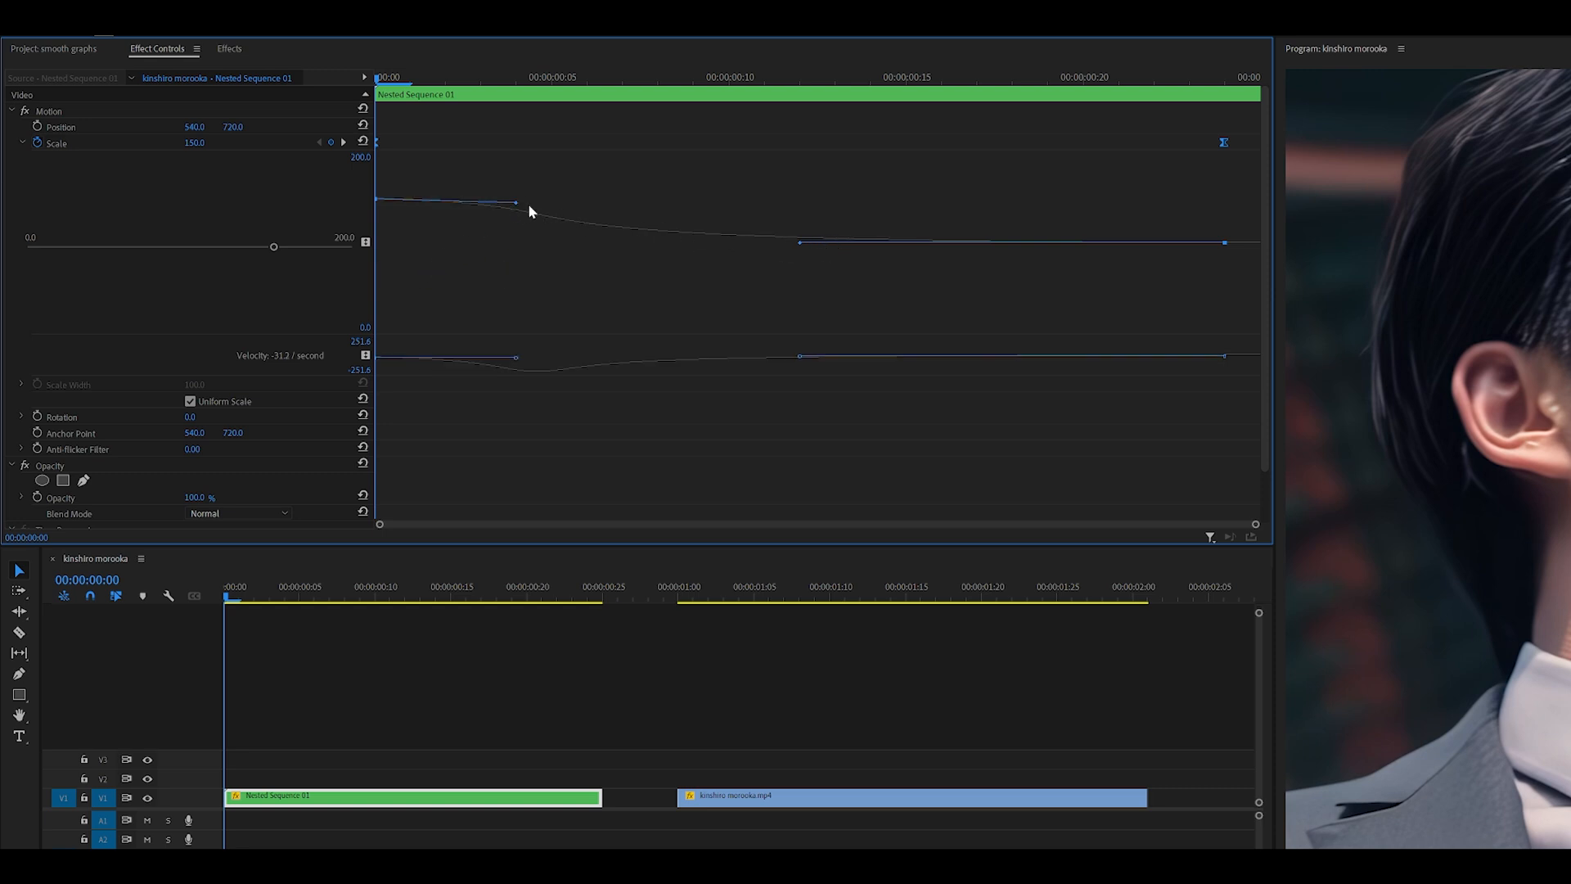
mouse_move(545, 190)
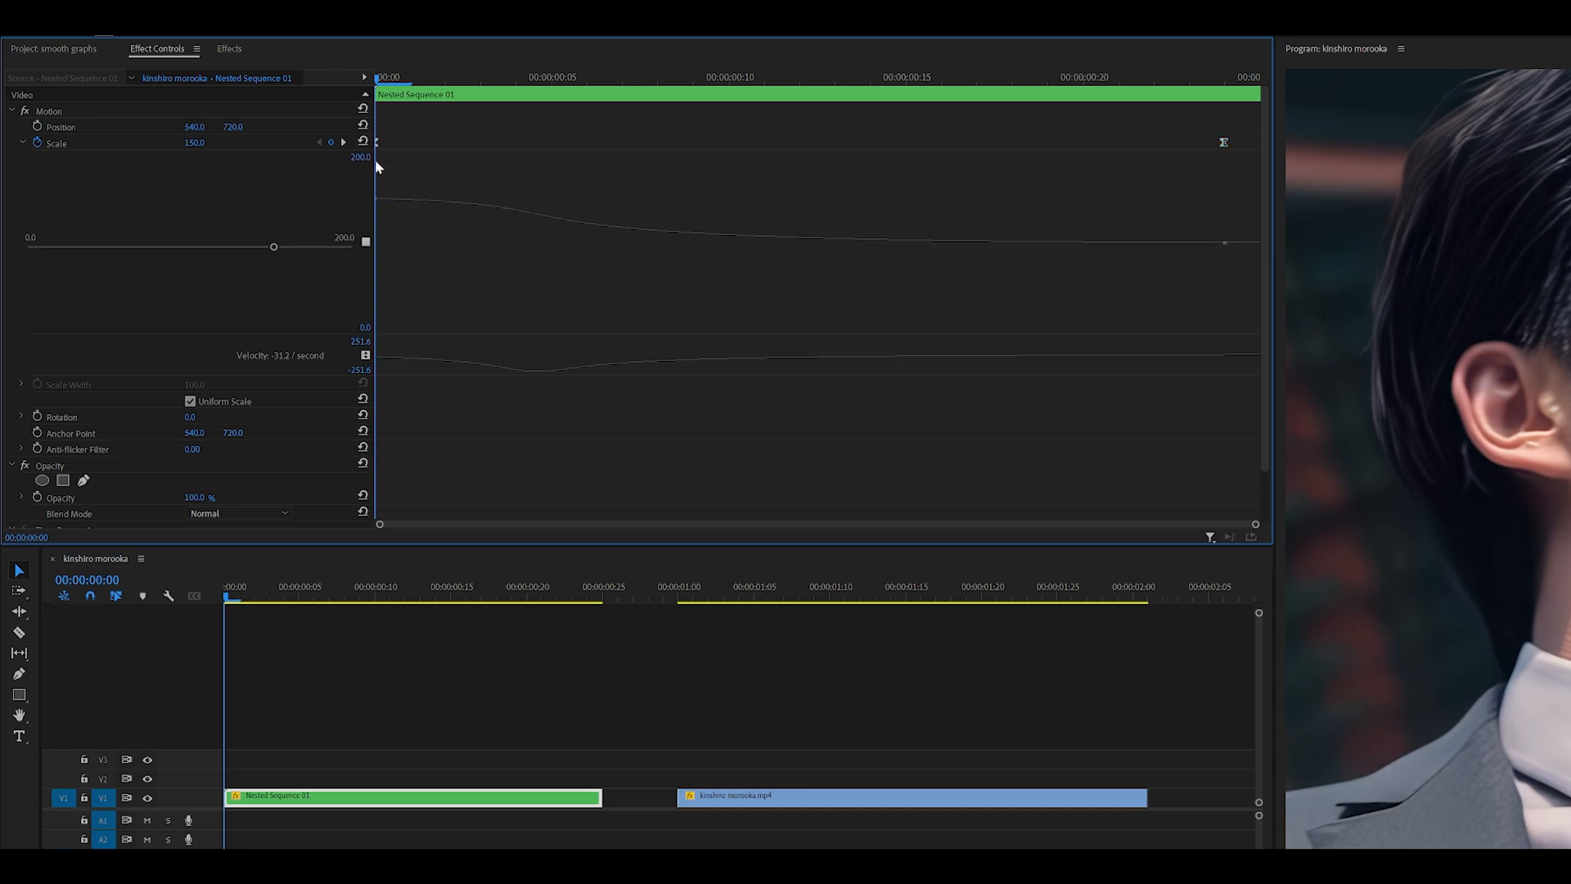
- Fit the Scale graph's vertical range to the keyframe values, 150 down to 100
double_click(355, 157)
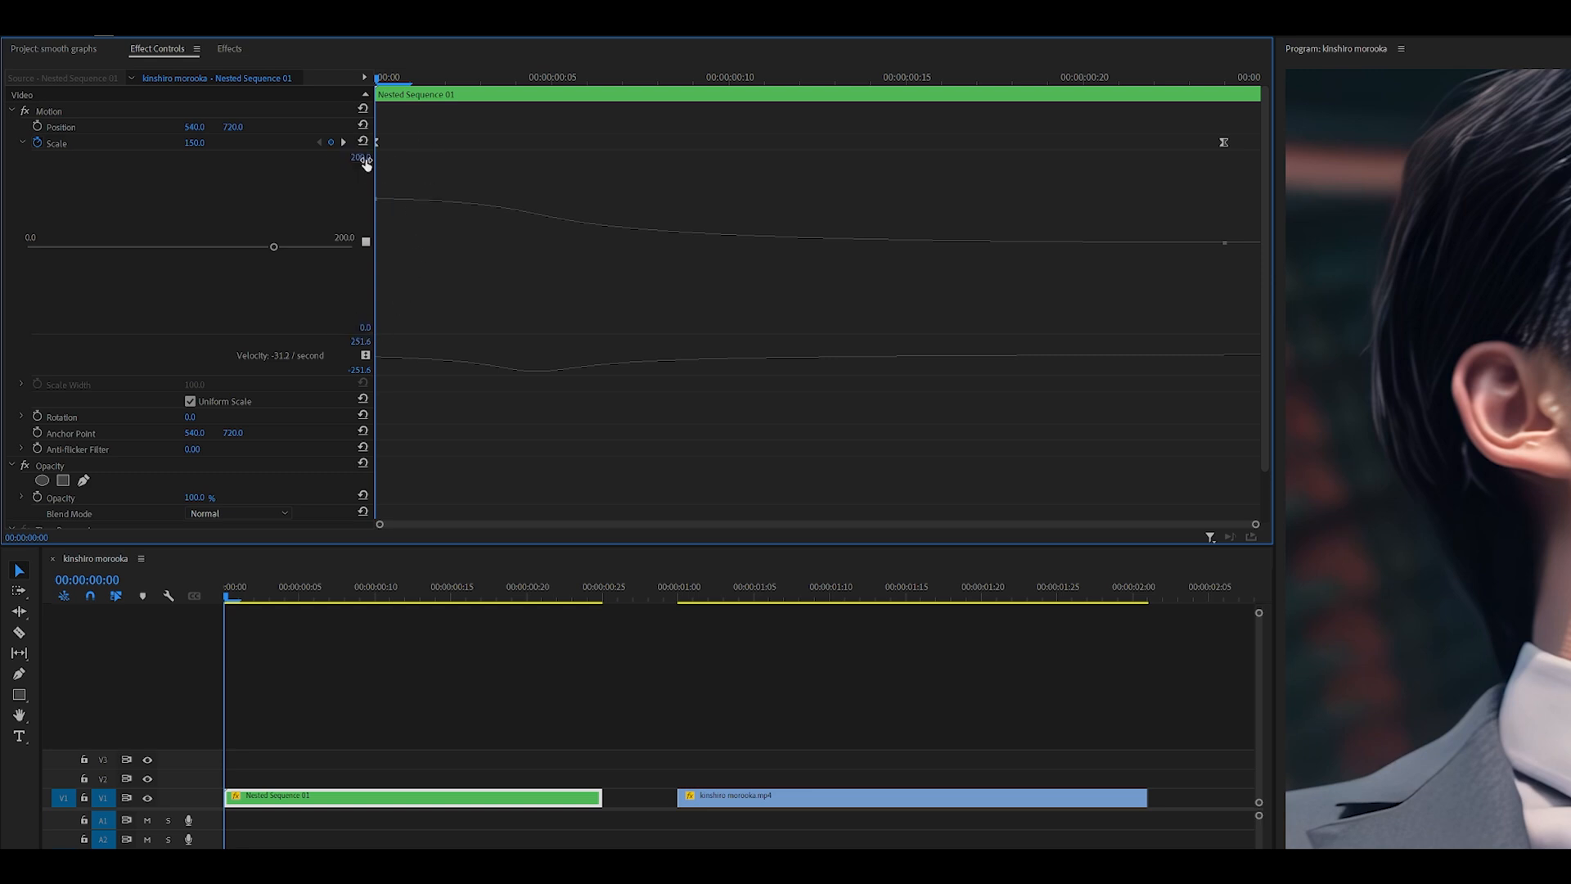
double_click(354, 158)
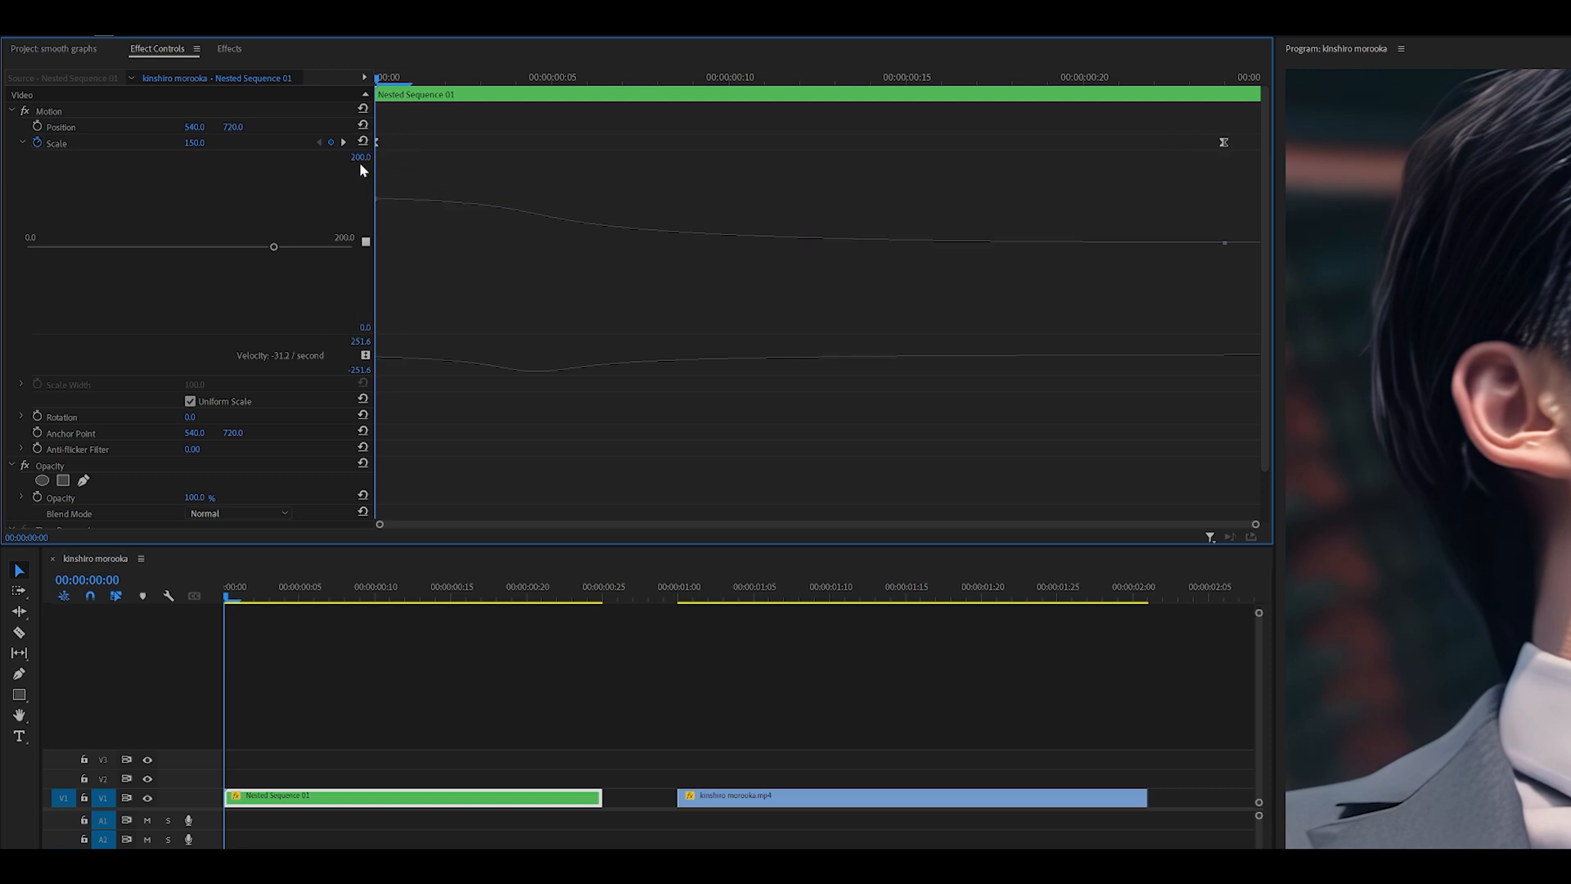
double_click(193, 141)
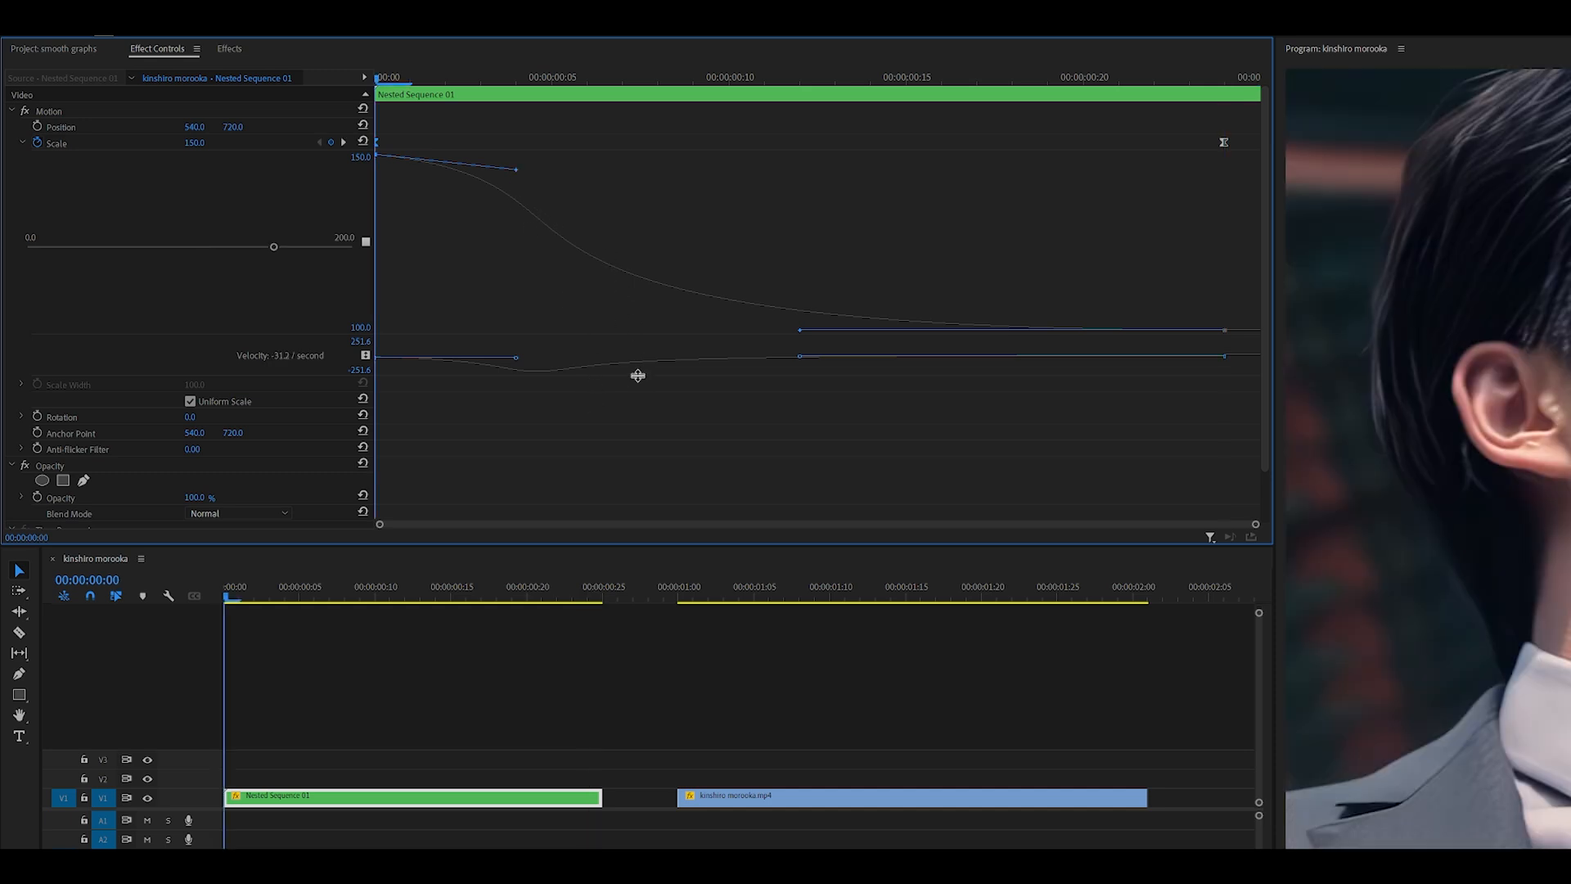
mouse_move(520, 175)
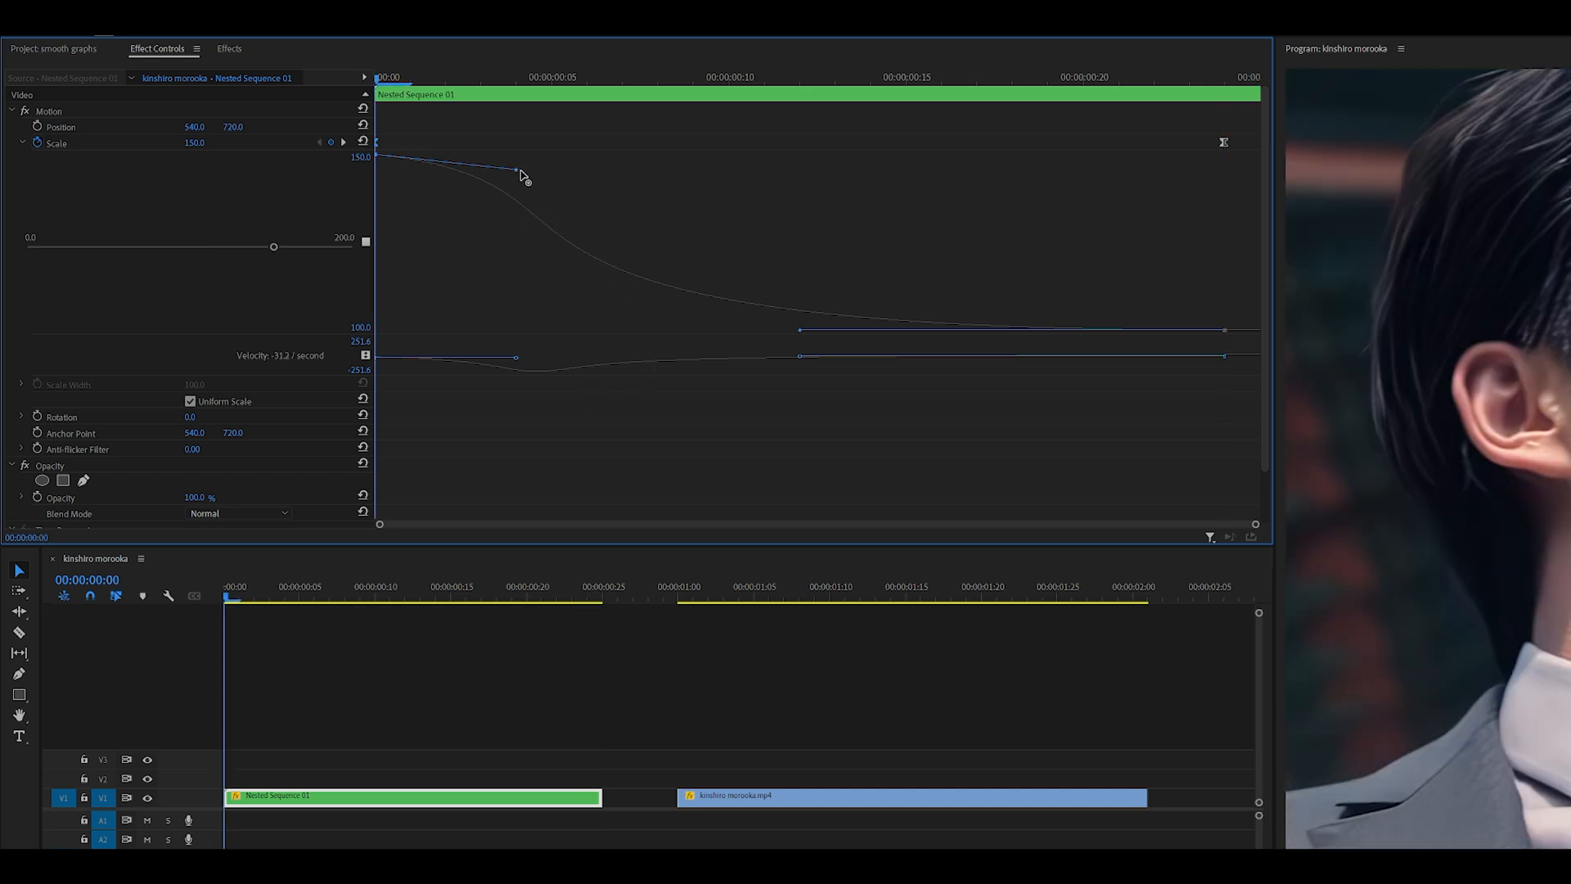
mouse_move(519, 175)
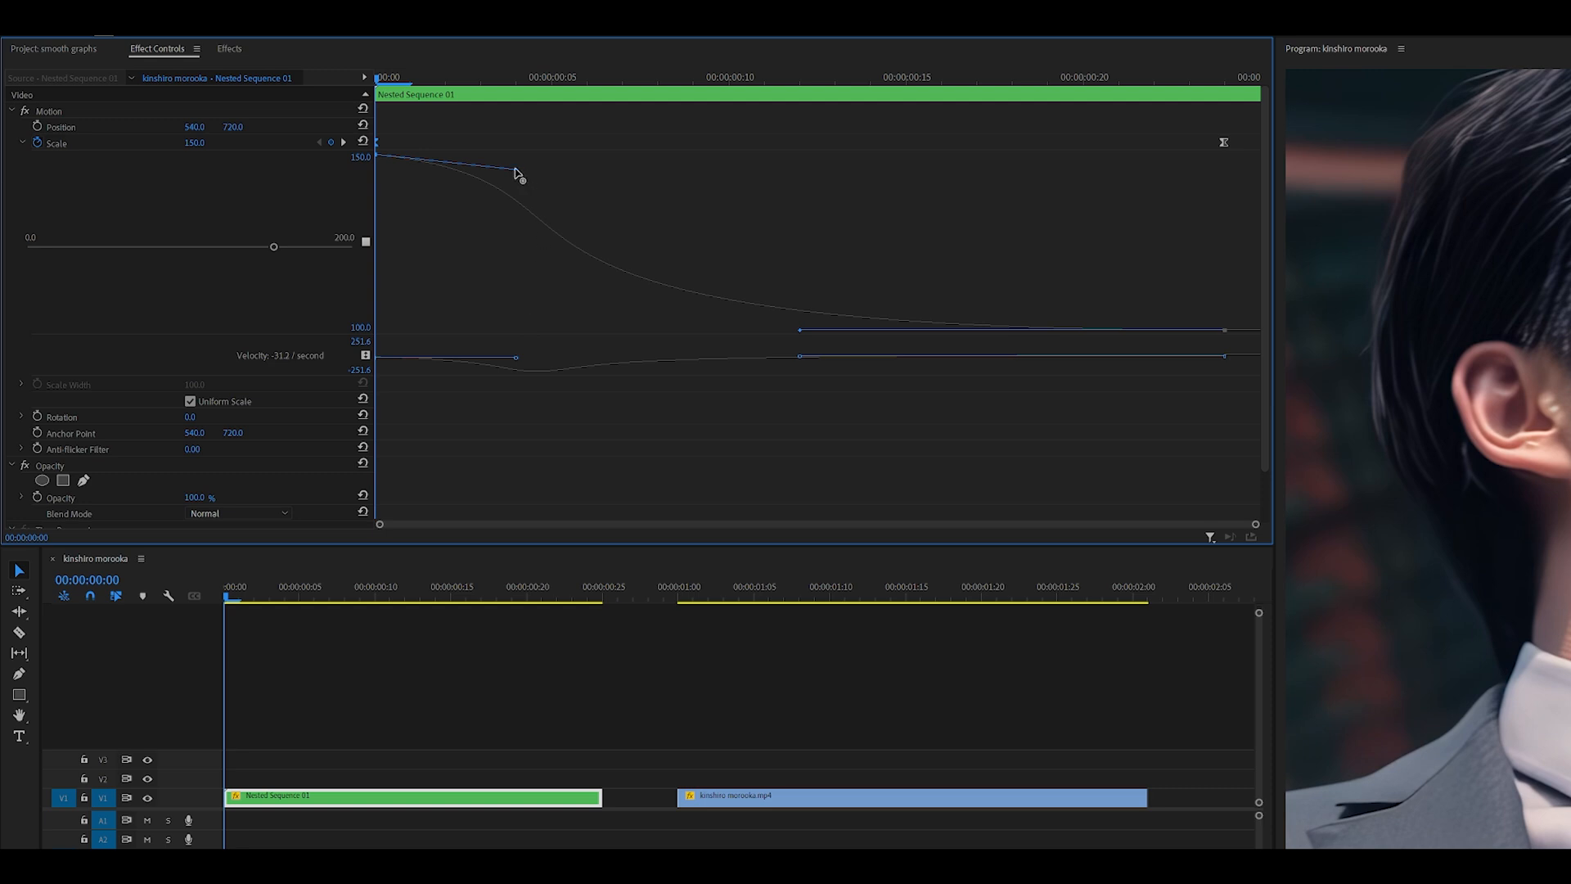
- Delay the first Scale keyframe a few frames so it holds at 150 before dropping toward 100
drag(519, 180, 512, 226)
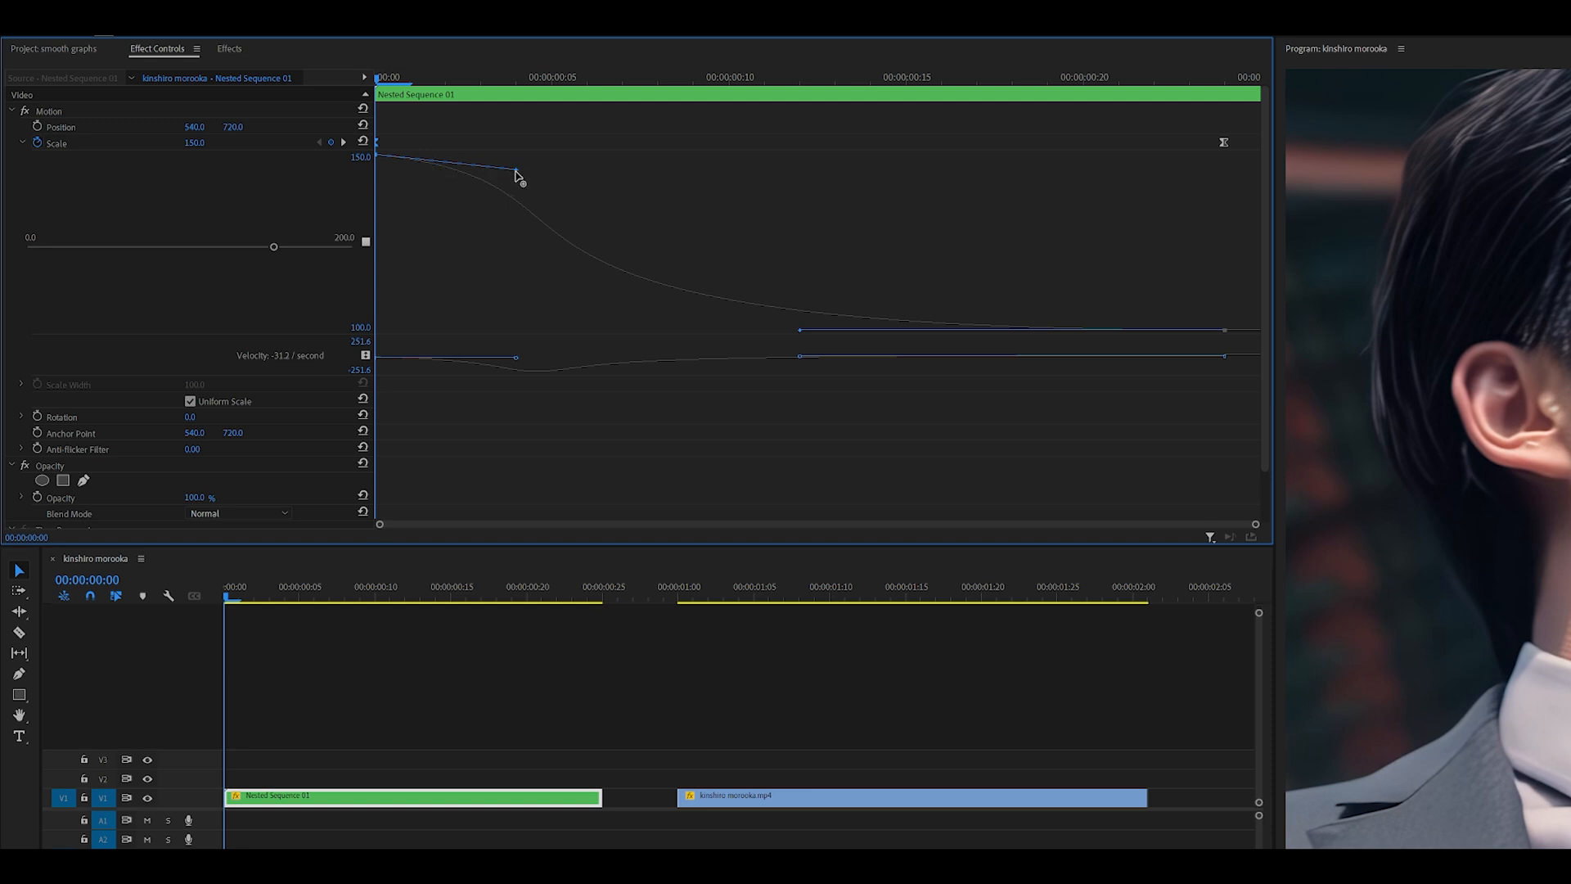
drag(521, 180, 516, 217)
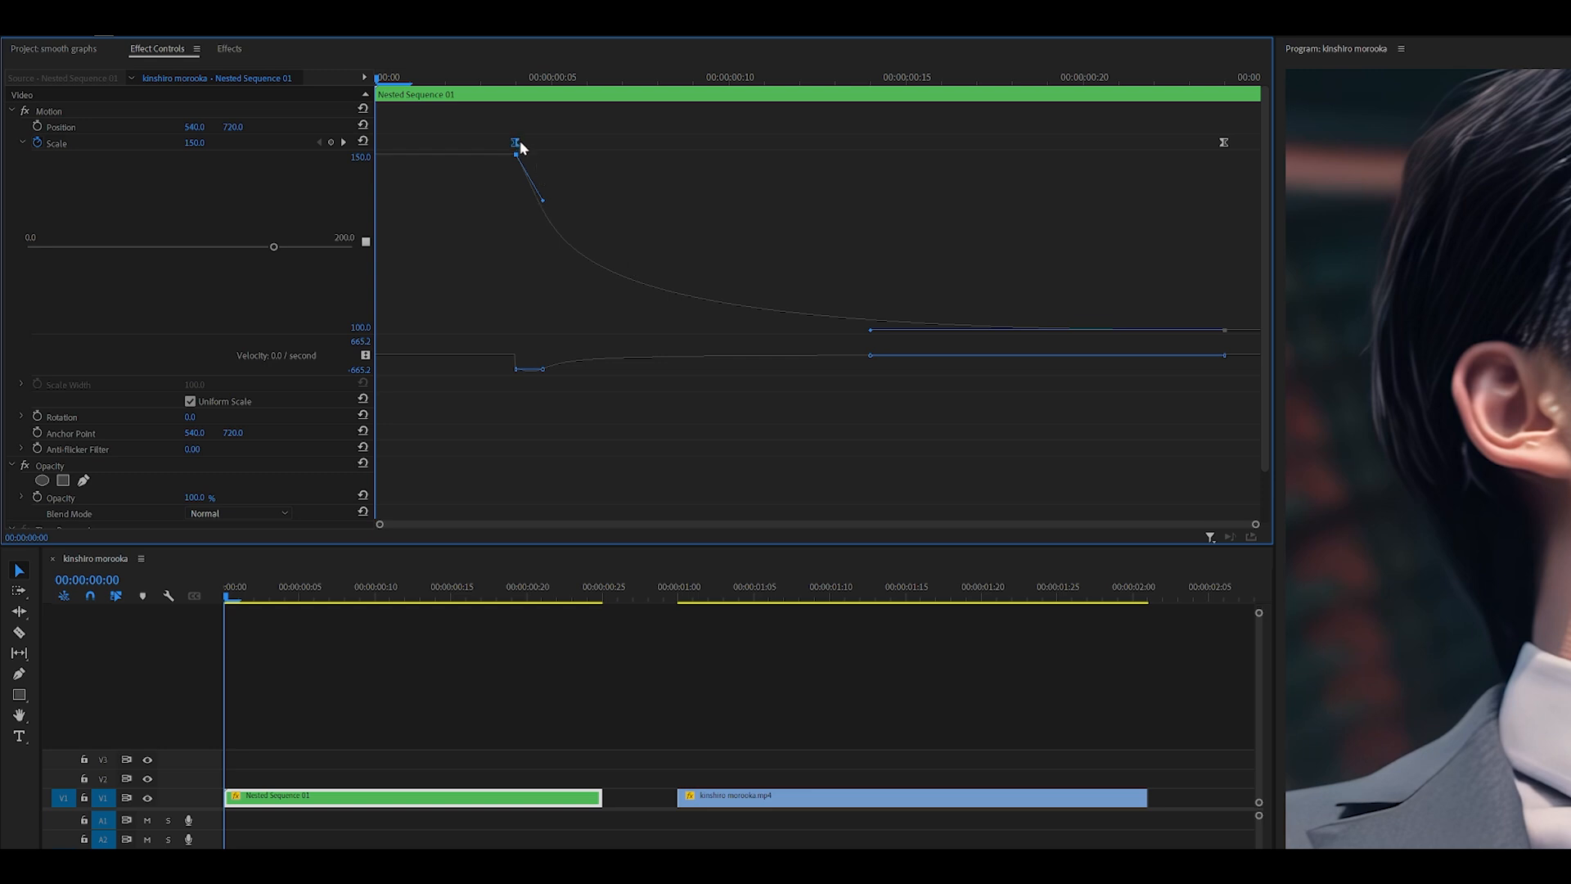
- Reshape the first keyframe's handle so Scale plunges from 150, reaching about 107 by frame 9
drag(542, 199, 635, 165)
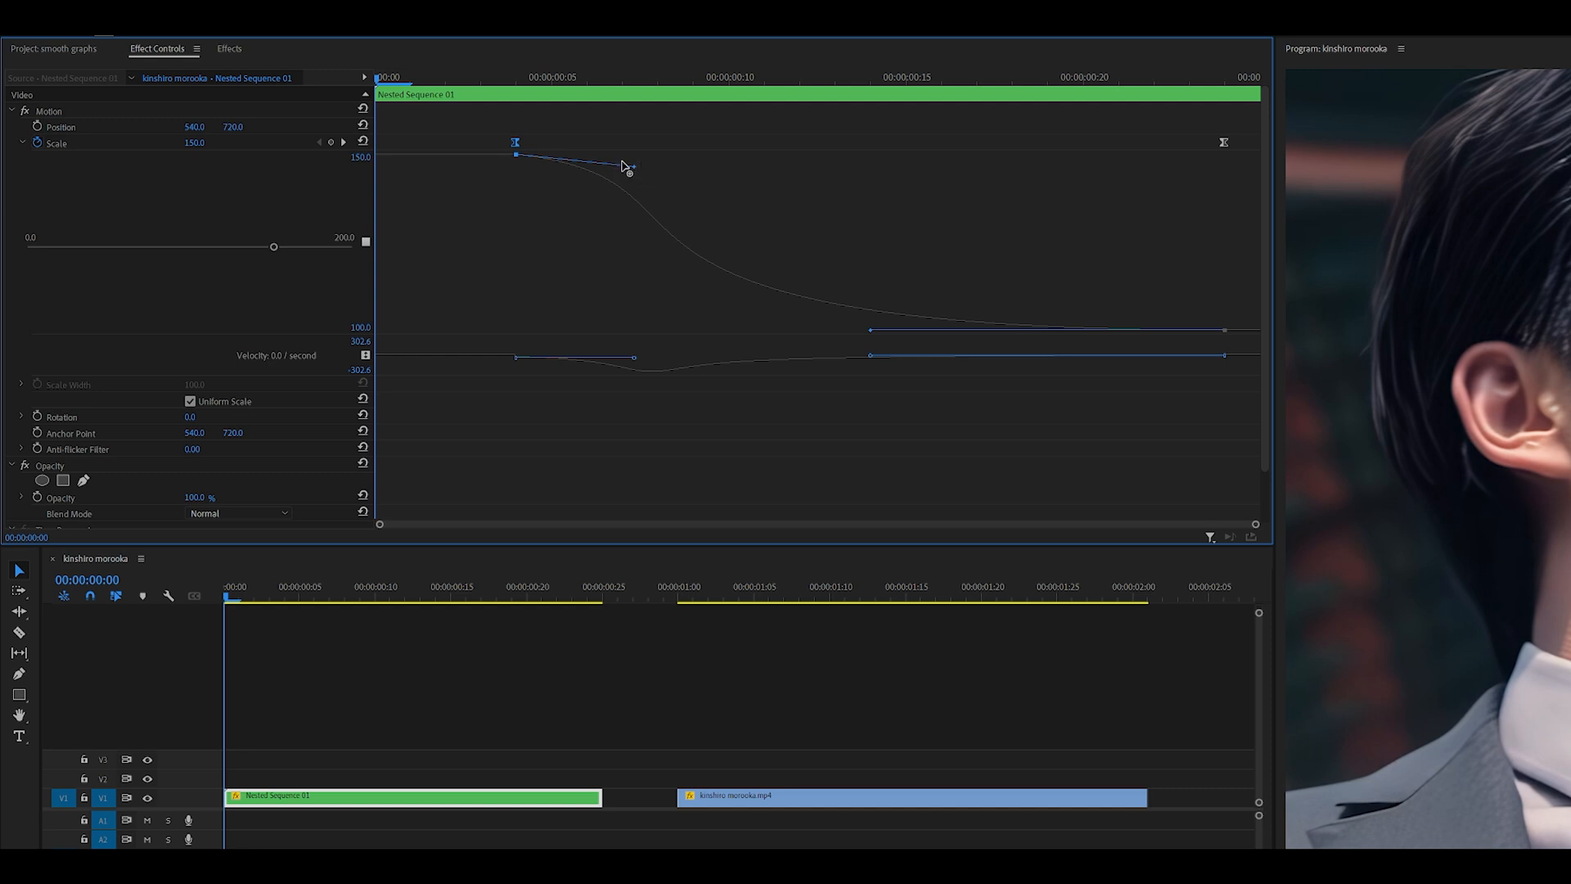
drag(627, 165, 526, 206)
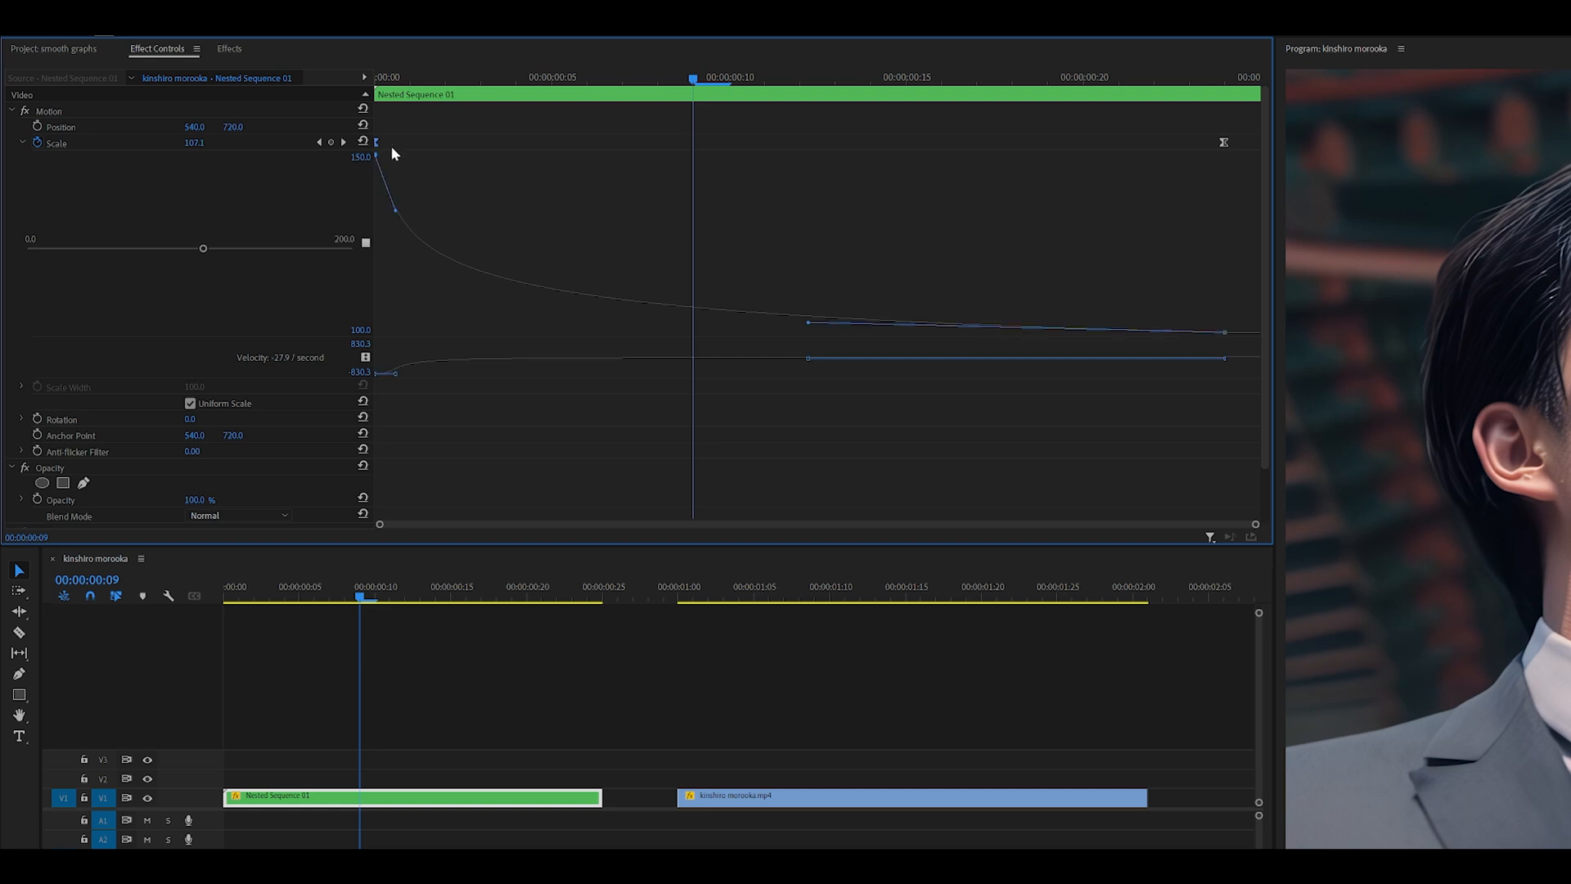
mouse_move(378, 144)
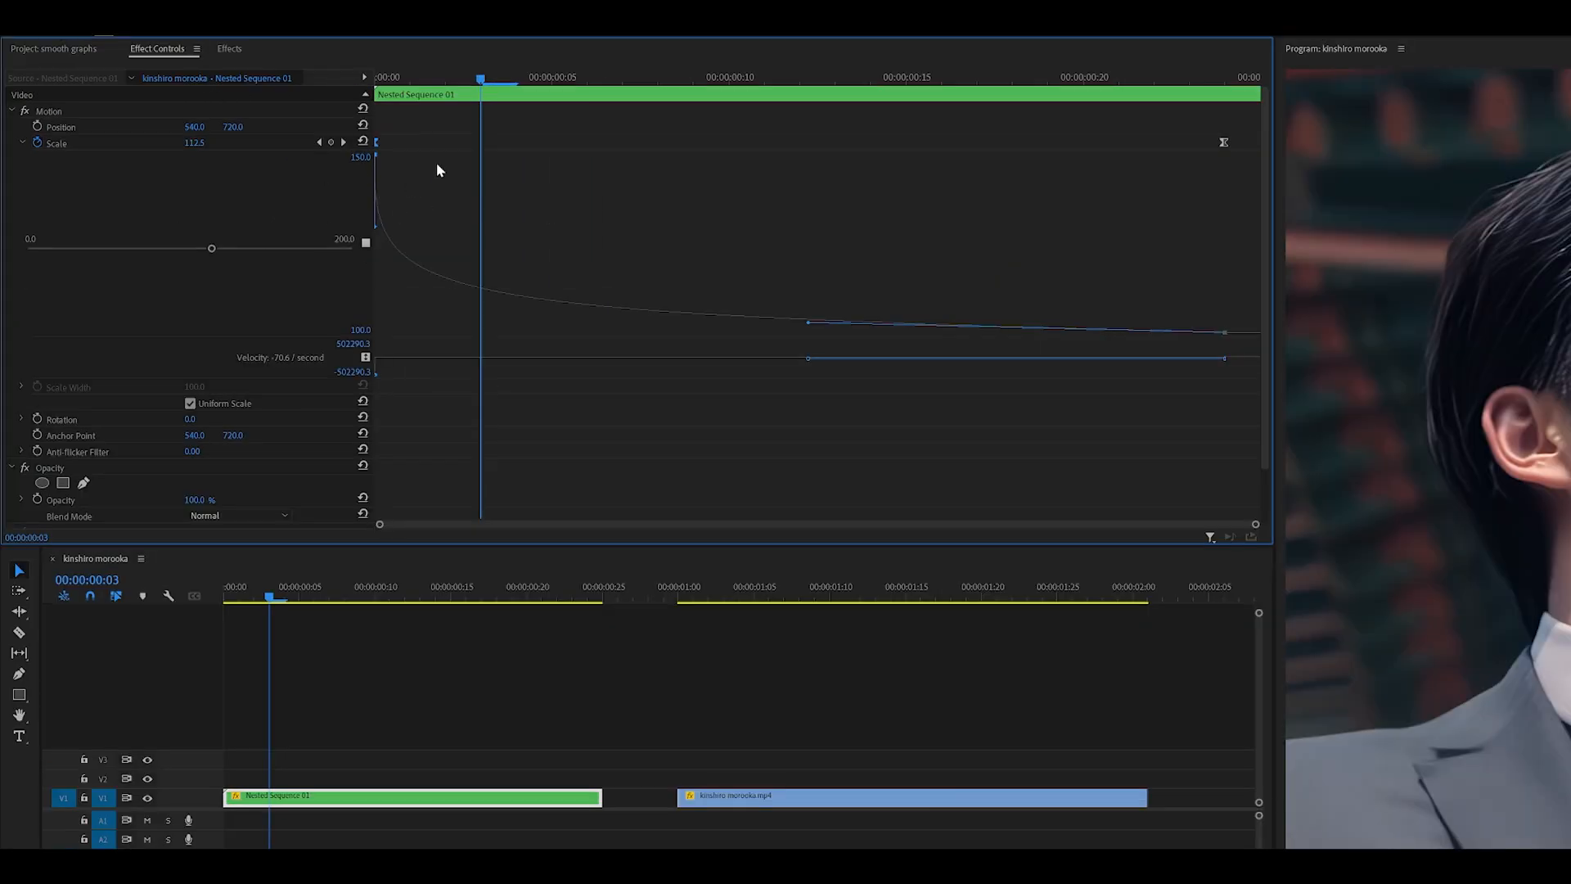
mouse_move(89, 121)
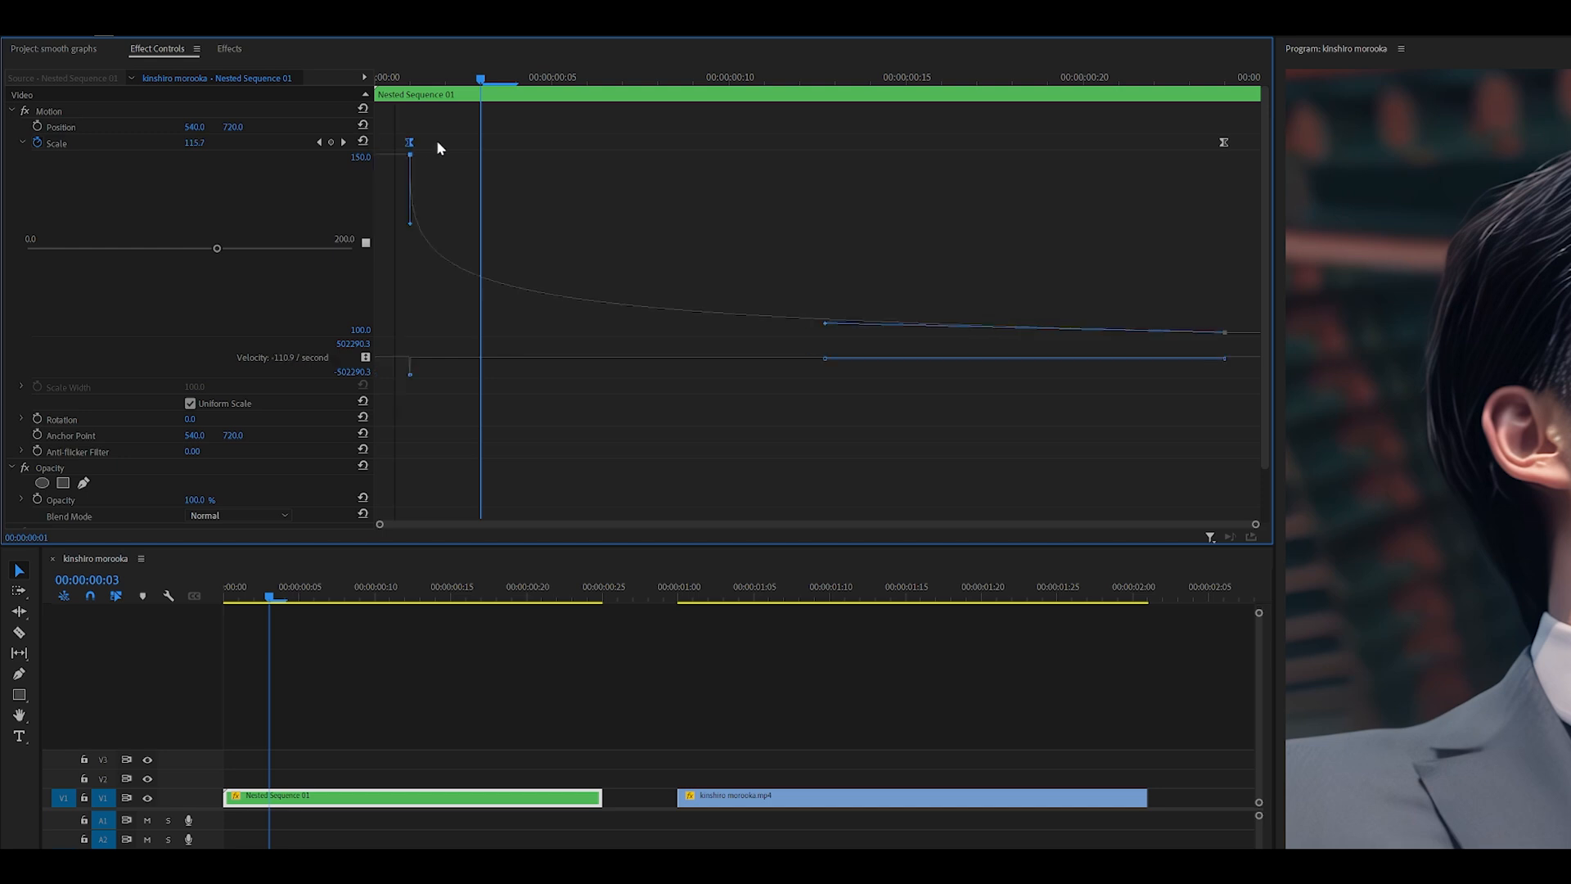
- Ease the zoom-out so Scale stays near 150 (about 147 at frame 11) before dropping to 100
drag(409, 140, 480, 141)
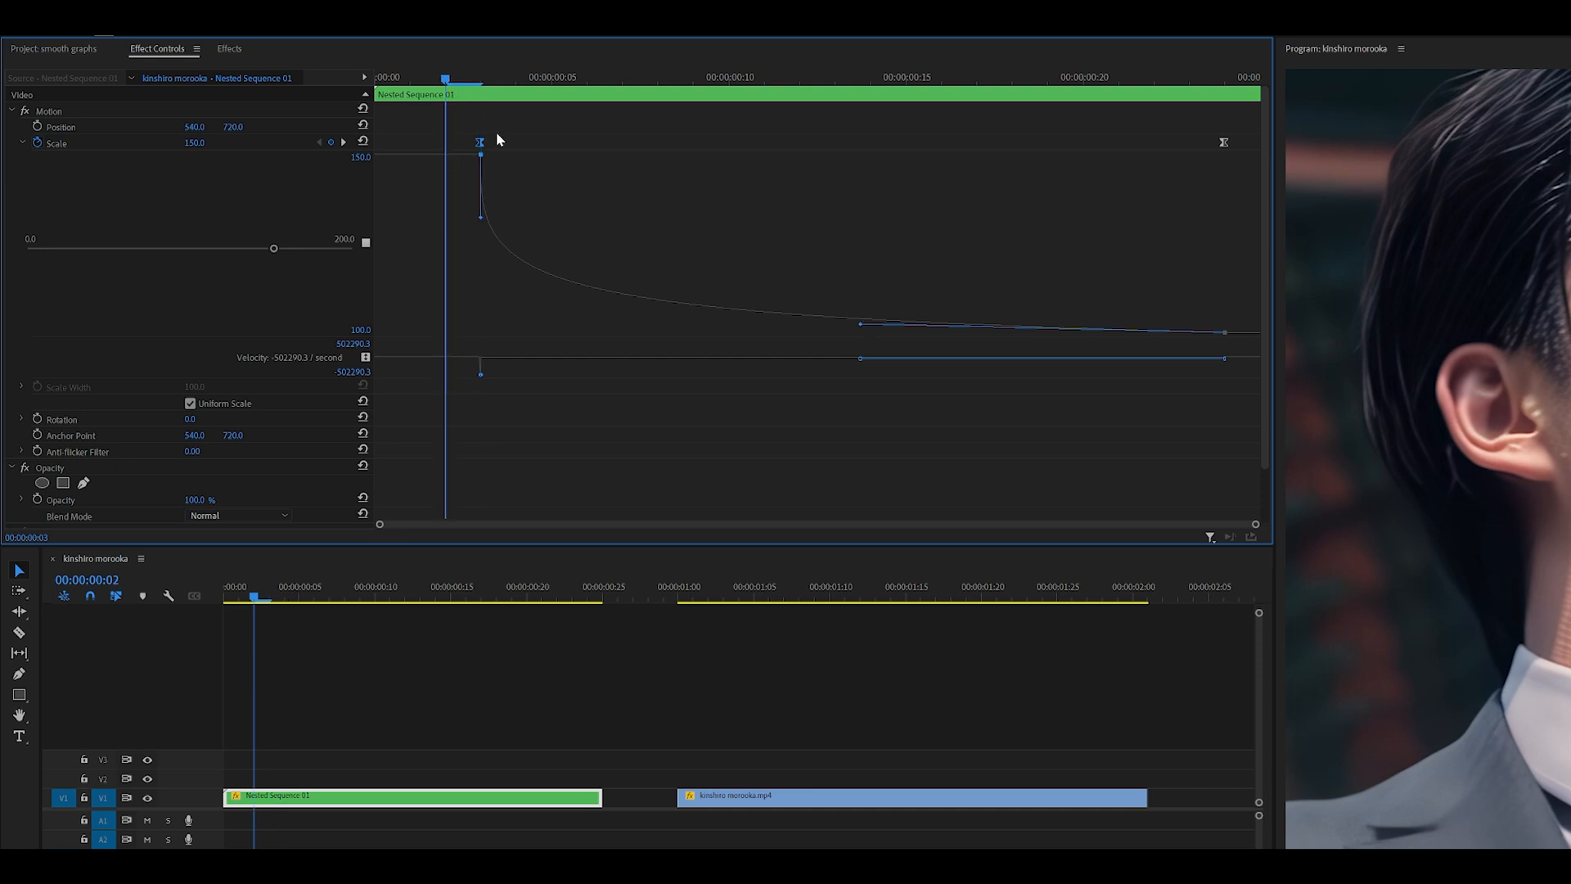
drag(479, 216, 559, 359)
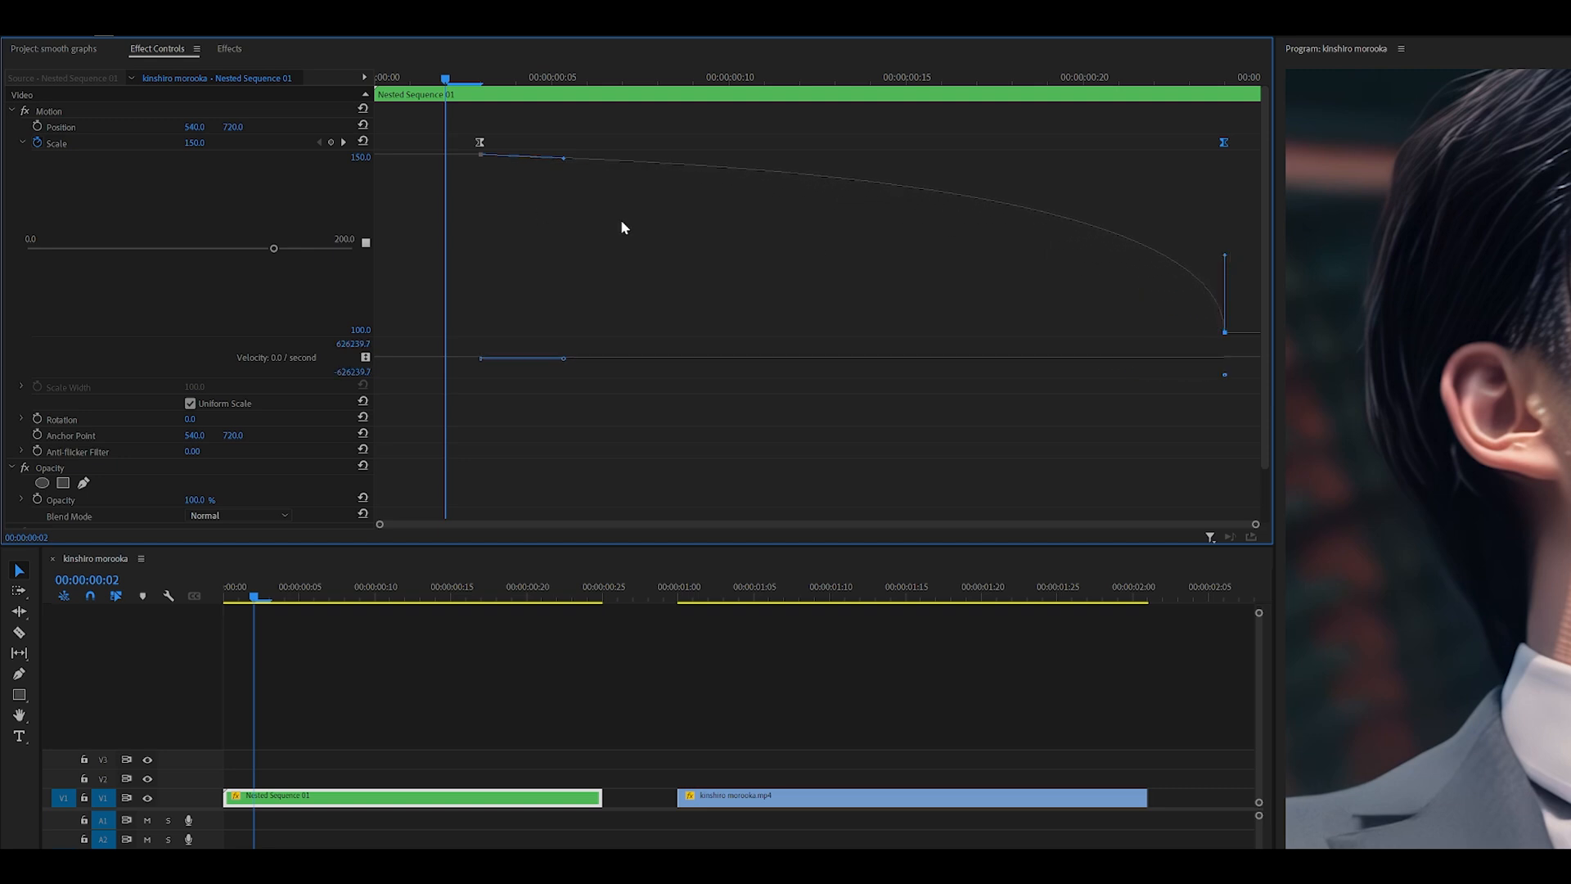
mouse_move(1112, 244)
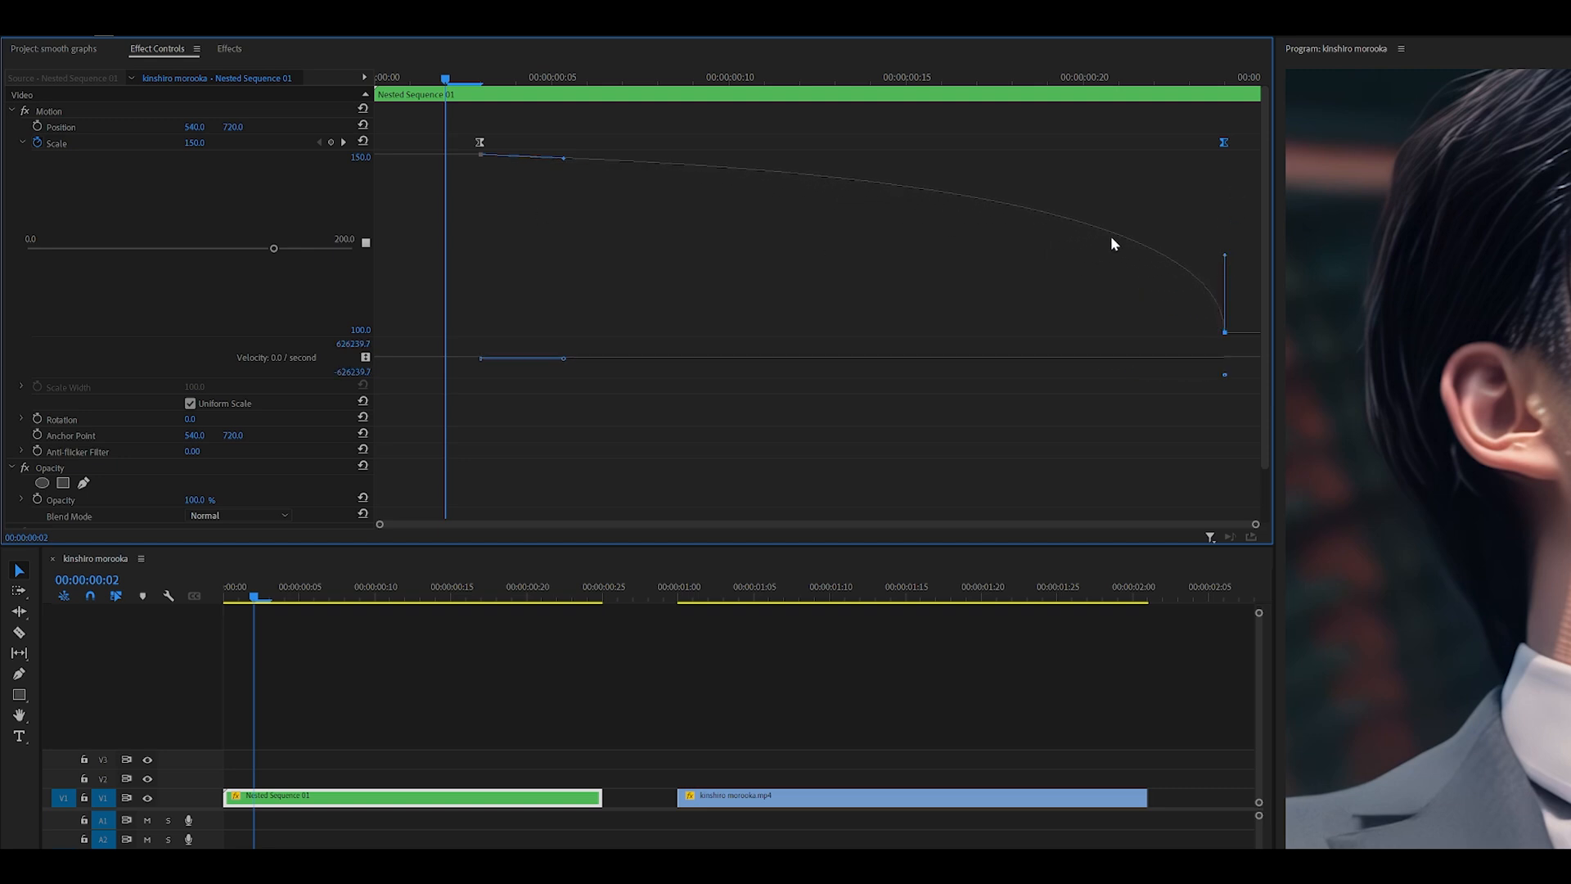
drag(563, 157, 595, 163)
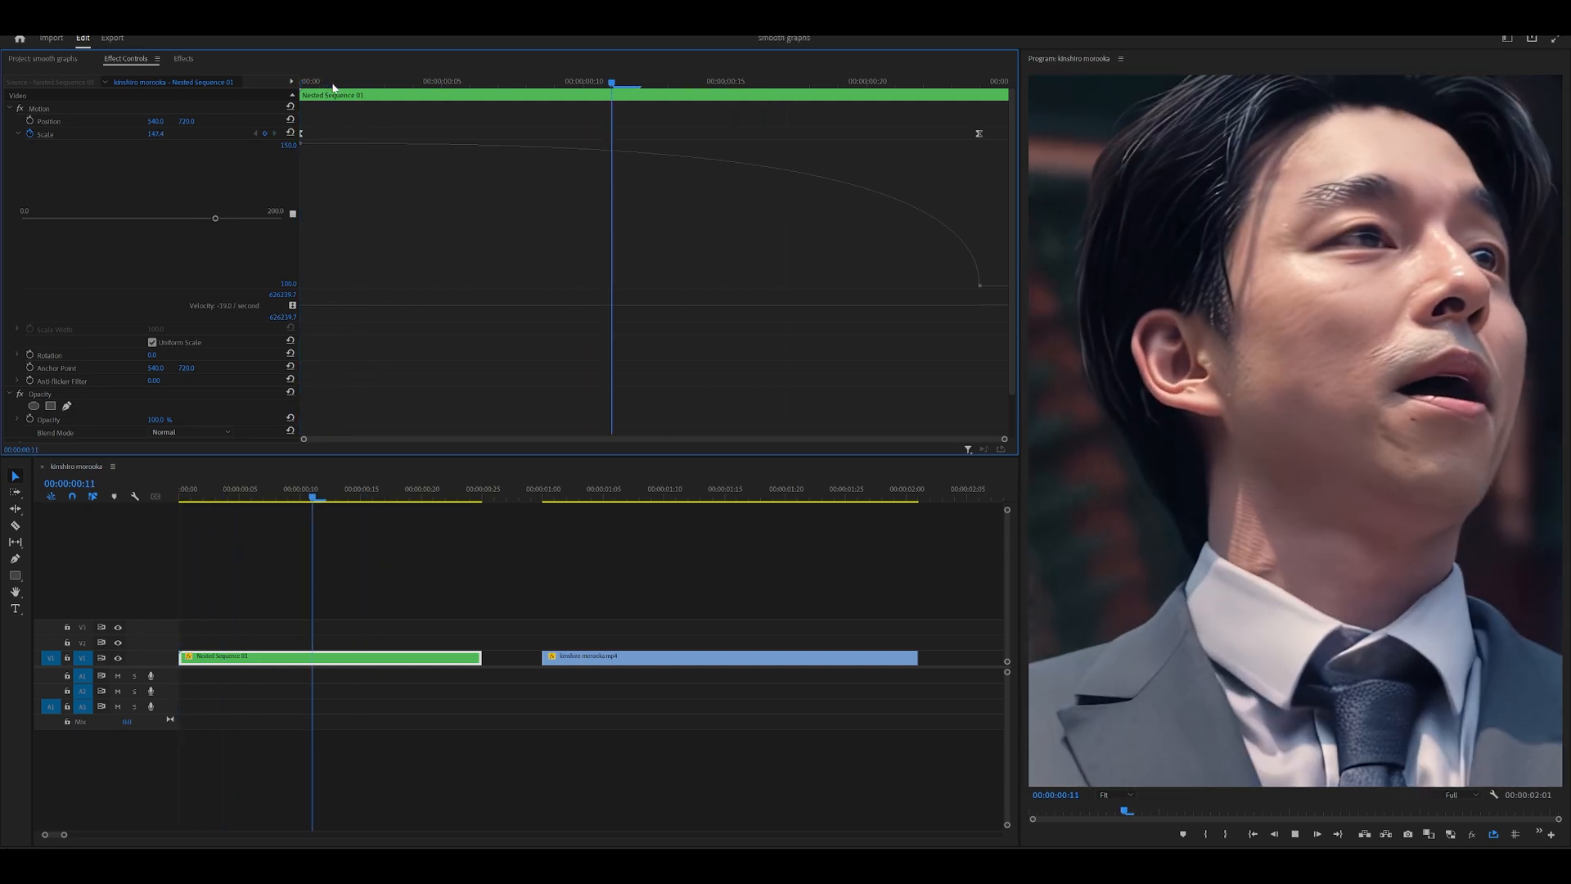
click(421, 82)
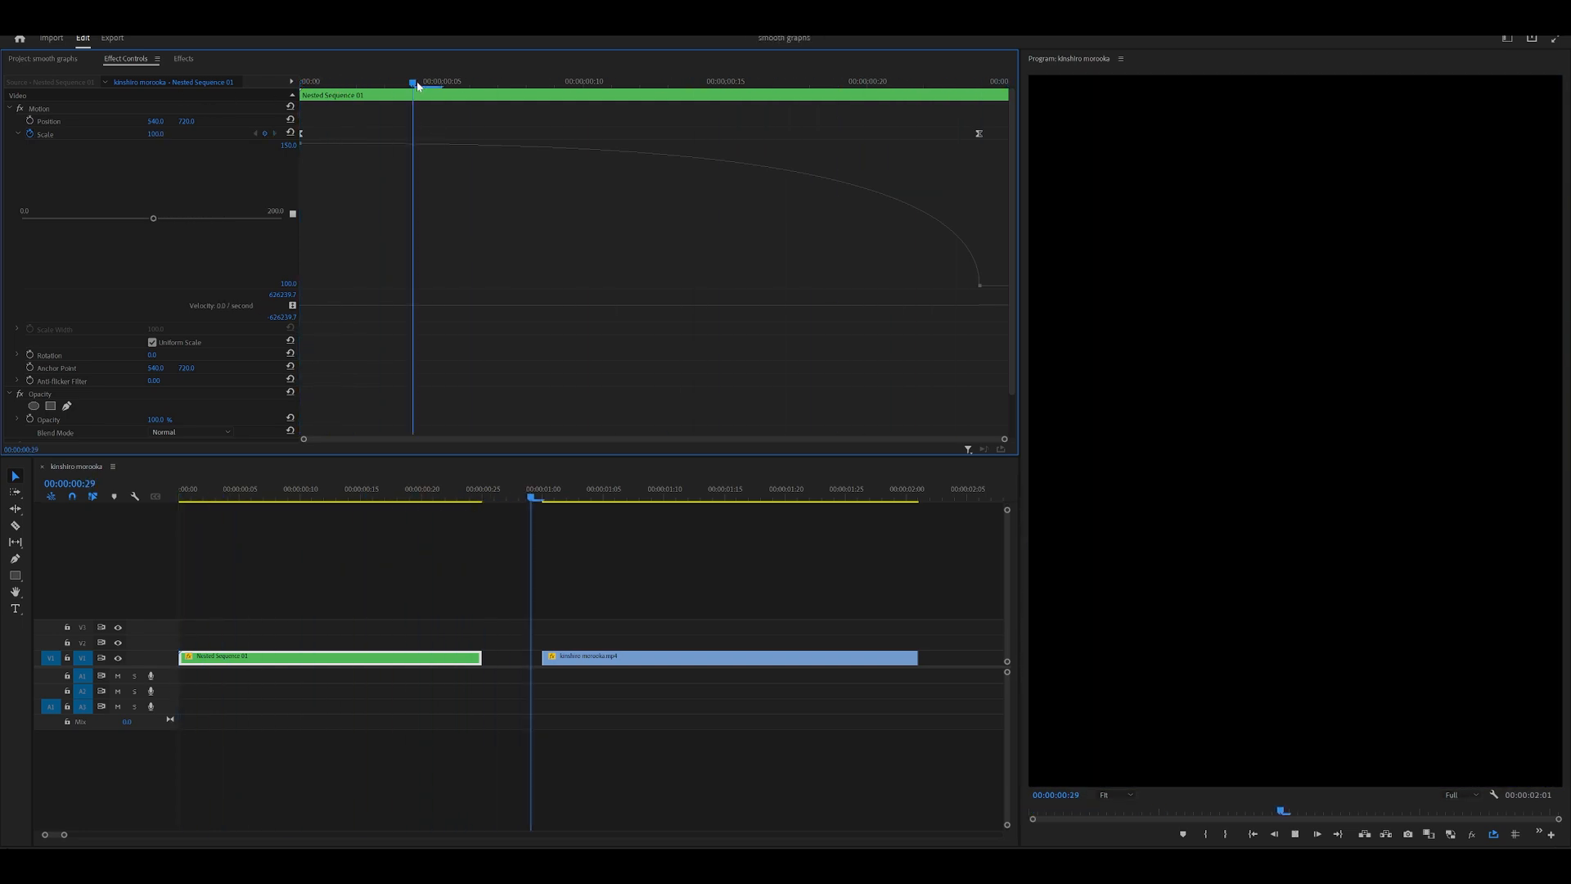
click(325, 80)
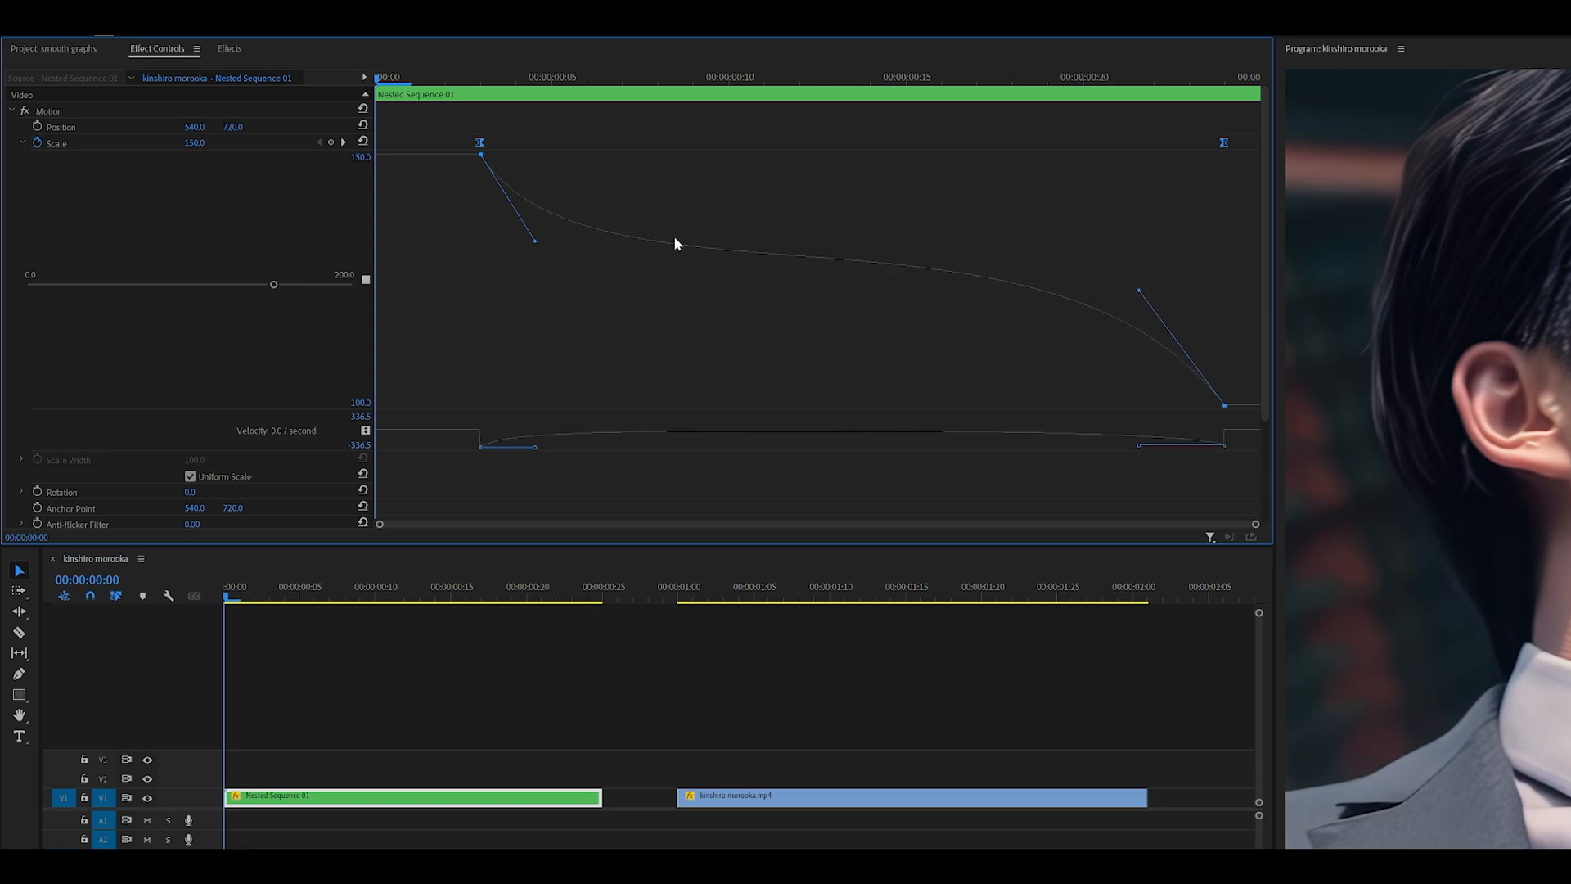
mouse_move(642, 208)
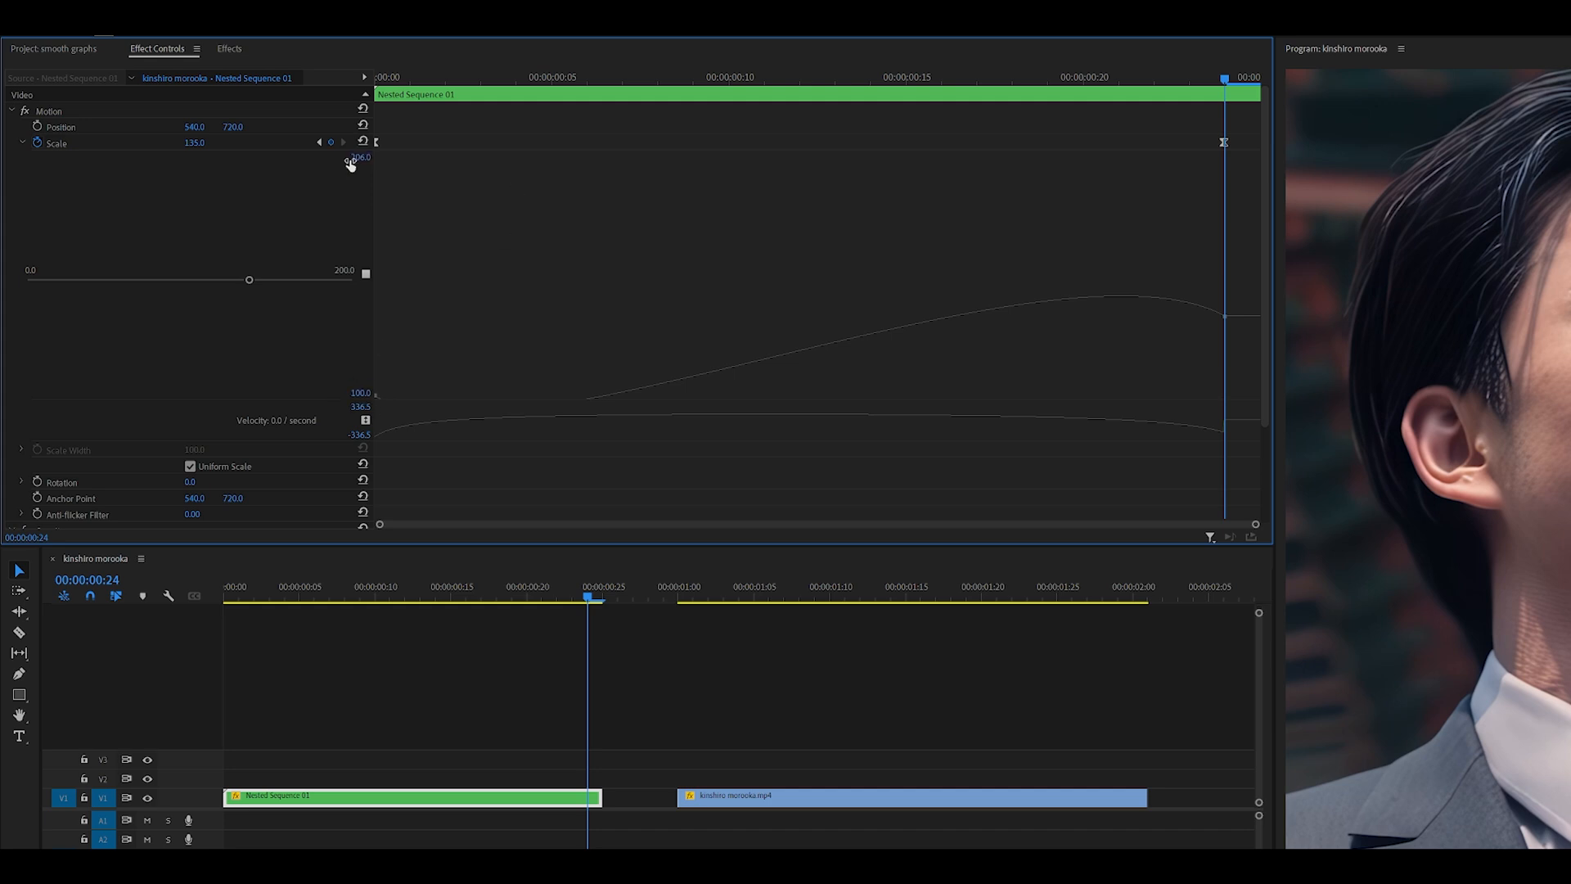
mouse_move(353, 162)
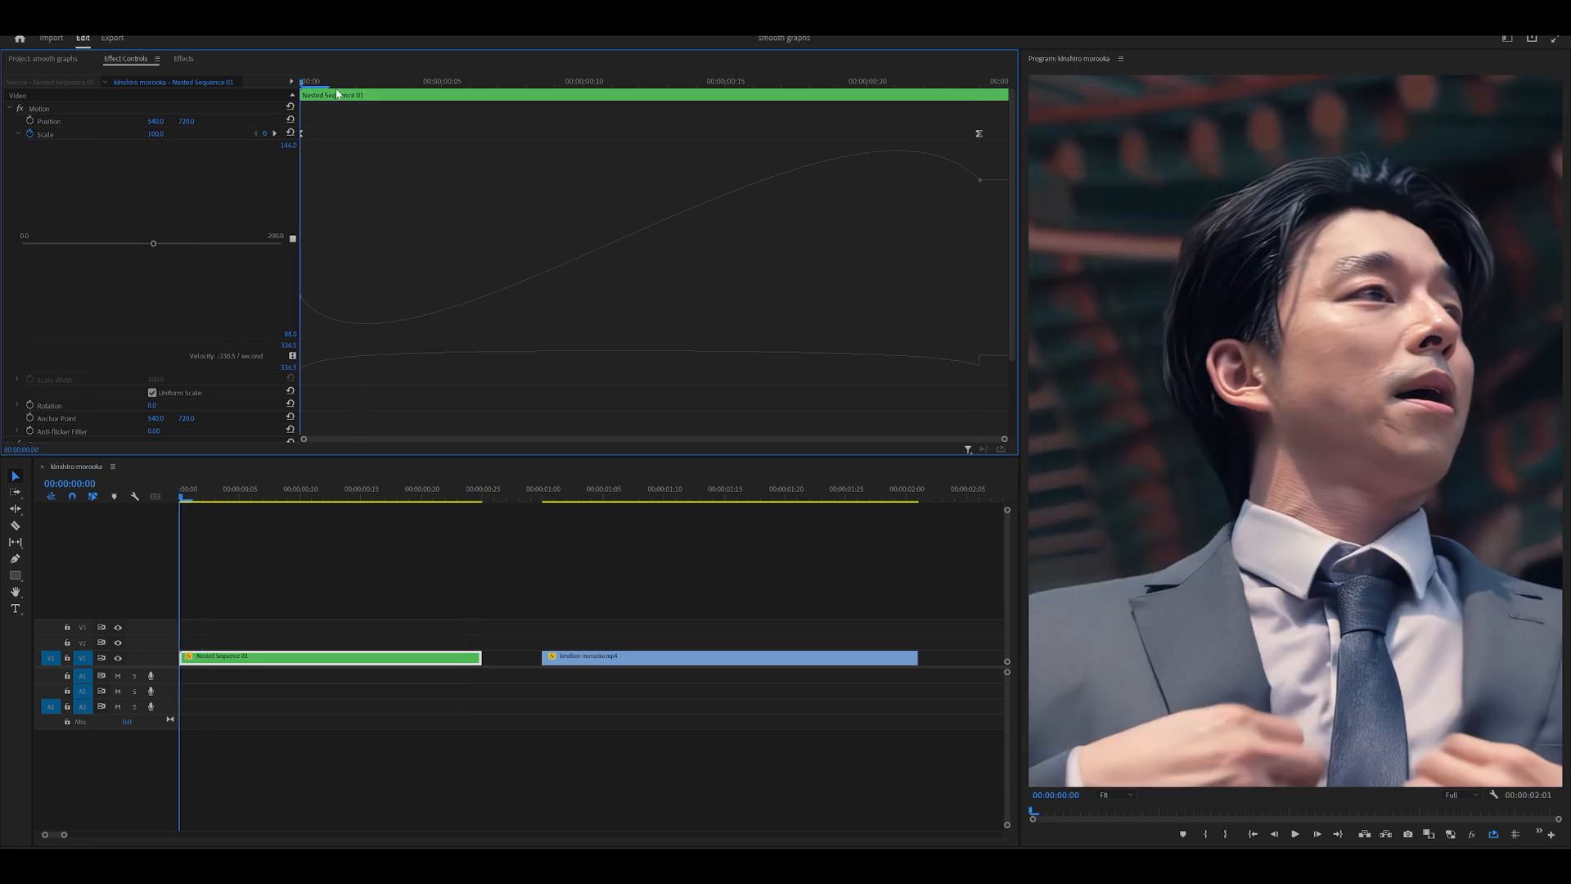
- Remove the early dip so the zoom-in climbs immediately, reaching about 149.7 at frame 16
click(722, 82)
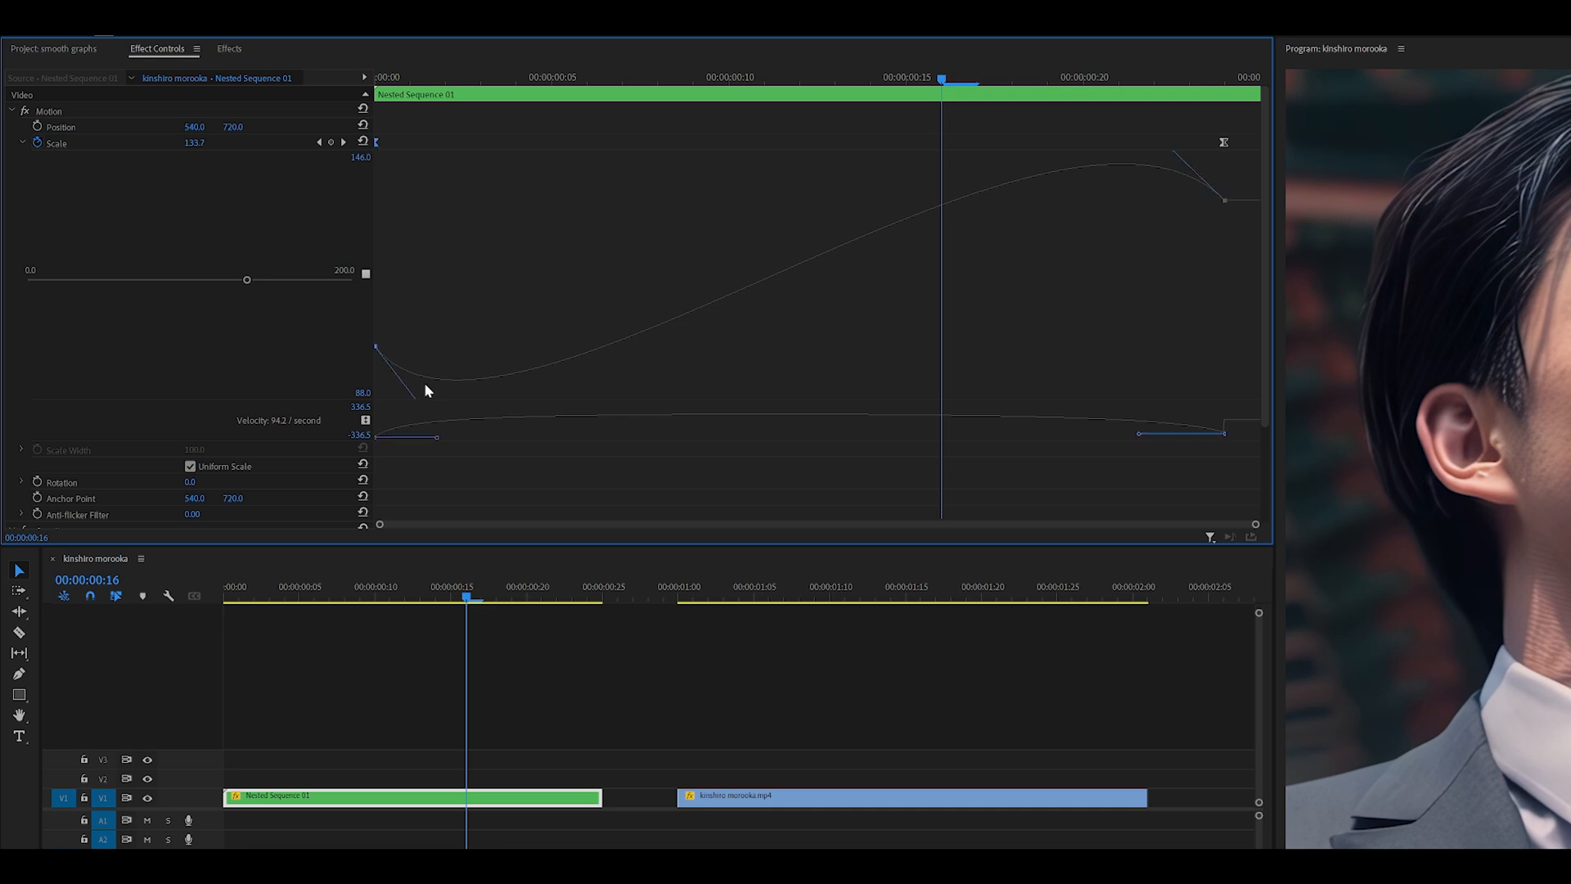
mouse_move(509, 212)
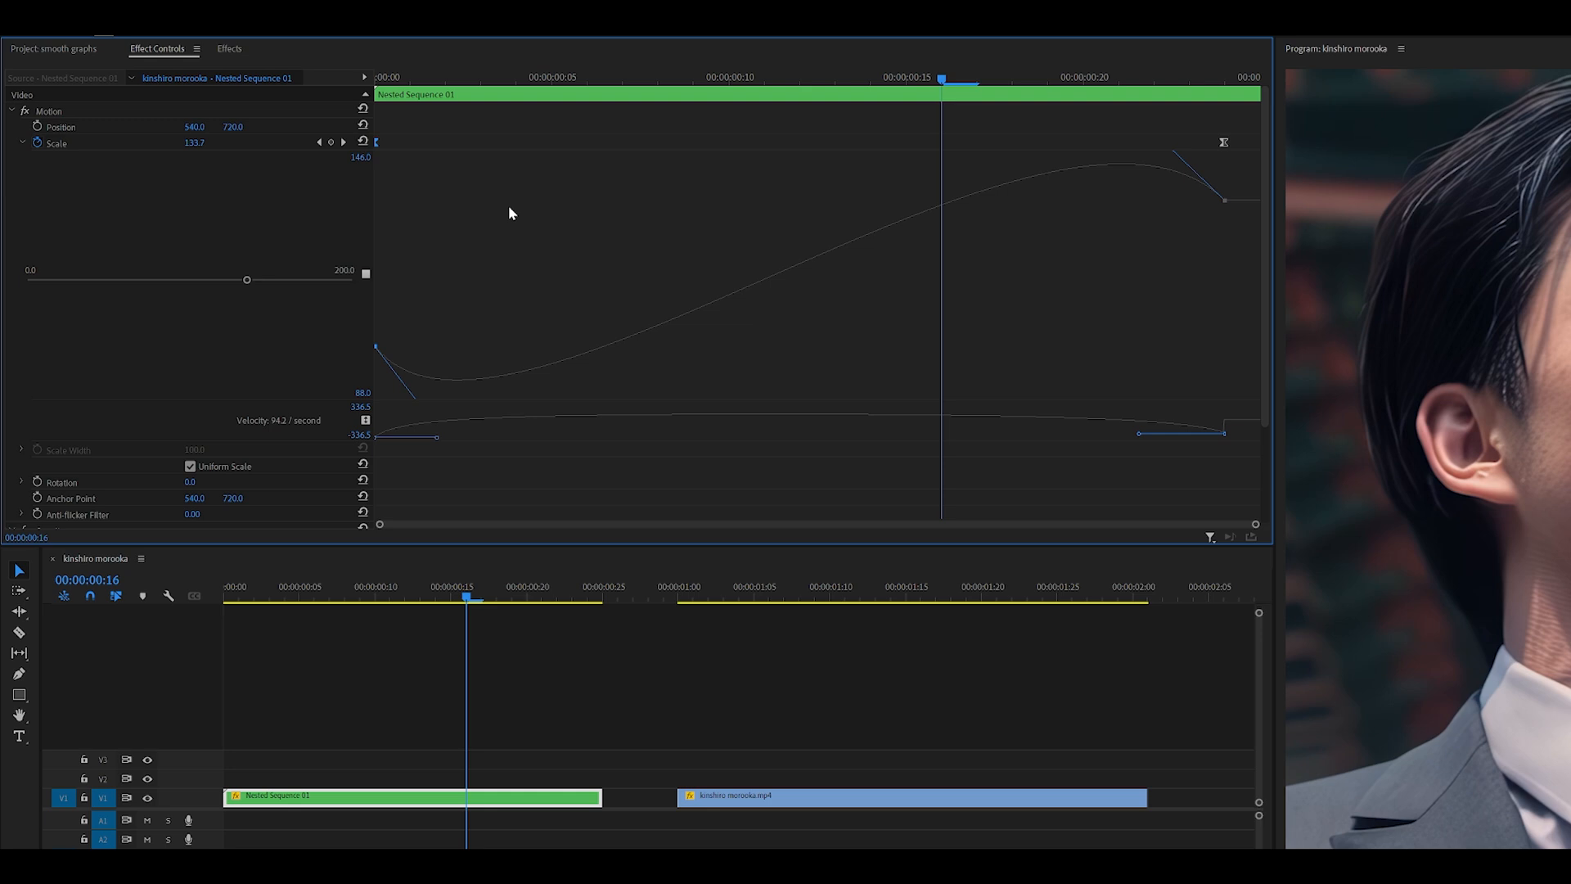
mouse_move(396, 377)
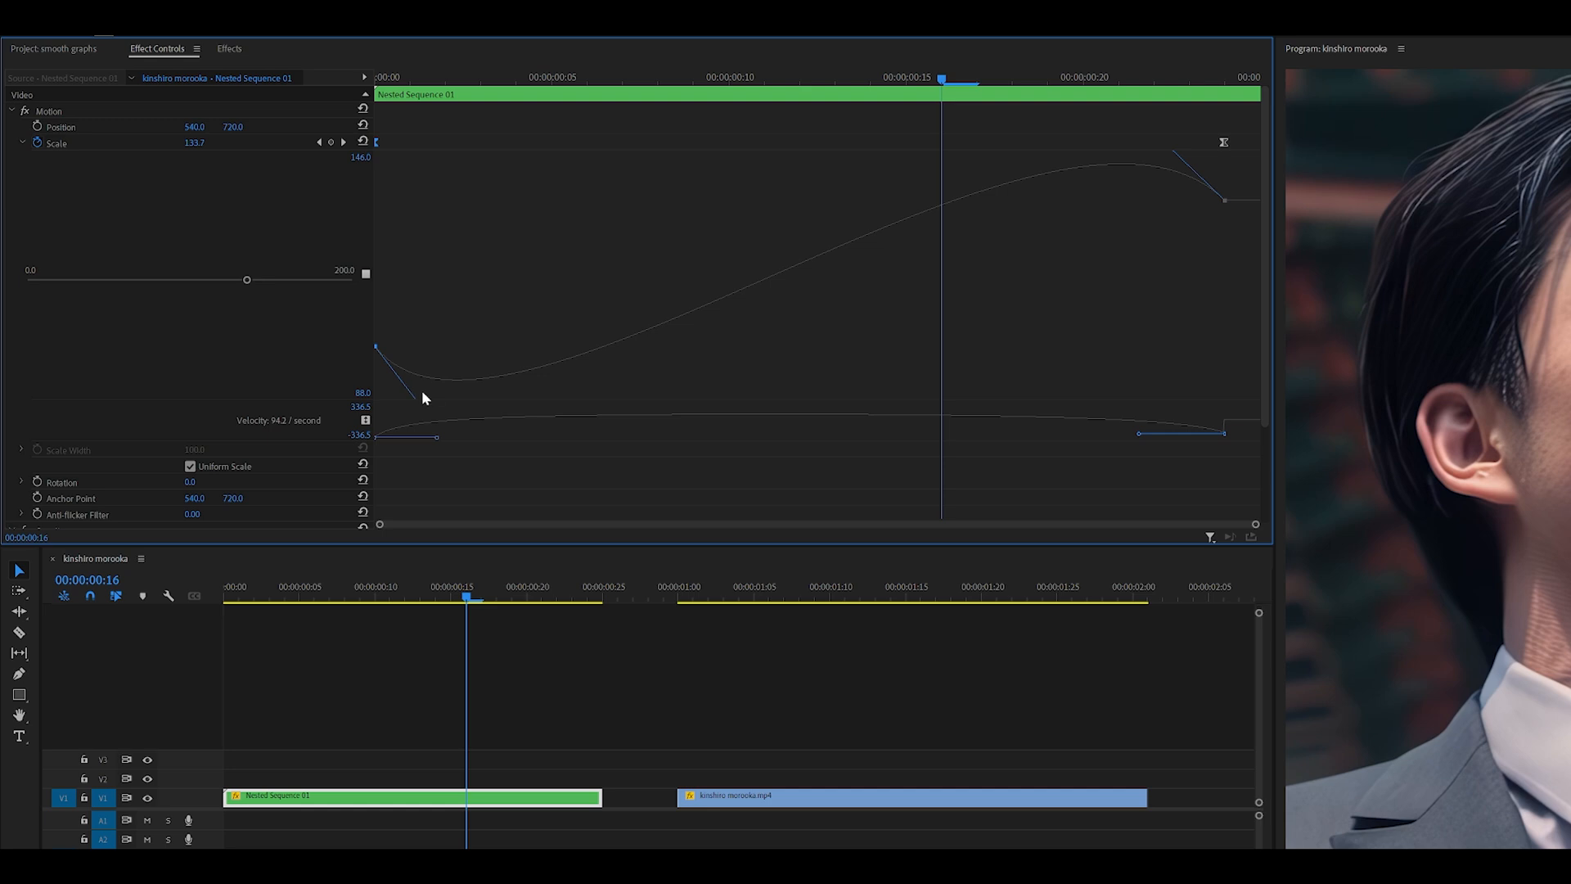
drag(377, 345, 440, 330)
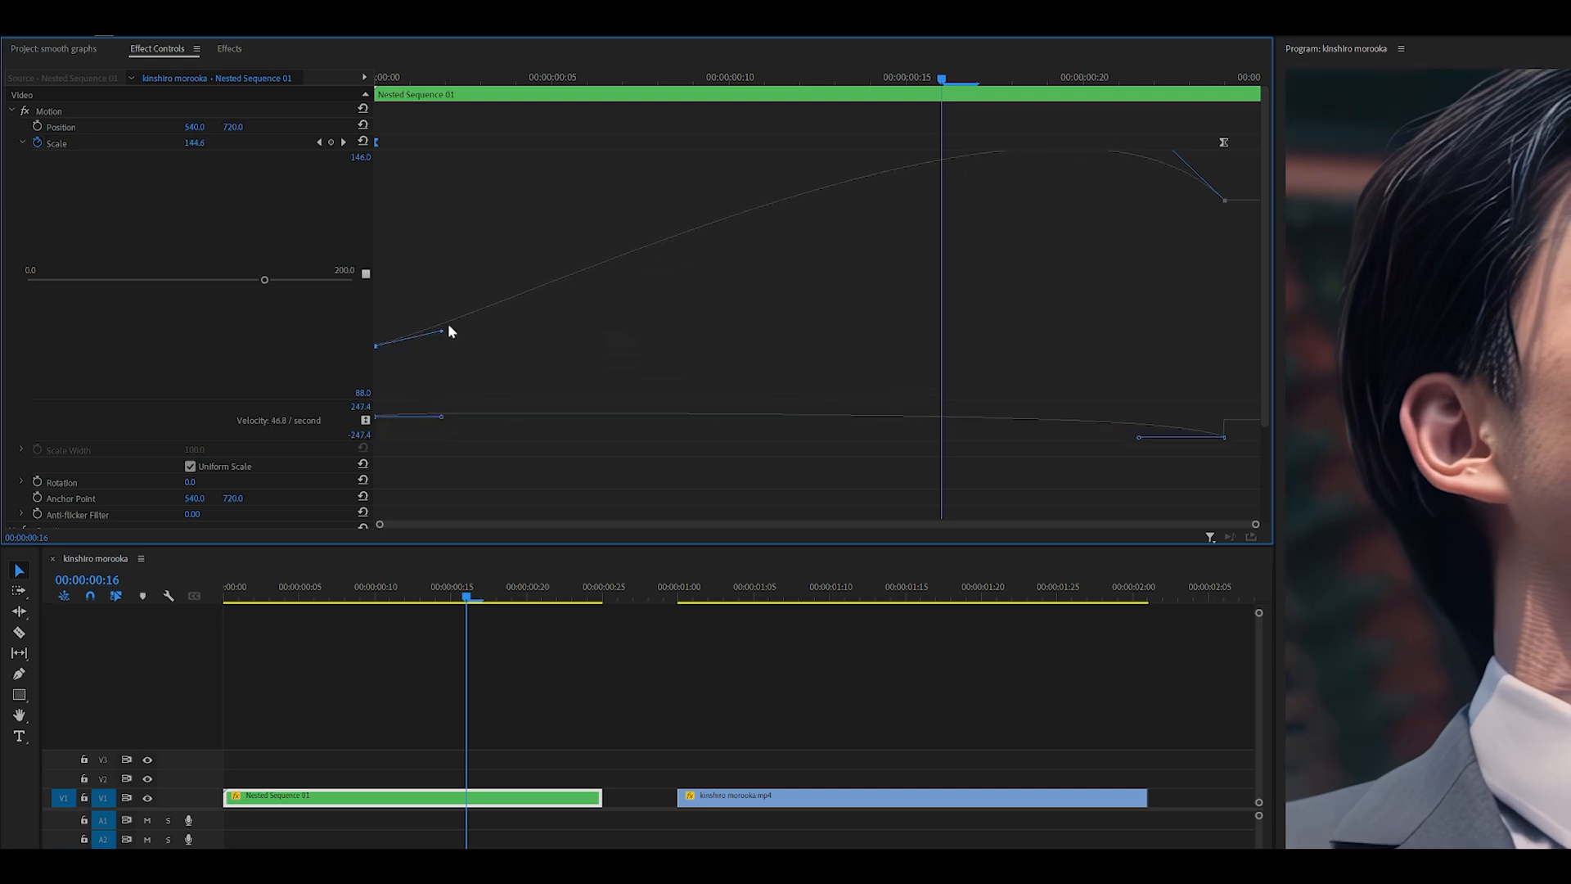
drag(449, 331, 440, 288)
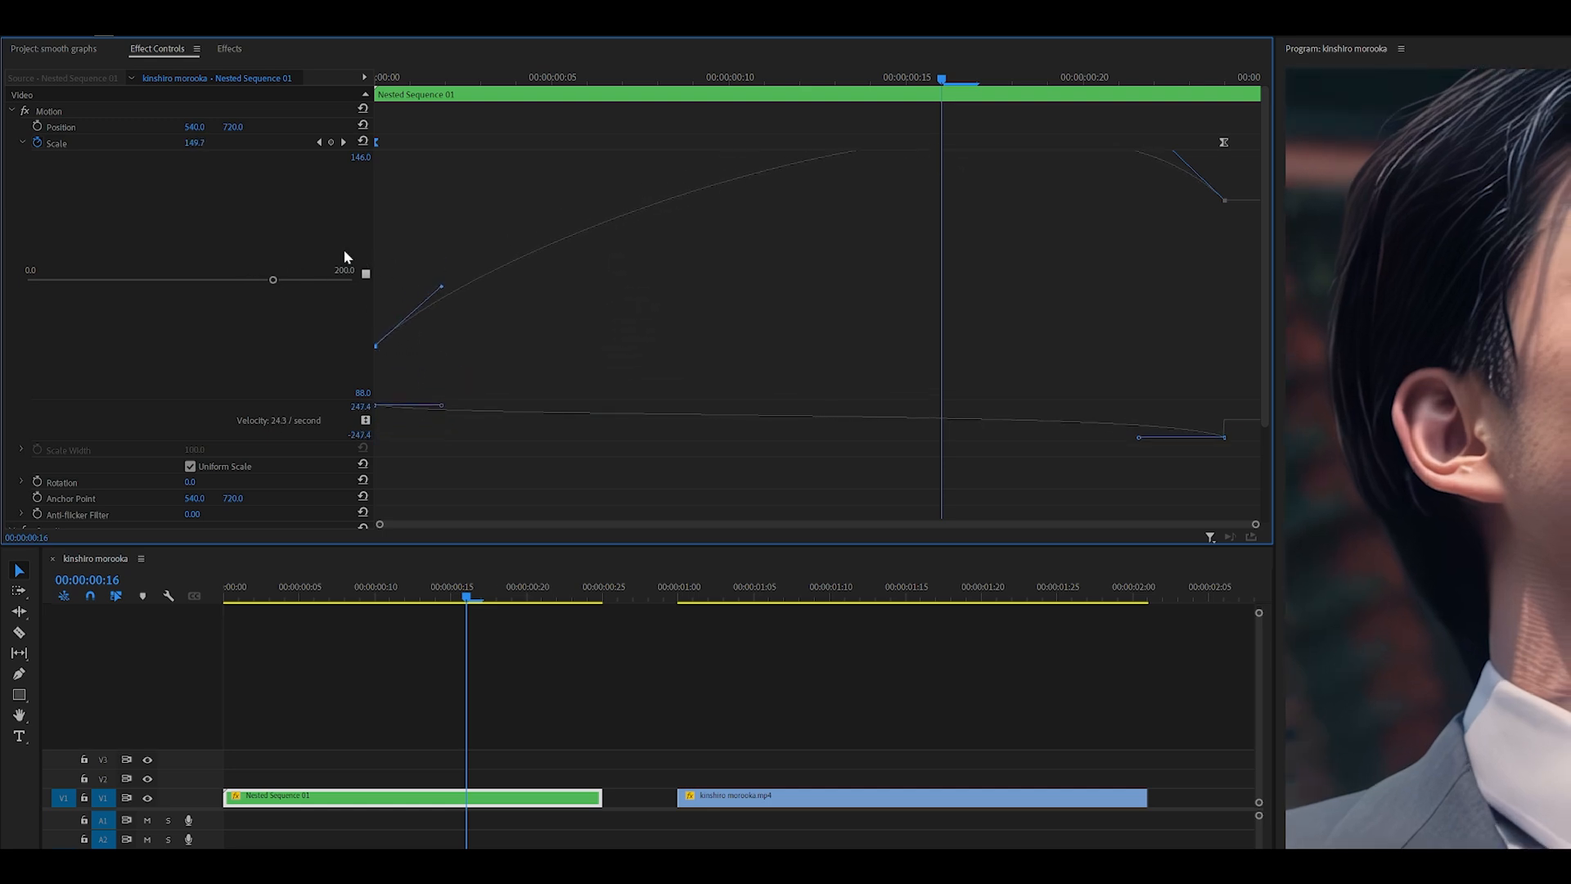
drag(440, 288, 444, 344)
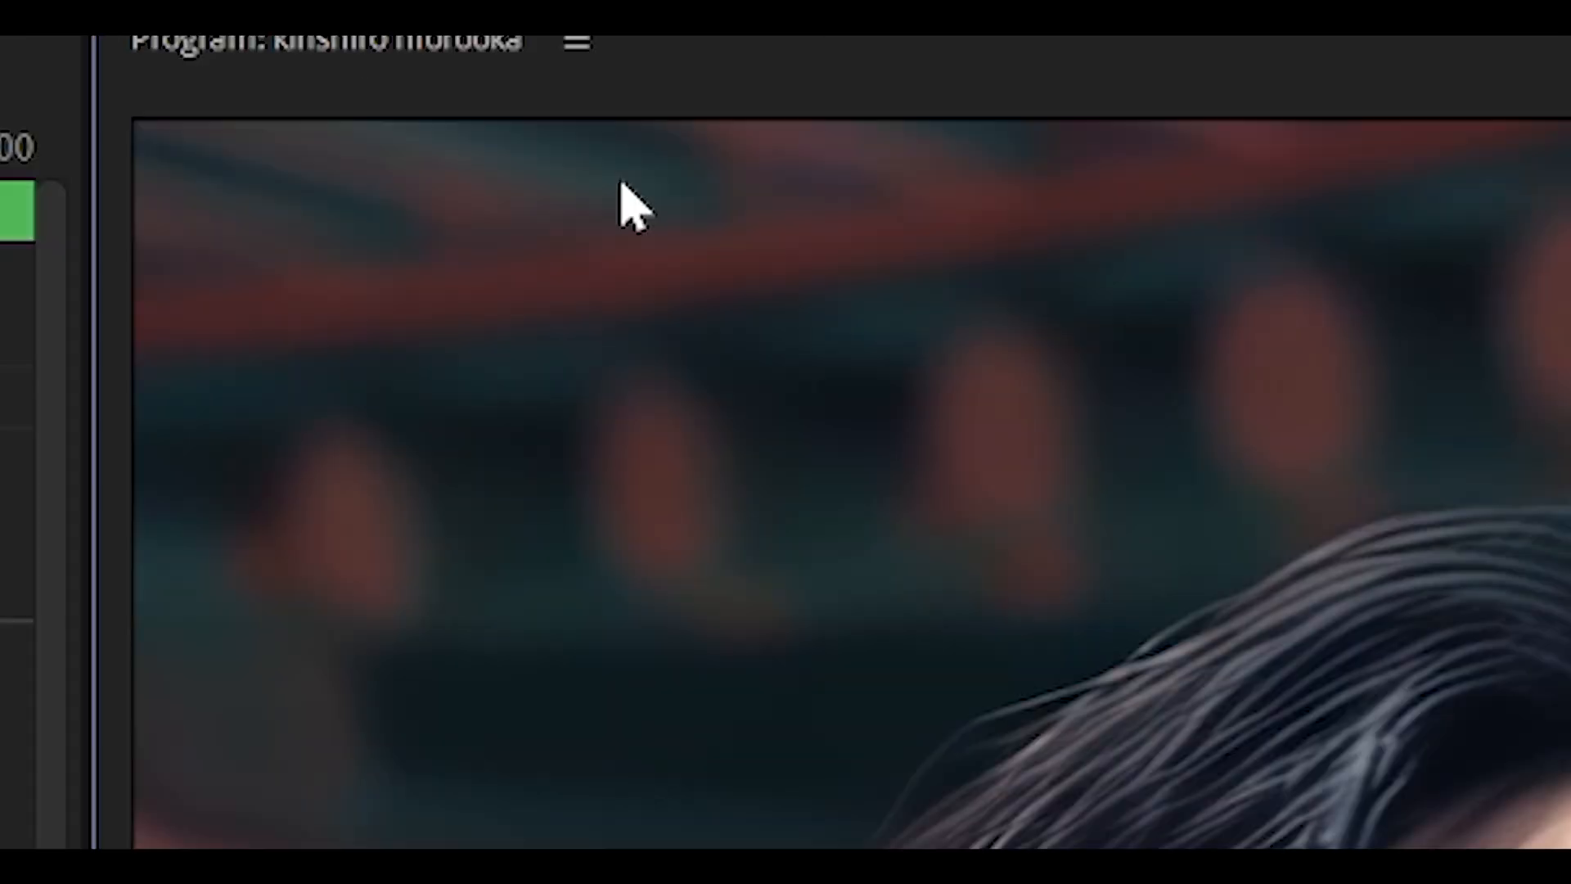
mouse_move(195, 156)
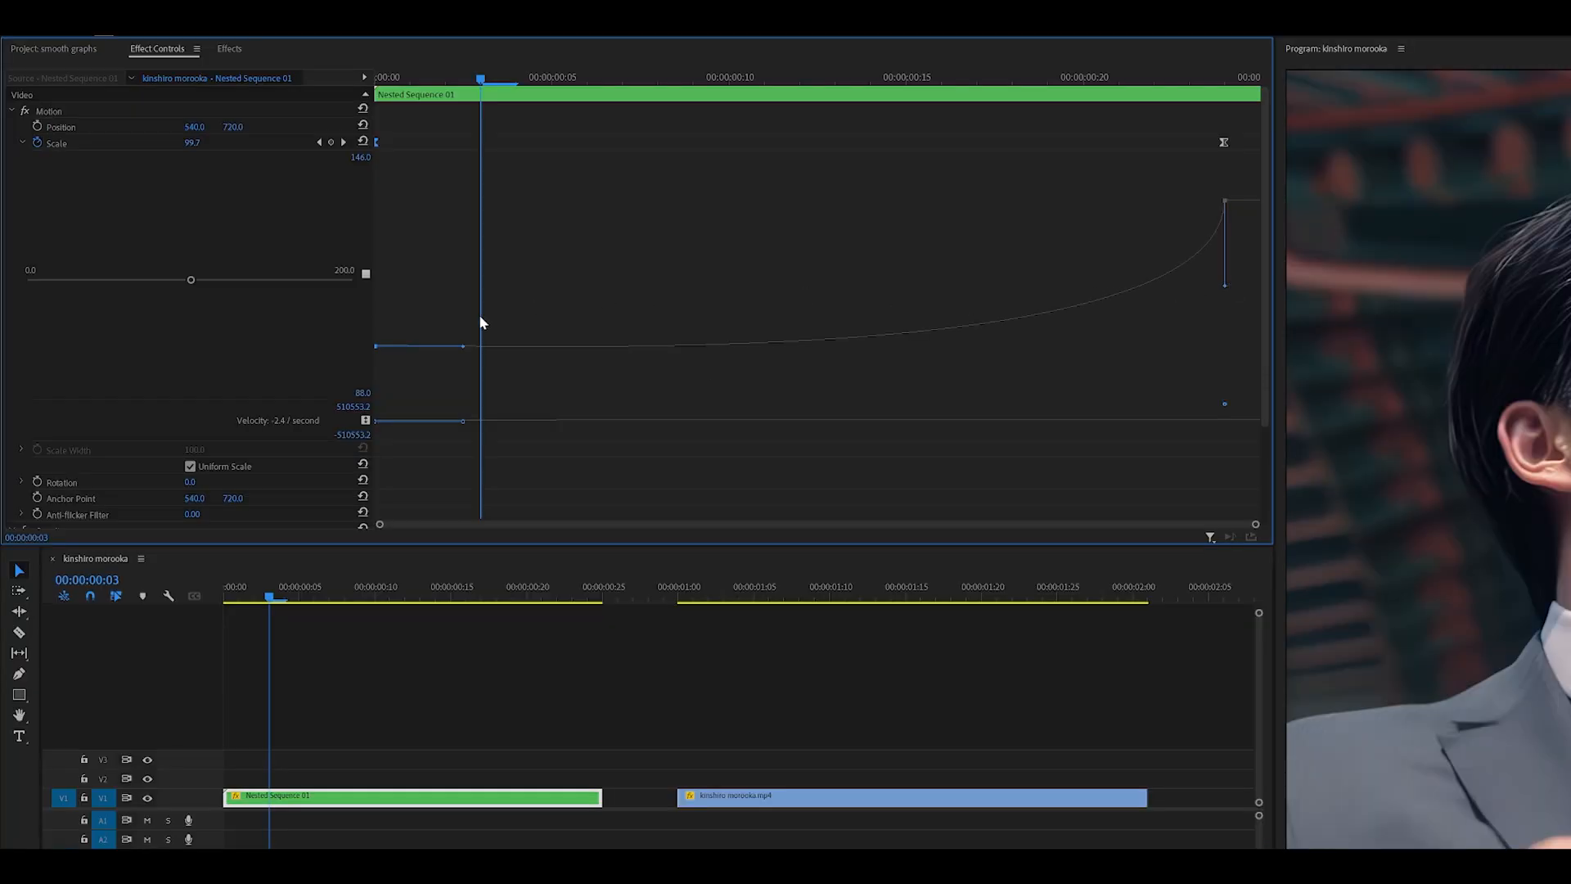
mouse_move(1024, 320)
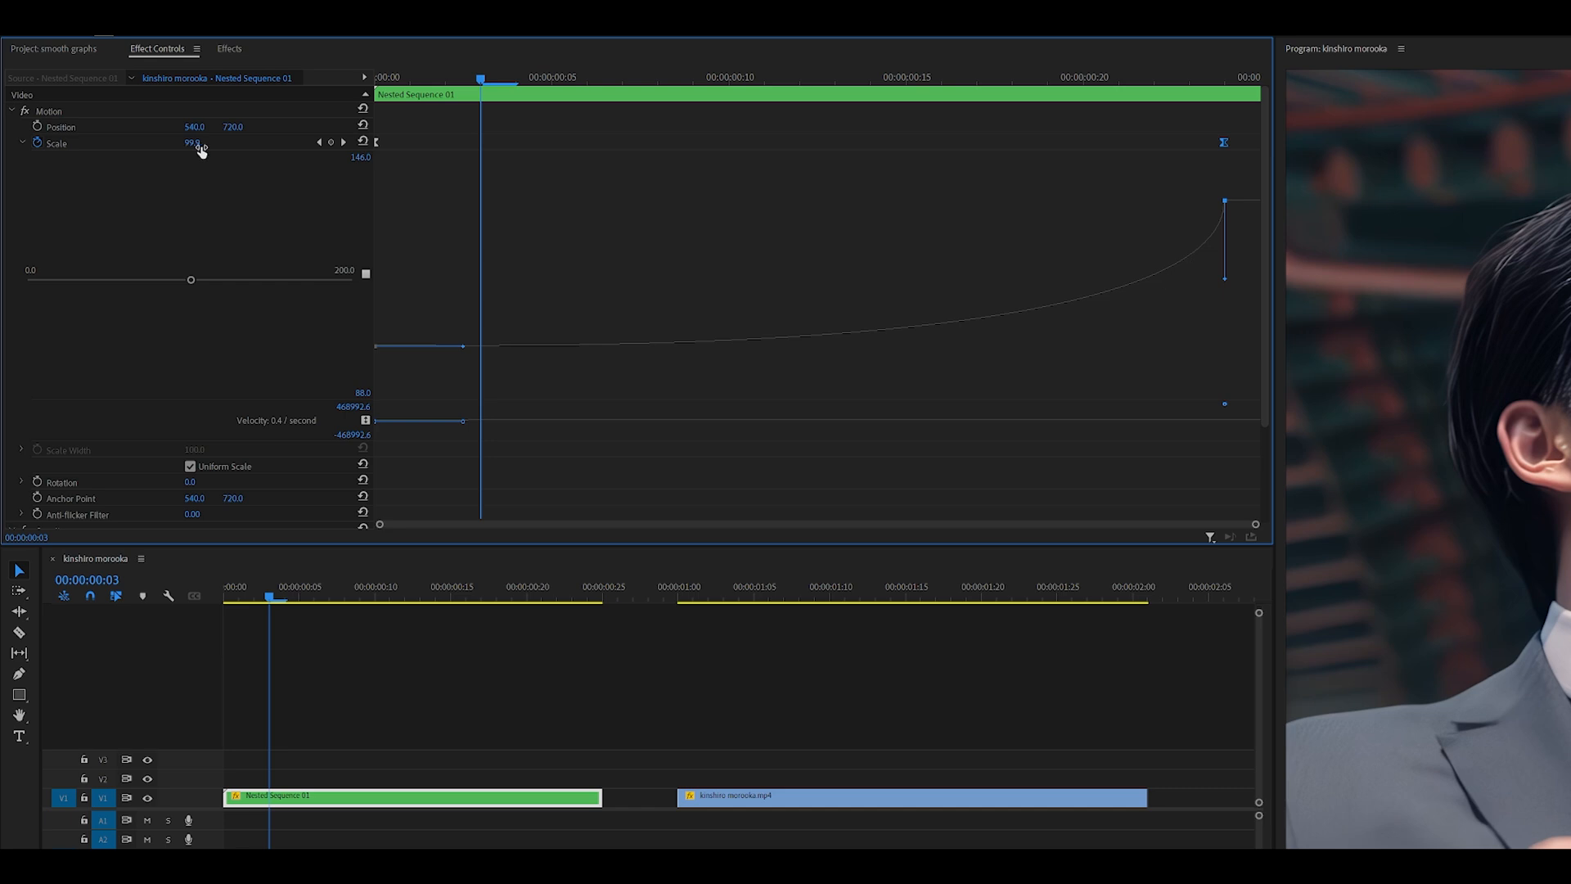
mouse_move(457, 355)
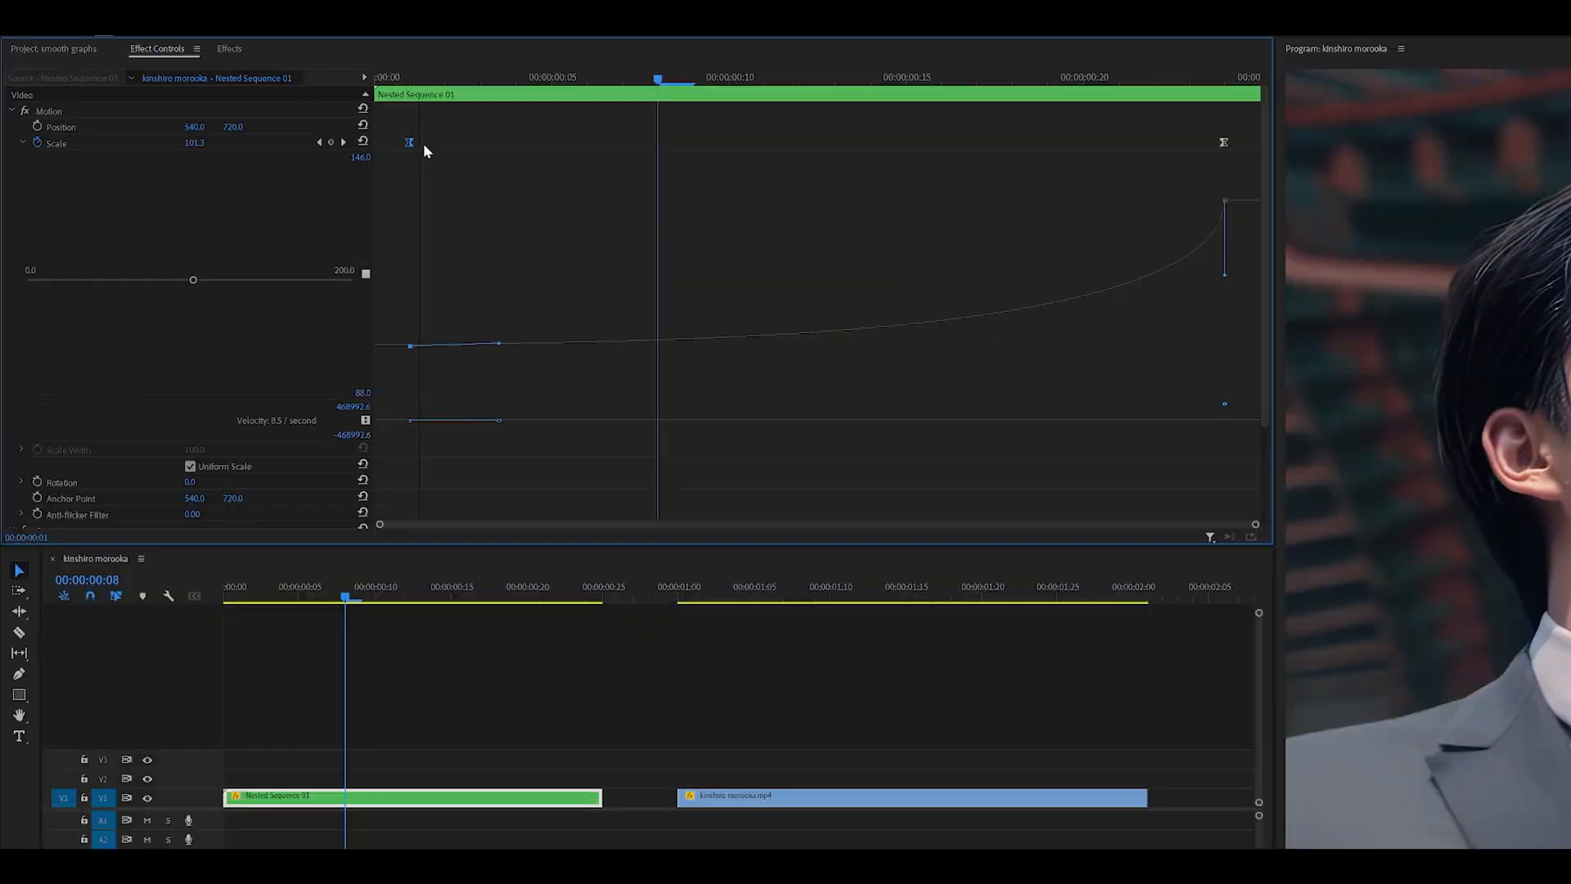
- Steepen the zoom-in at both ends so Scale reads about 114.7 at frame 8
drag(497, 346, 592, 347)
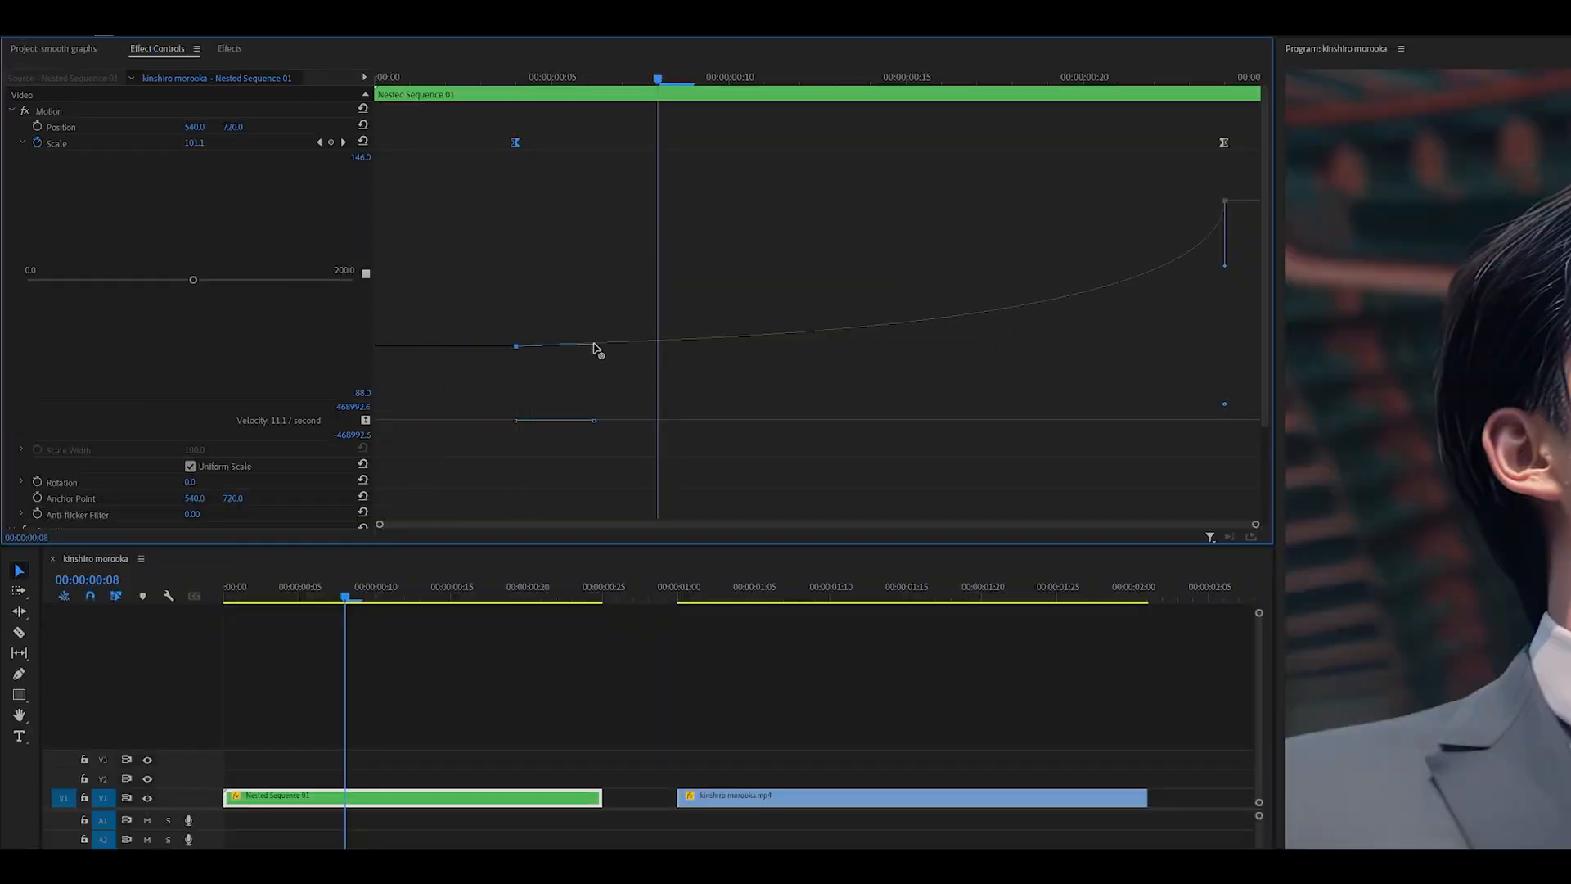
drag(515, 347, 563, 300)
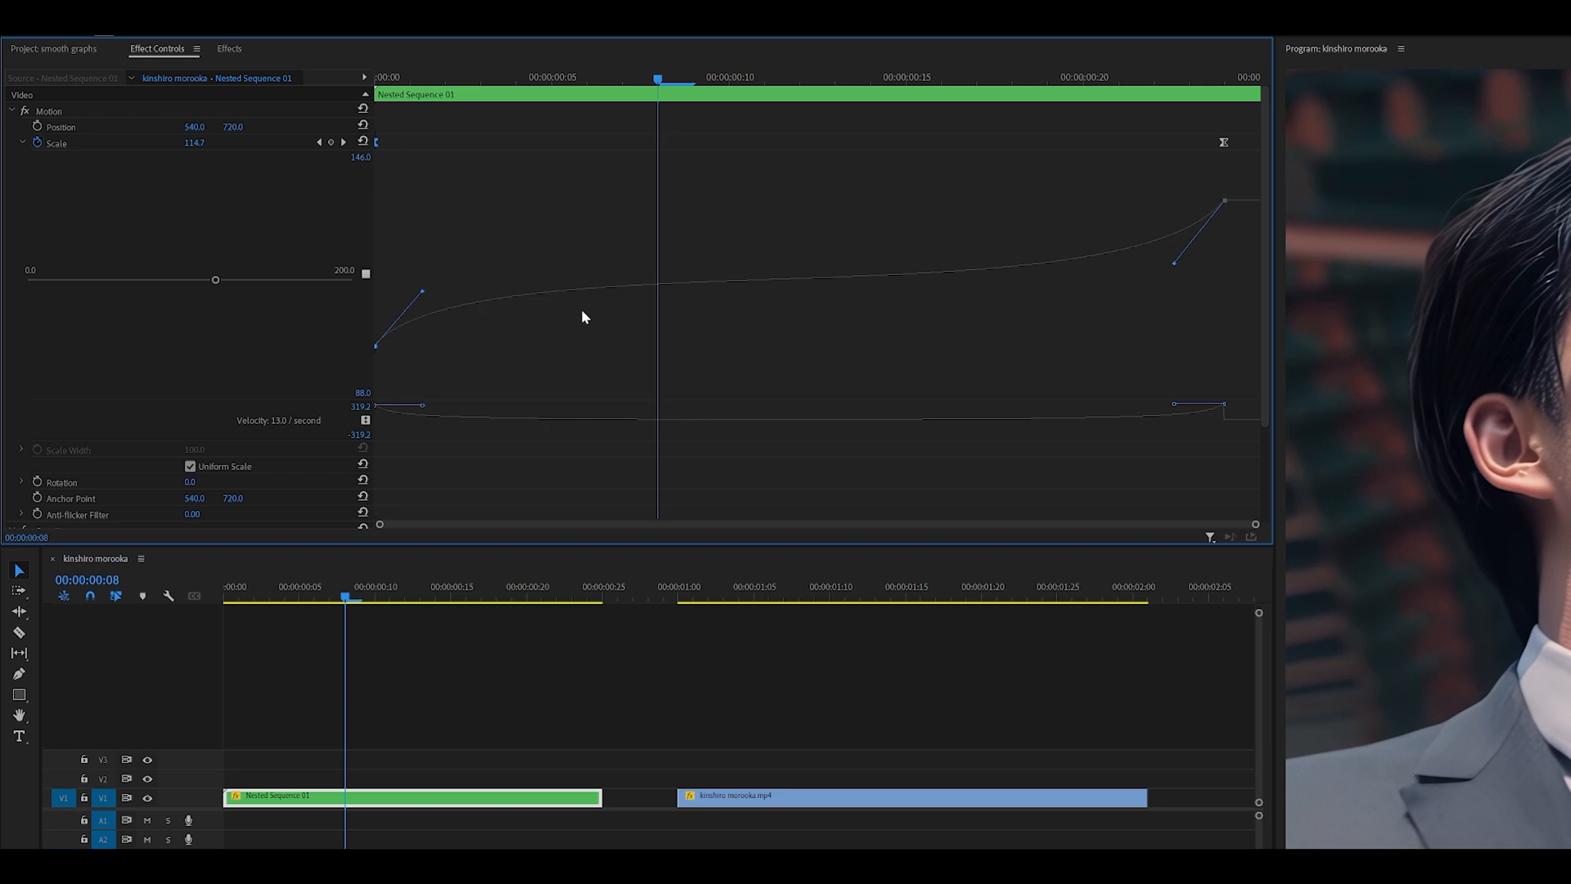
mouse_move(427, 291)
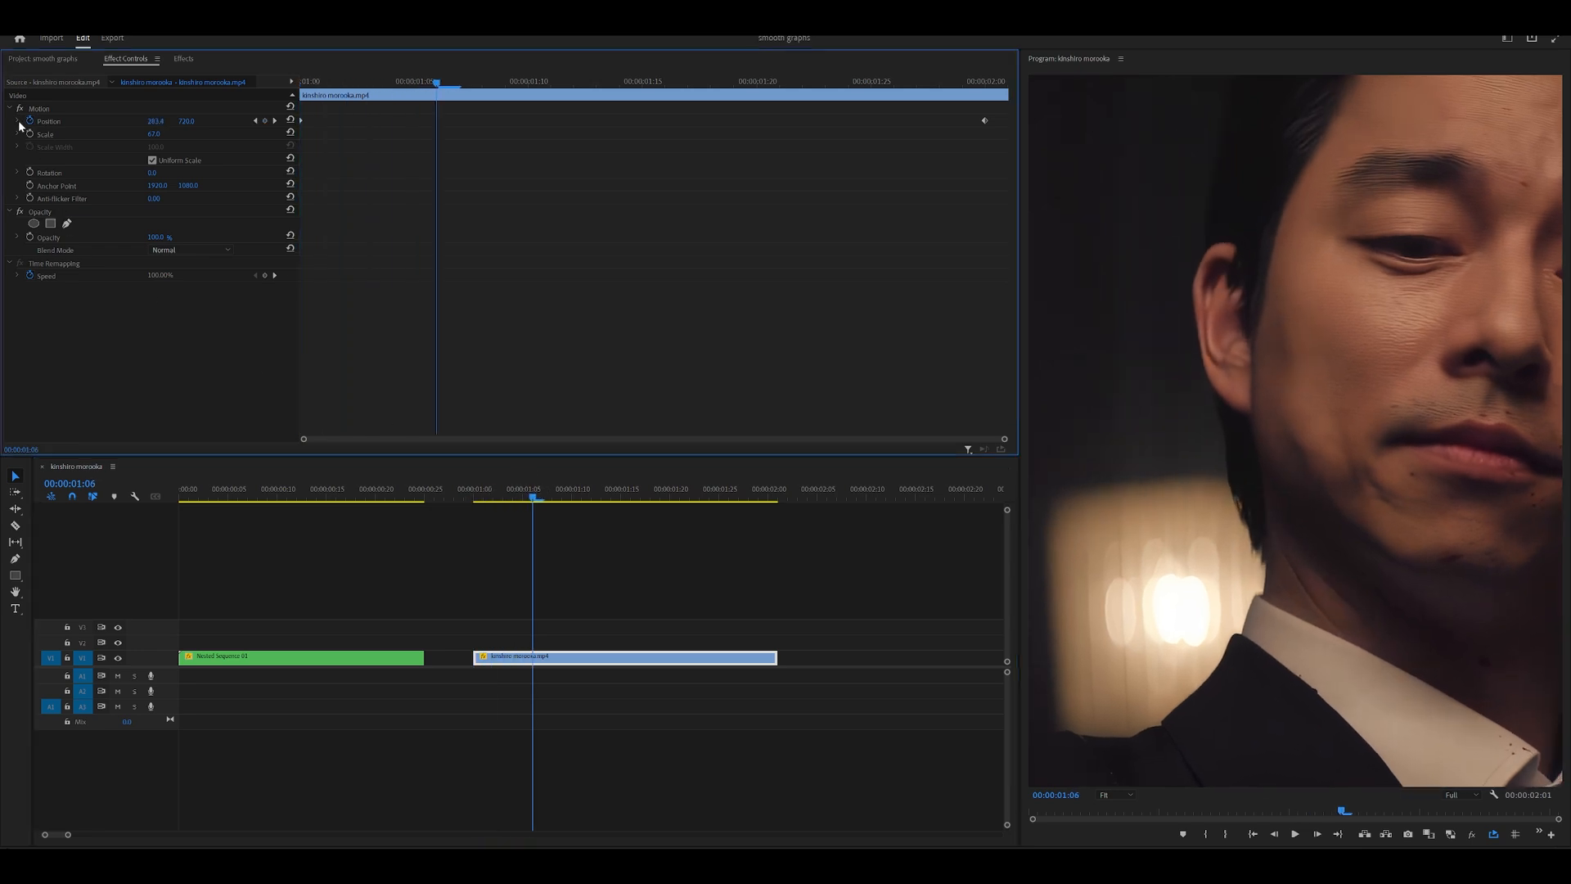
- Shape the second clip's Position keyframes into a gradual slide curve and scrub to preview it
click(16, 119)
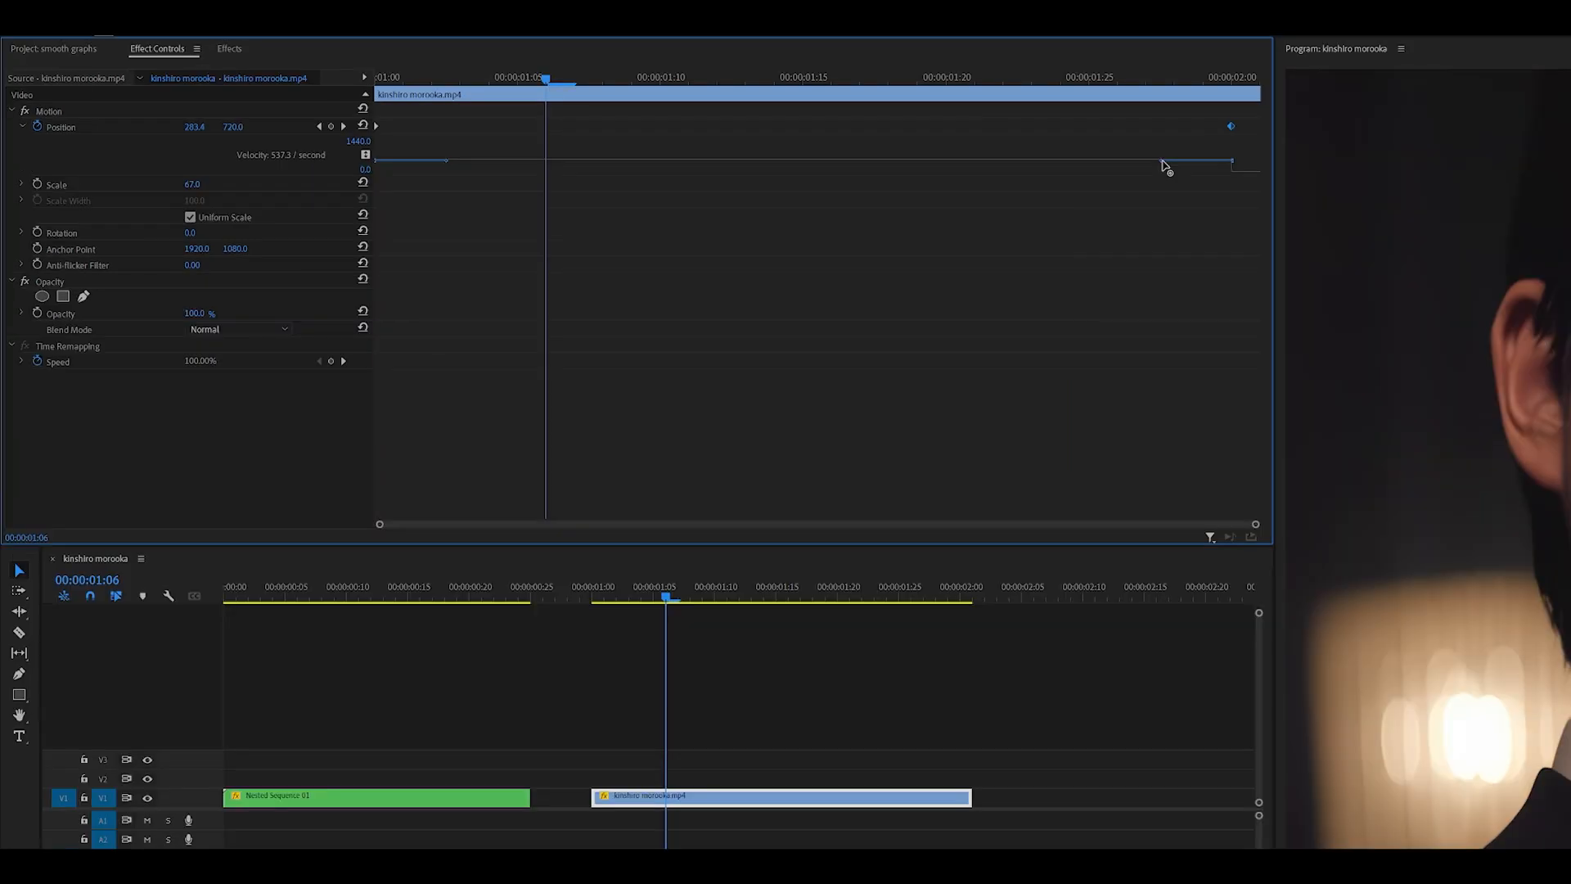
mouse_move(1159, 167)
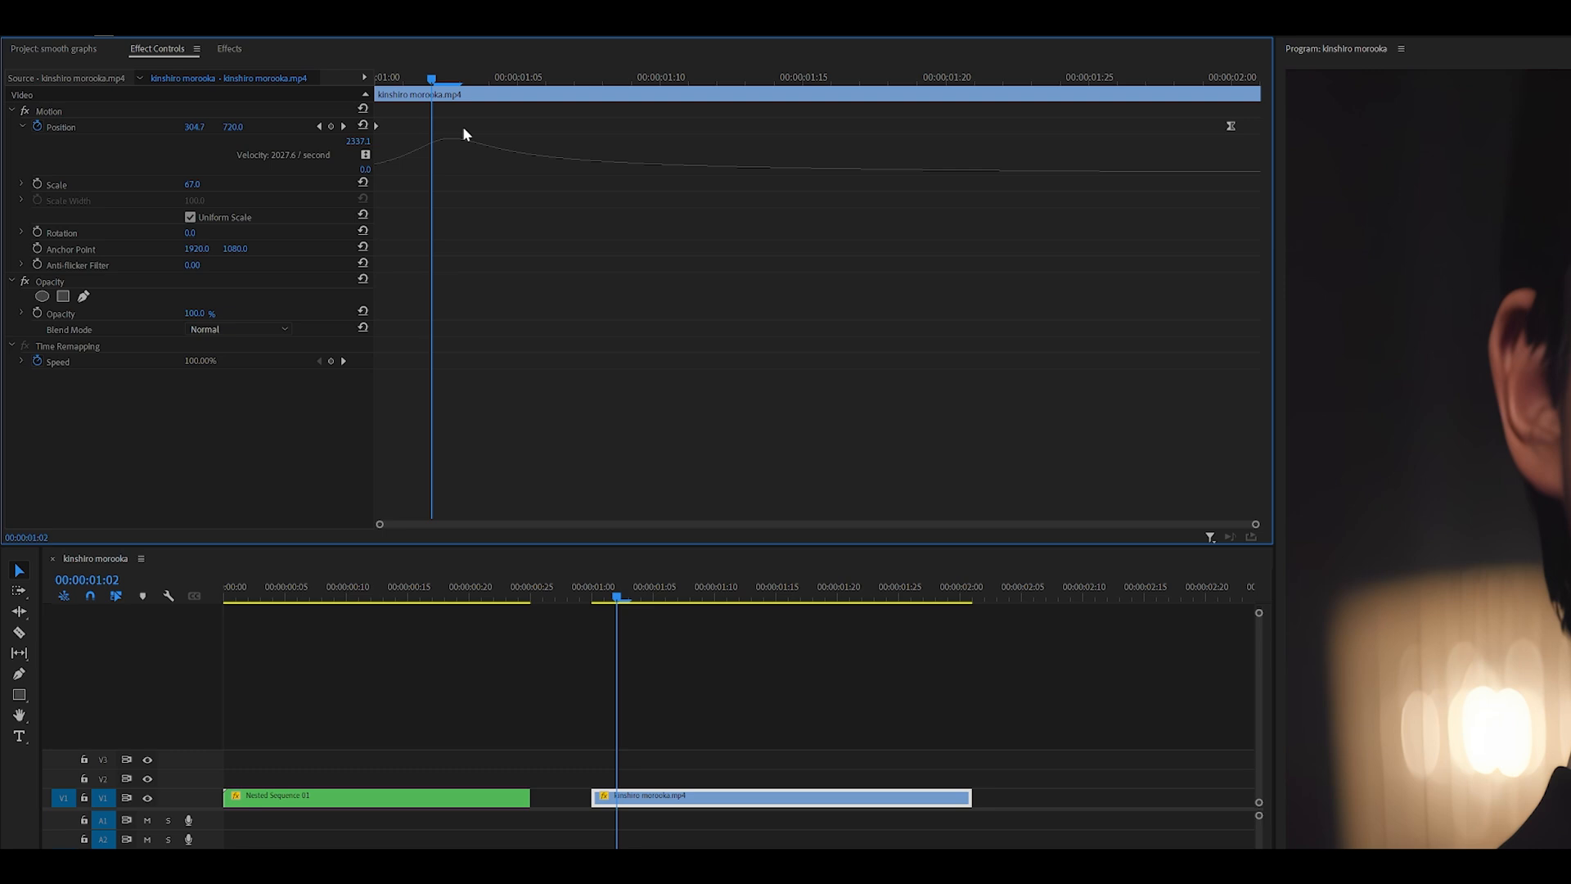
click(805, 171)
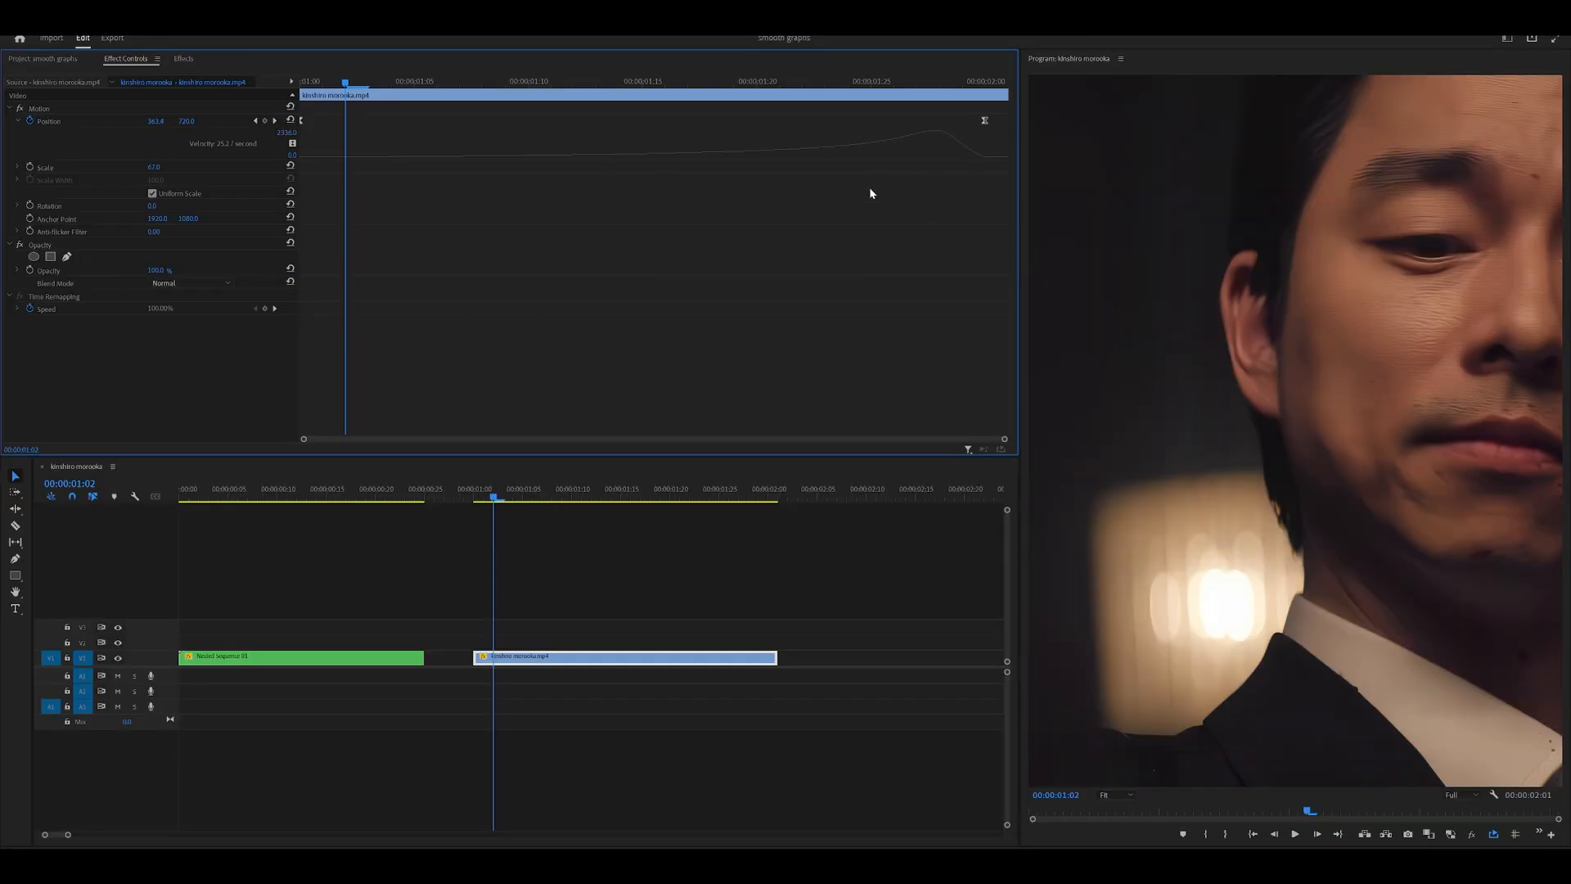
click(476, 498)
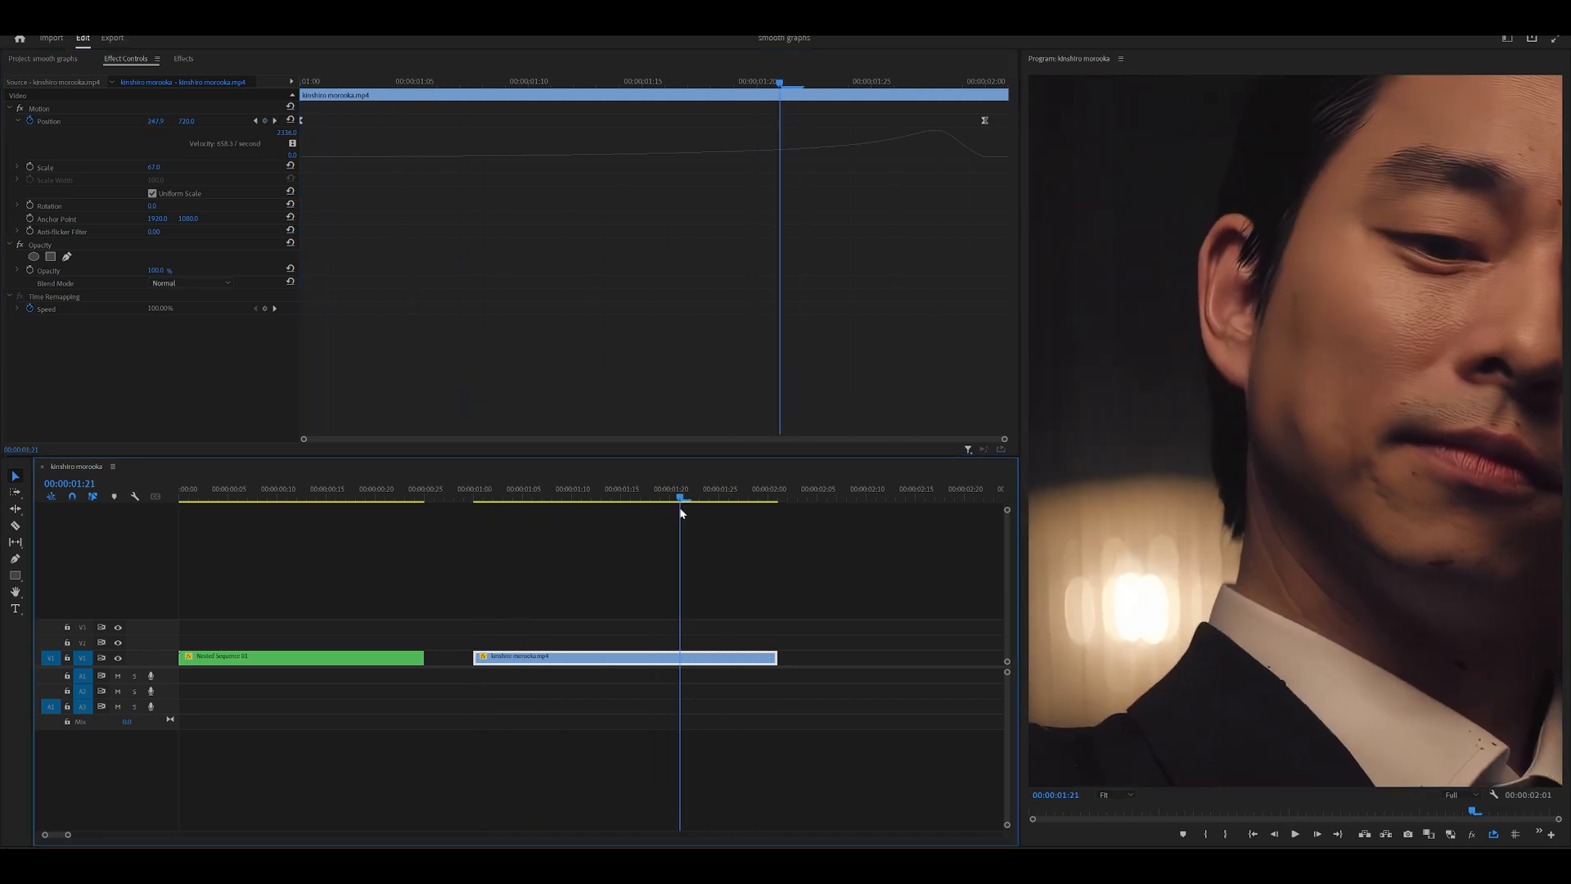
click(475, 497)
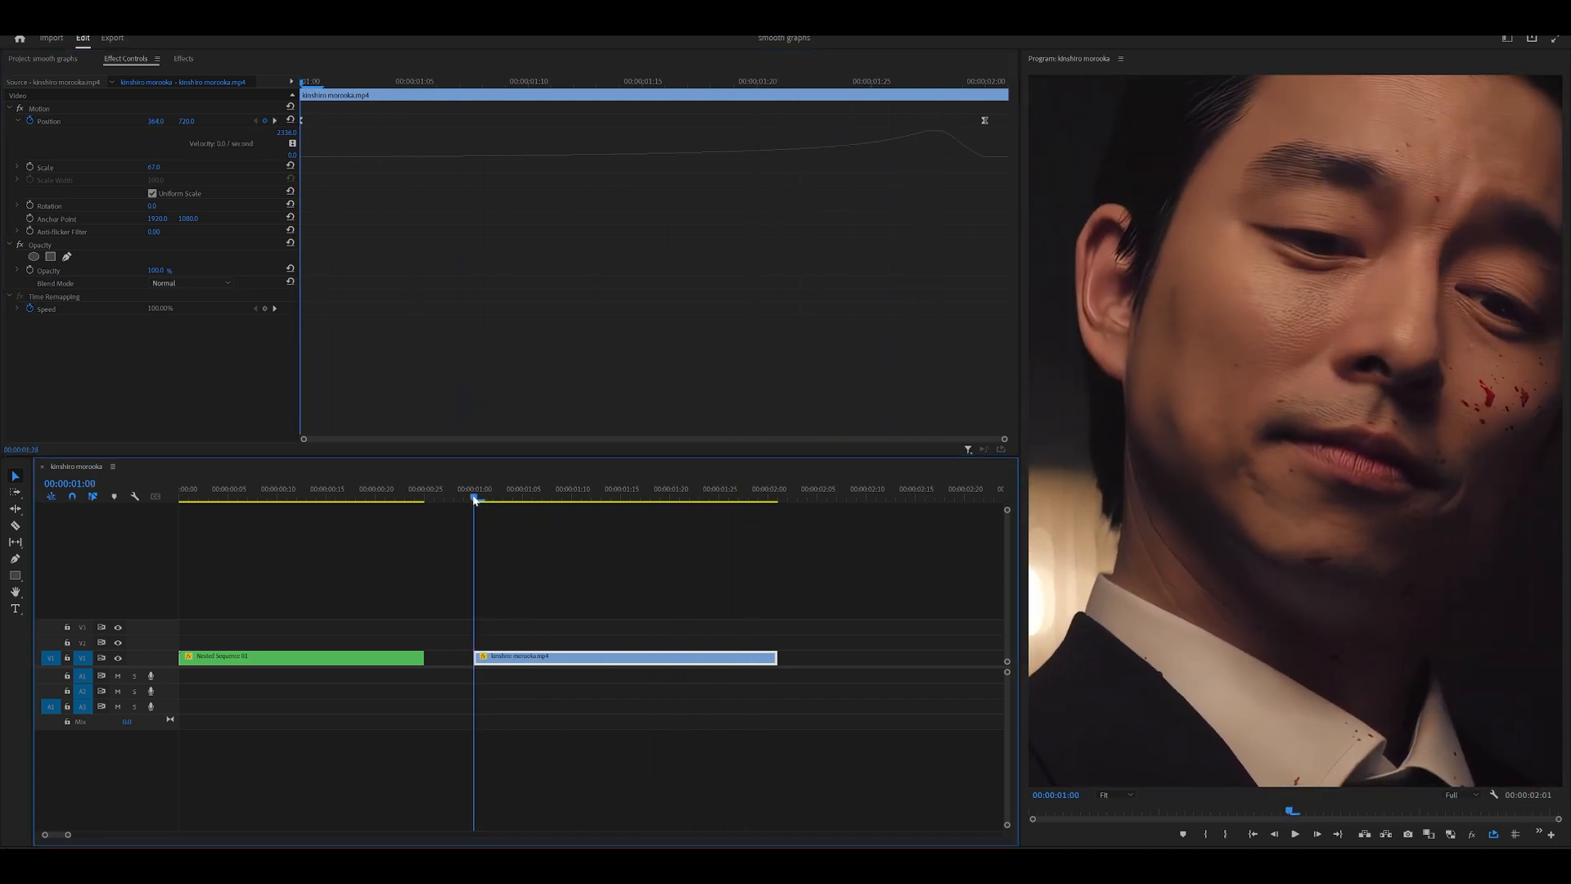